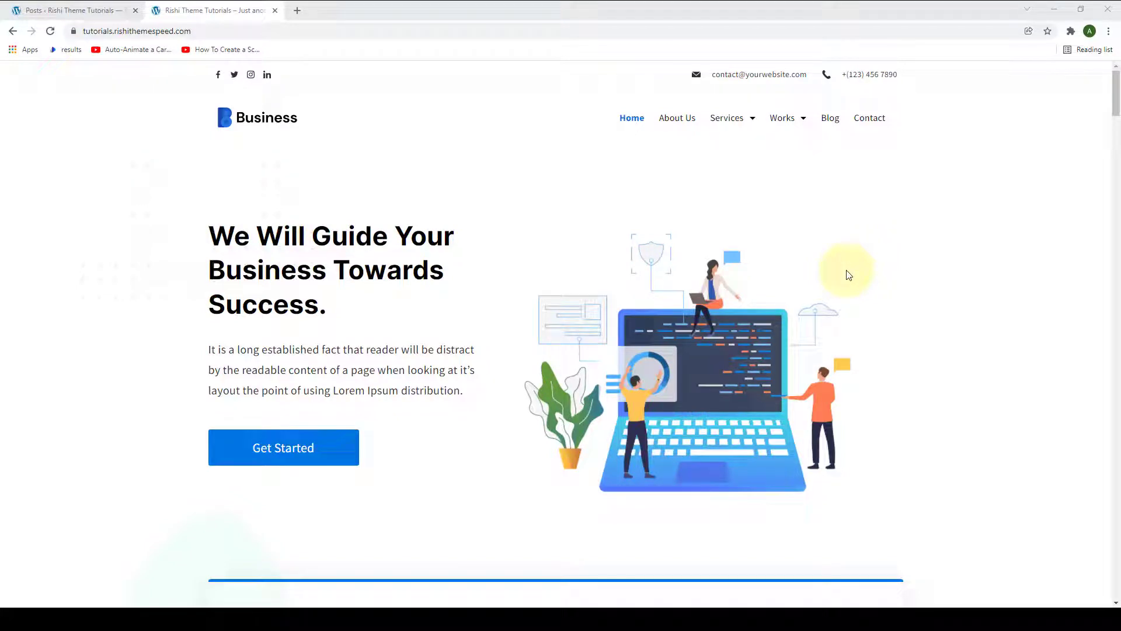
{"action": "mouse_move", "coordinate": [882, 252]}
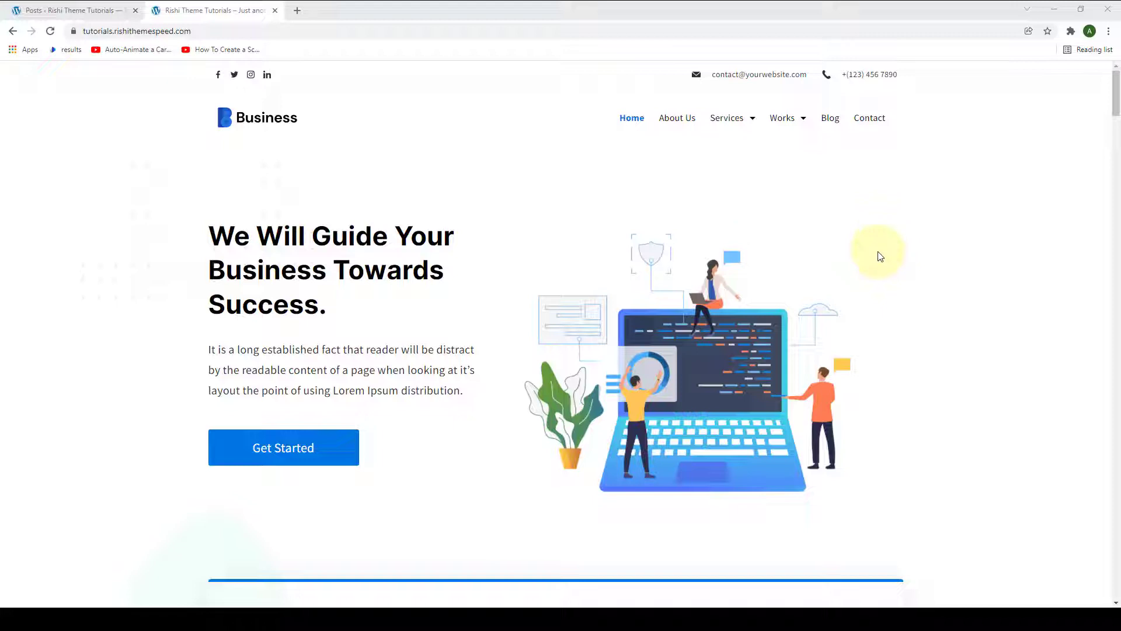
{"action": "mouse_move", "coordinate": [898, 248]}
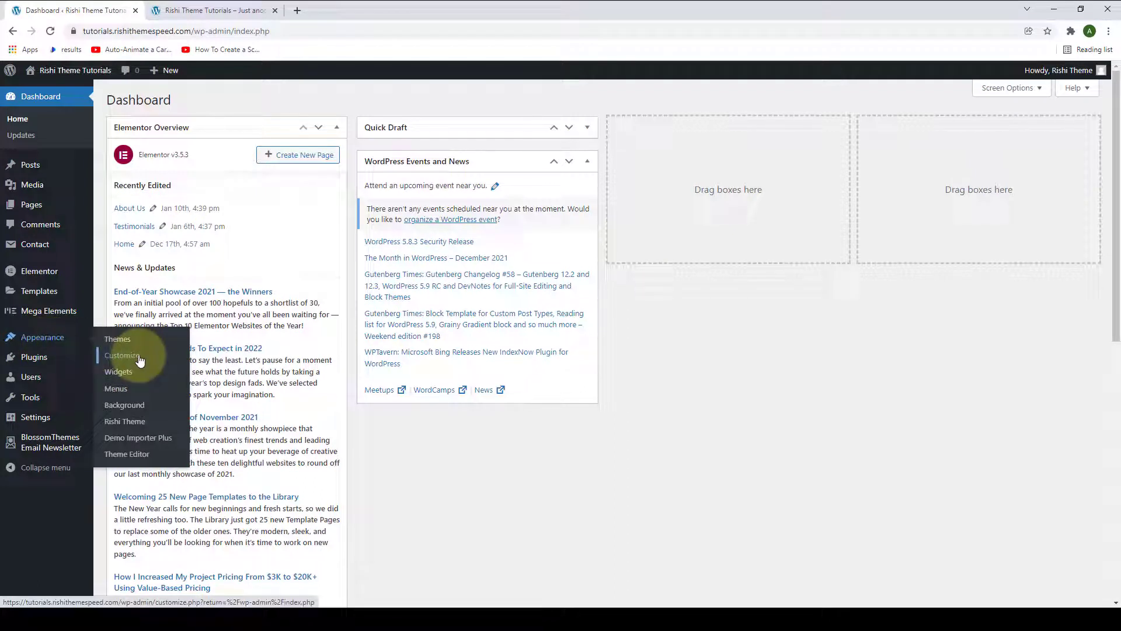
Reach the customizer's Single Post settings with post structure, breadcrumb and sidebar layout options.
{"action": "left_click", "coordinate": [122, 355]}
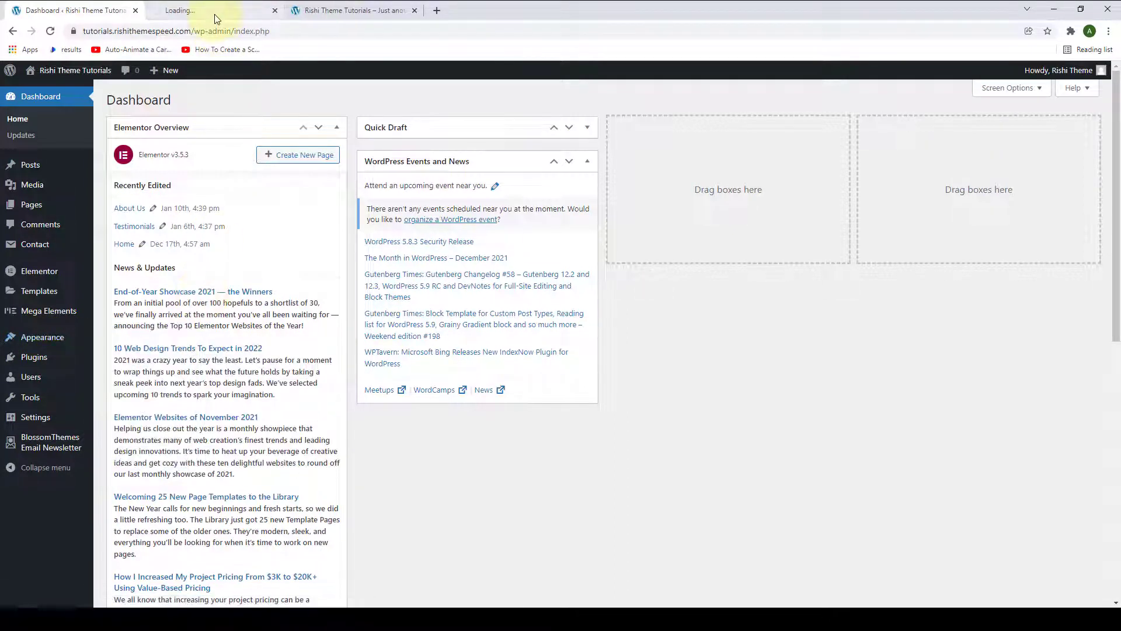
{"action": "left_click", "coordinate": [211, 11]}
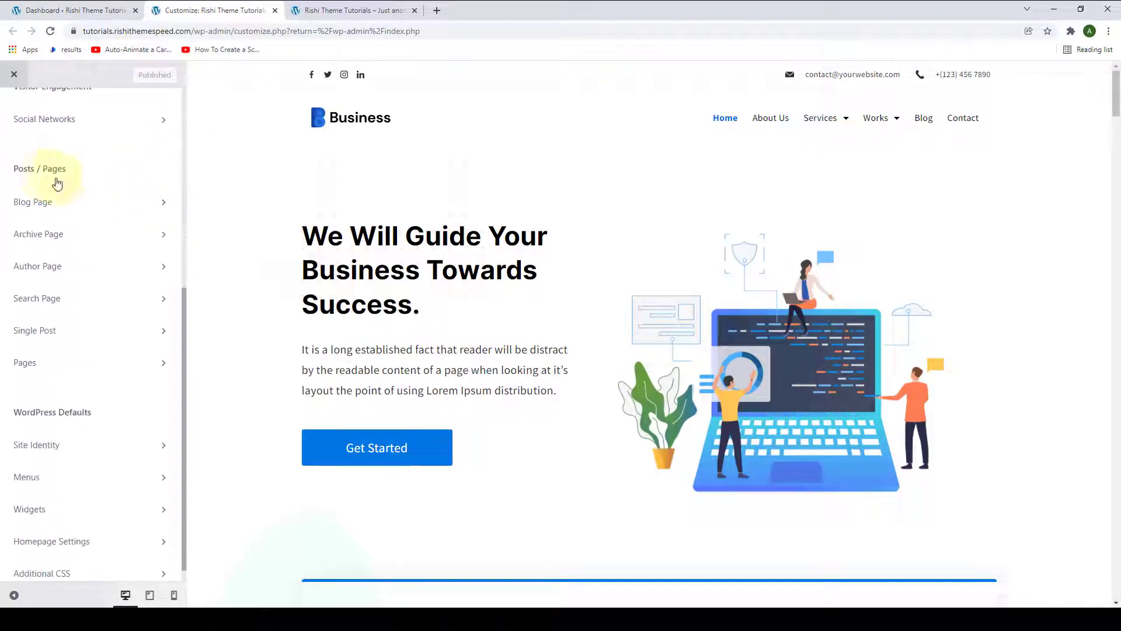
{"action": "mouse_move", "coordinate": [85, 331]}
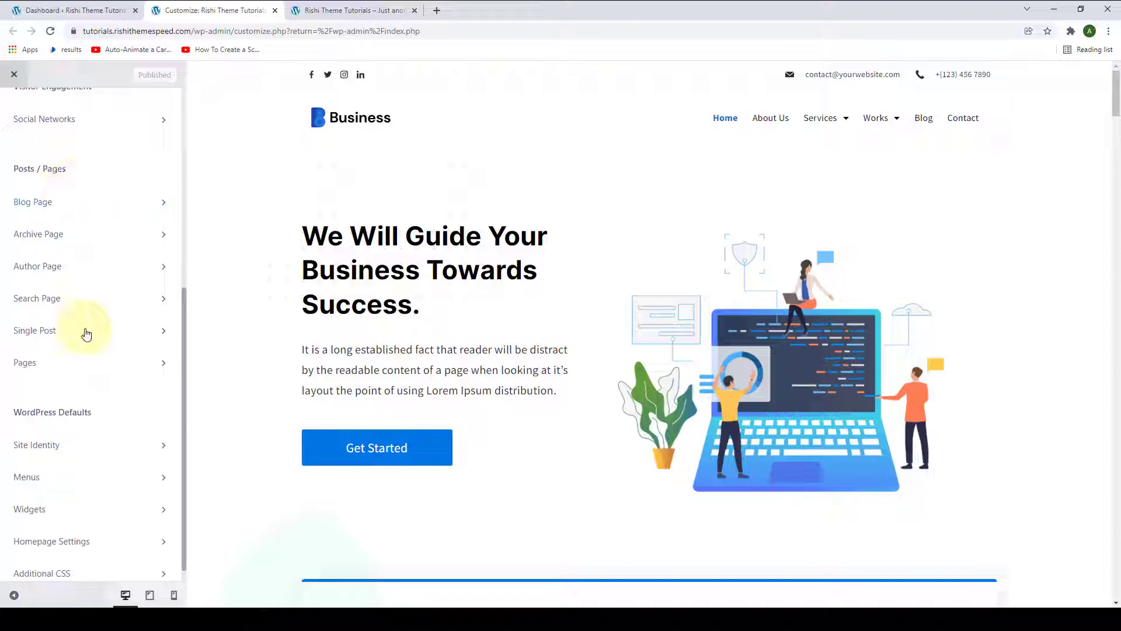
{"action": "left_click", "coordinate": [34, 330]}
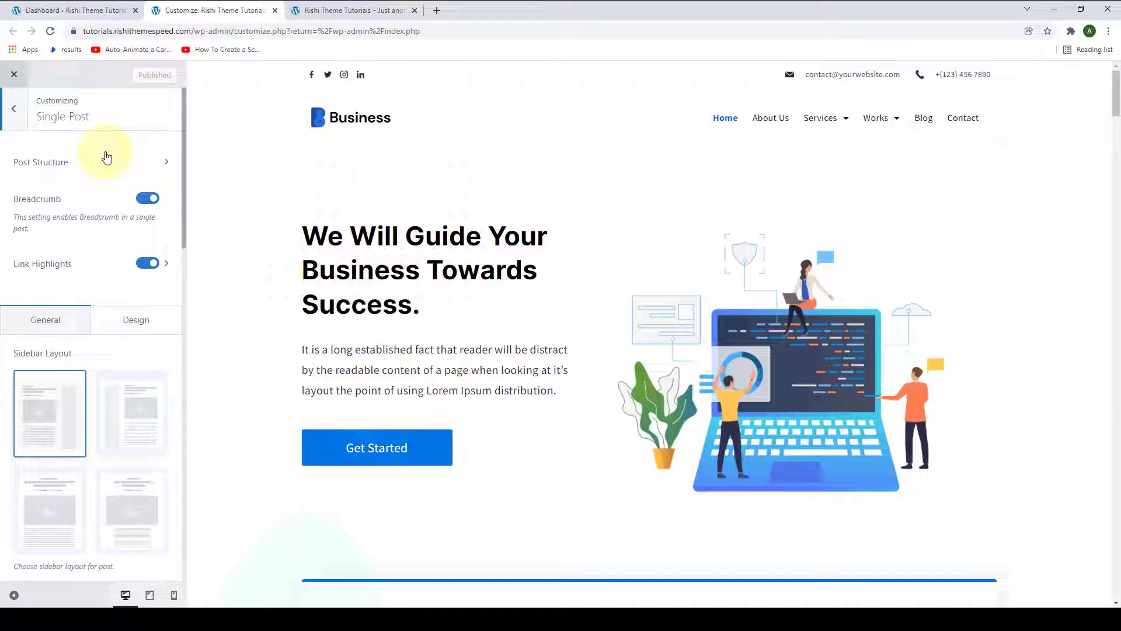
{"action": "scroll", "scroll_direction": "down", "scroll_amount": 3}
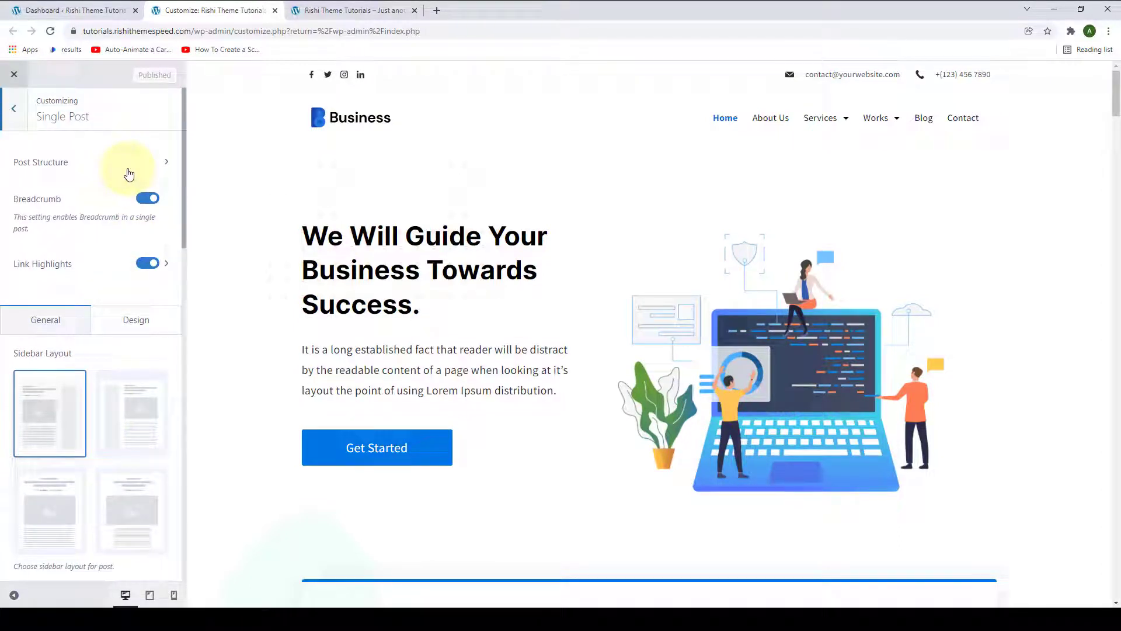
{"action": "mouse_move", "coordinate": [87, 151]}
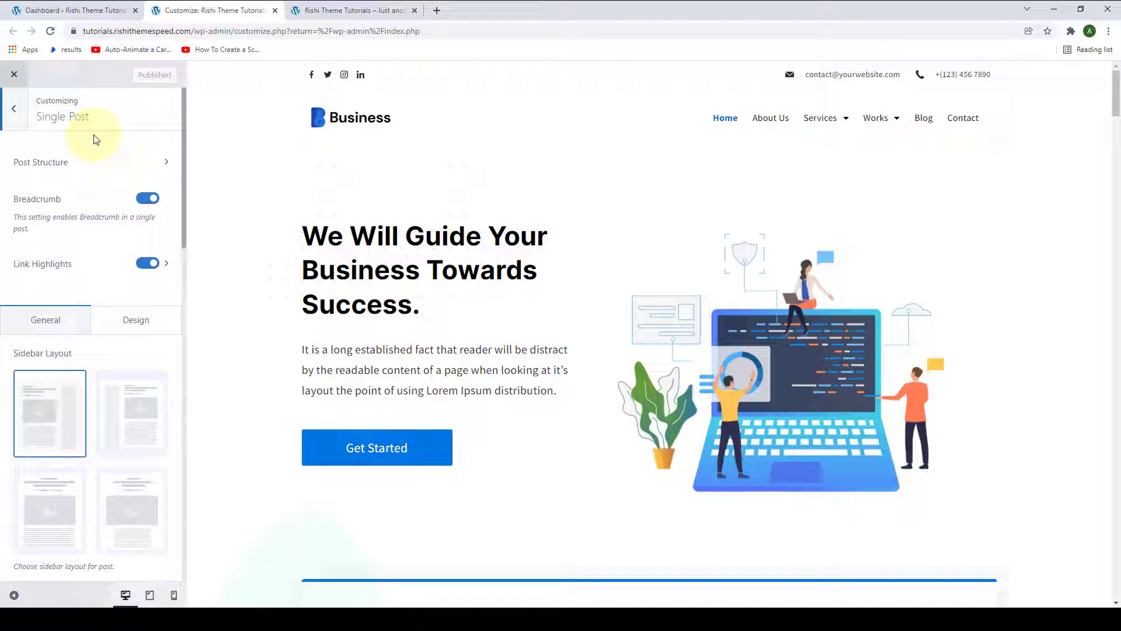
{"action": "mouse_move", "coordinate": [442, 152]}
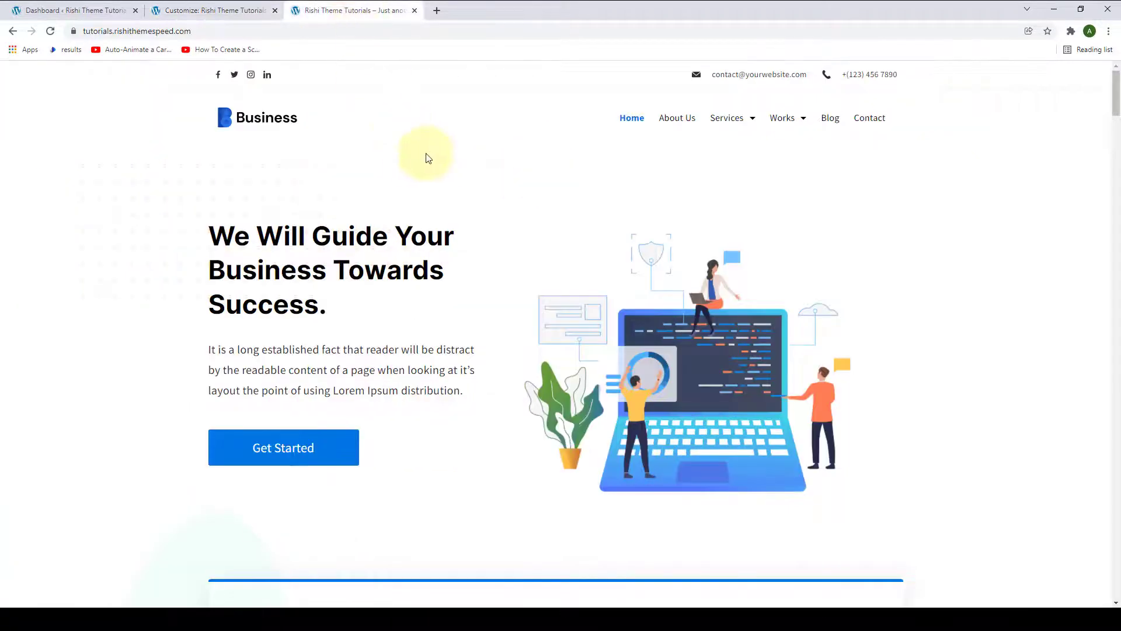
Browse the blog listing and view the How to Create a Personal Growth Plan? post.
{"action": "left_click", "coordinate": [830, 117]}
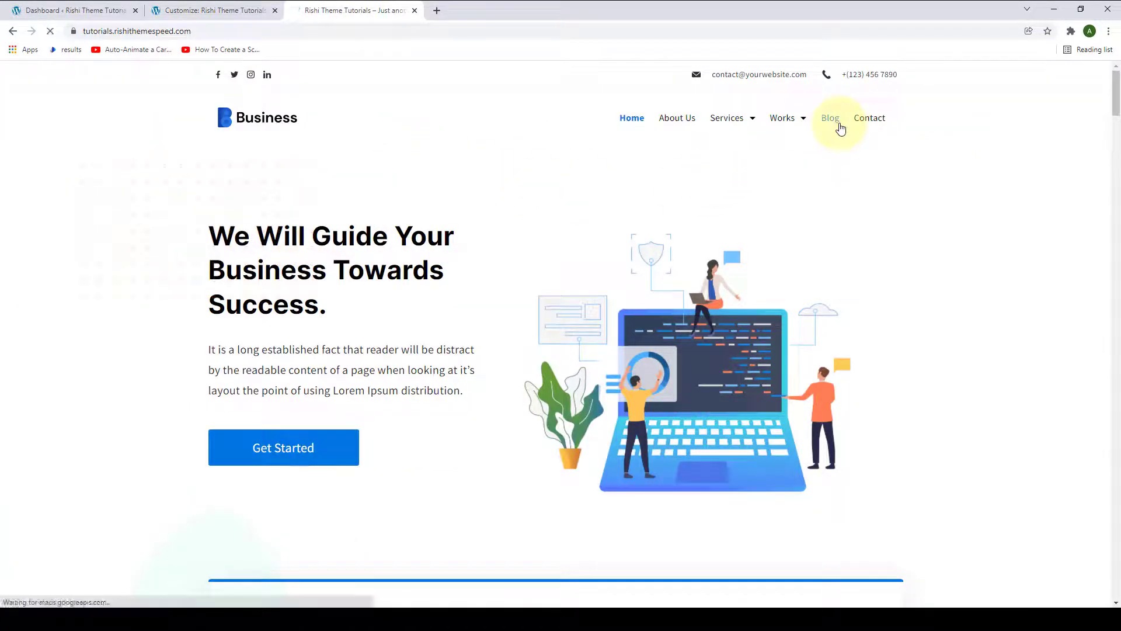
{"action": "left_click", "coordinate": [829, 118]}
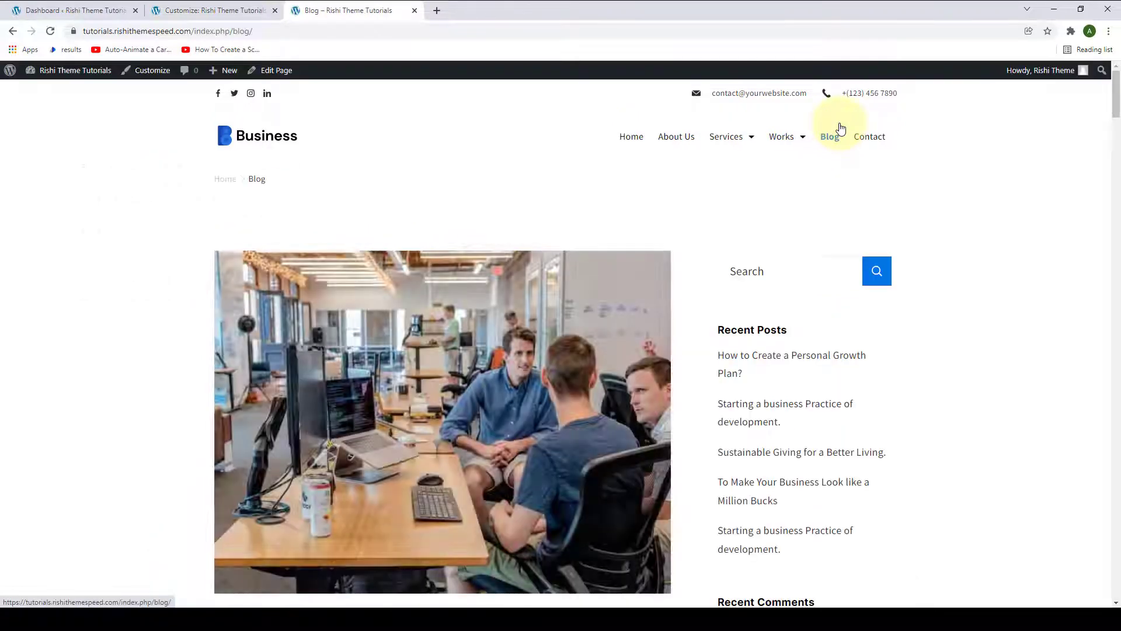
{"action": "scroll", "scroll_direction": "down", "scroll_amount": 3}
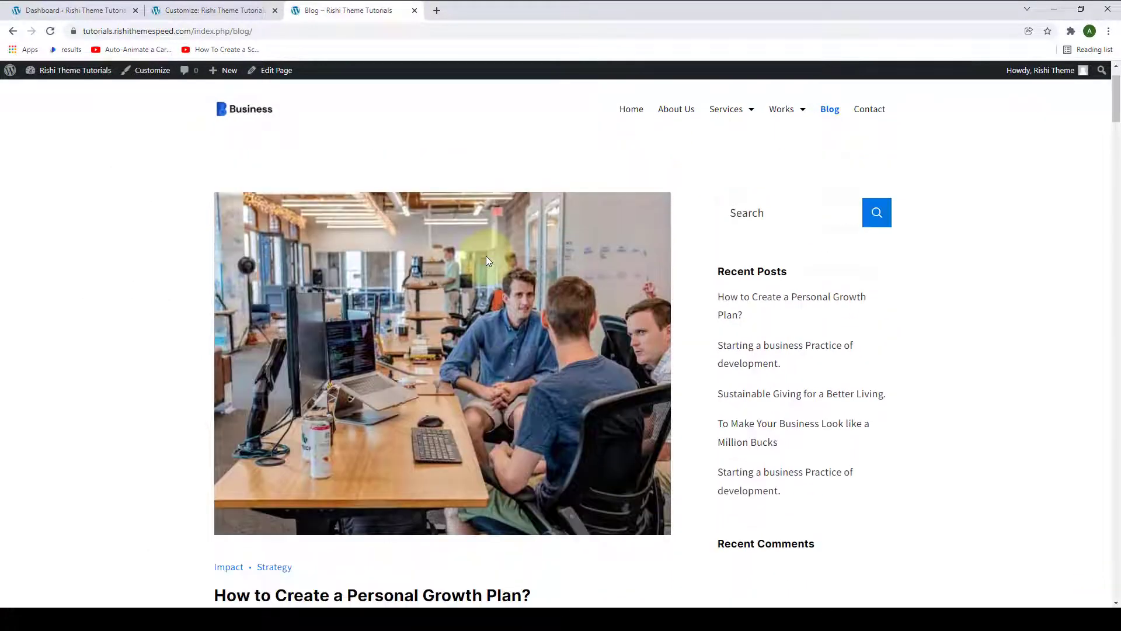
{"action": "scroll", "scroll_direction": "down", "scroll_amount": 3}
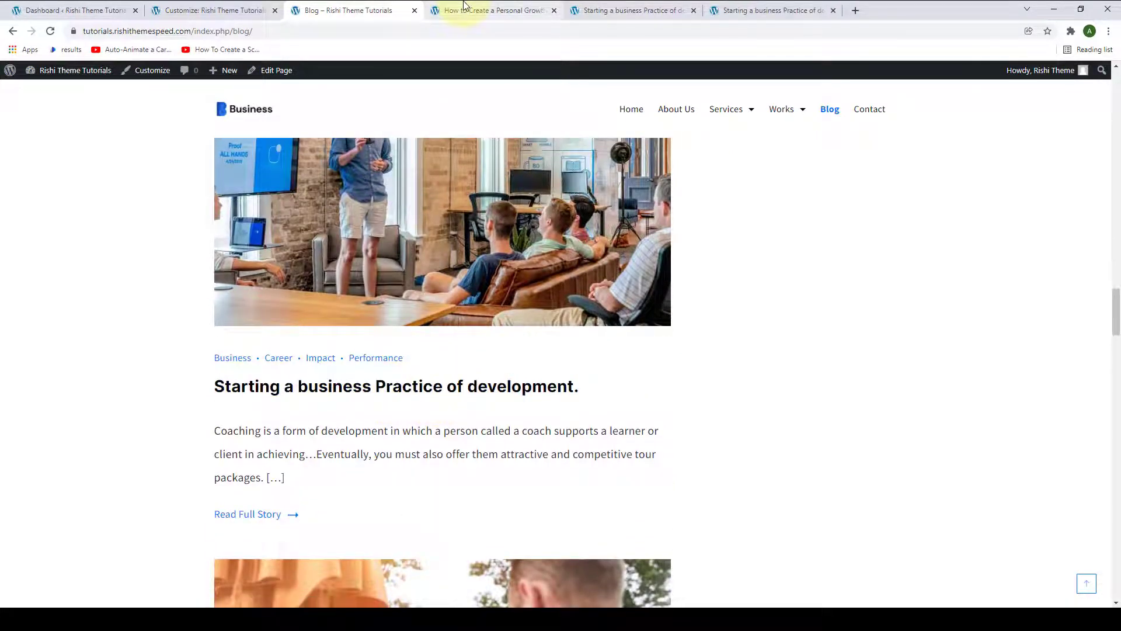
{"action": "left_click", "coordinate": [493, 10]}
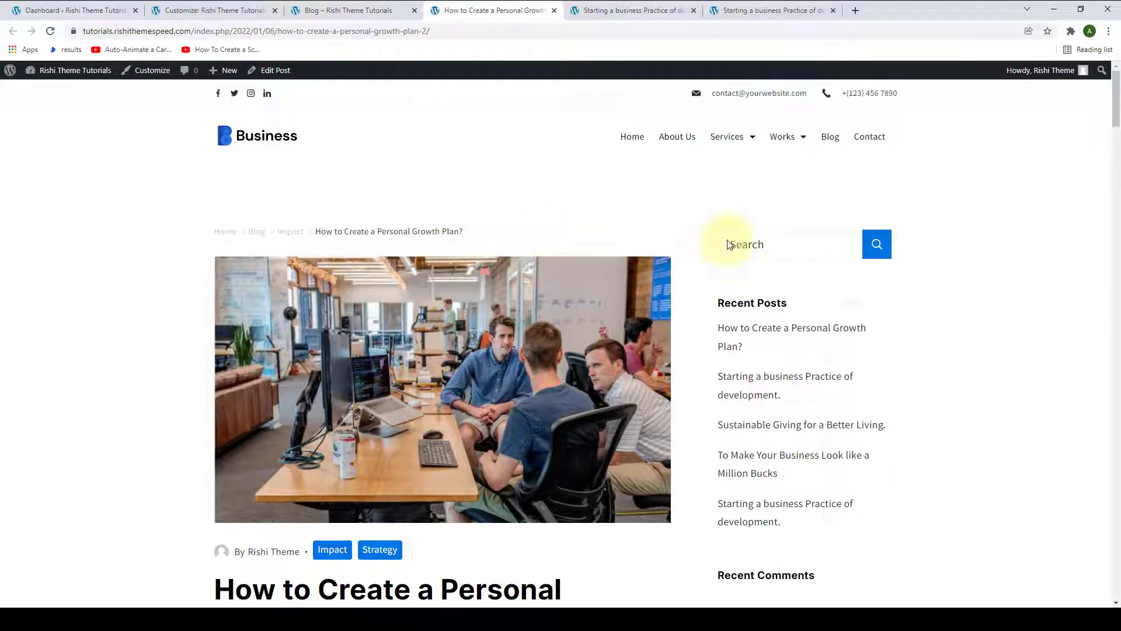
{"action": "scroll", "scroll_direction": "down", "scroll_amount": 3}
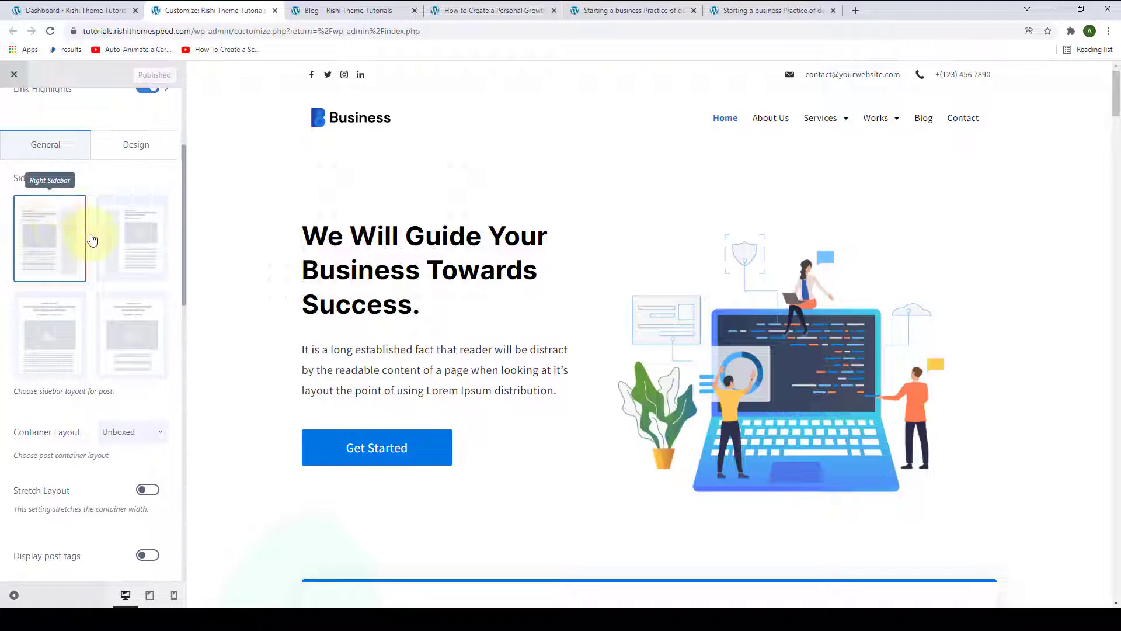
Choose Right Sidebar for single posts and compare the personal growth and Starting a business posts.
{"action": "left_click", "coordinate": [49, 239]}
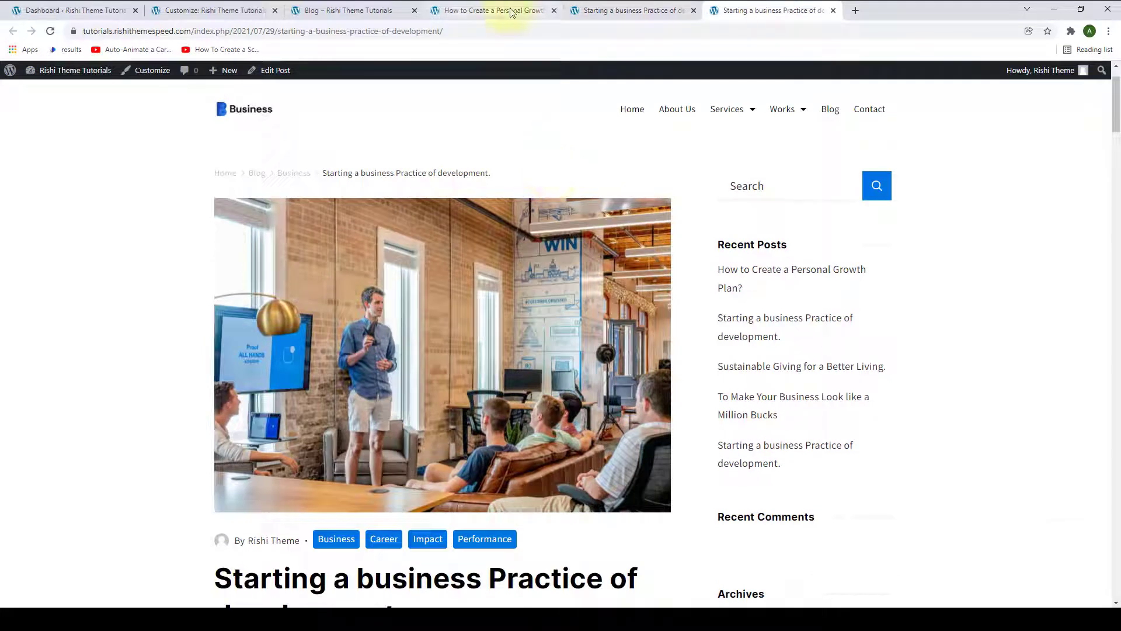
{"action": "left_click", "coordinate": [493, 10]}
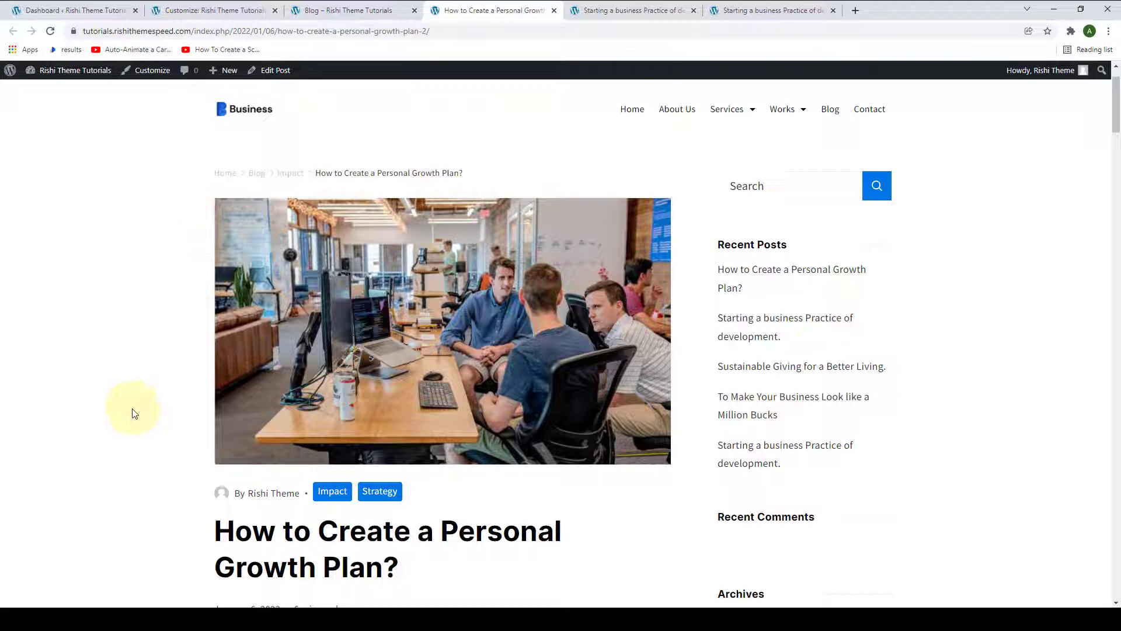
{"action": "left_click", "coordinate": [632, 11]}
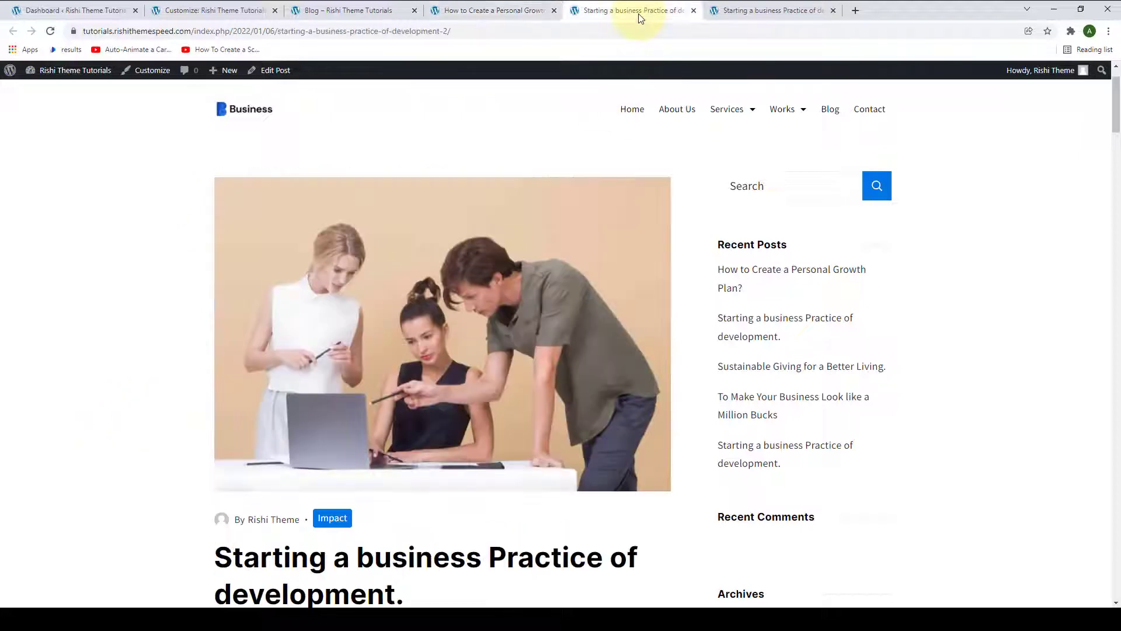
{"action": "mouse_move", "coordinate": [700, 174]}
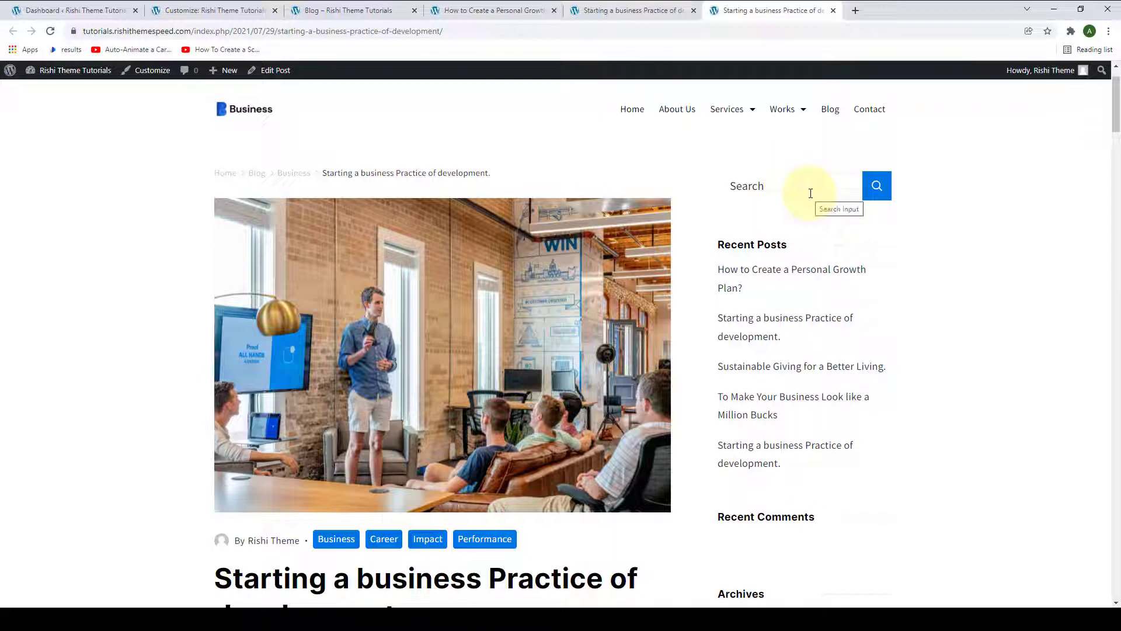
{"action": "mouse_move", "coordinate": [896, 299]}
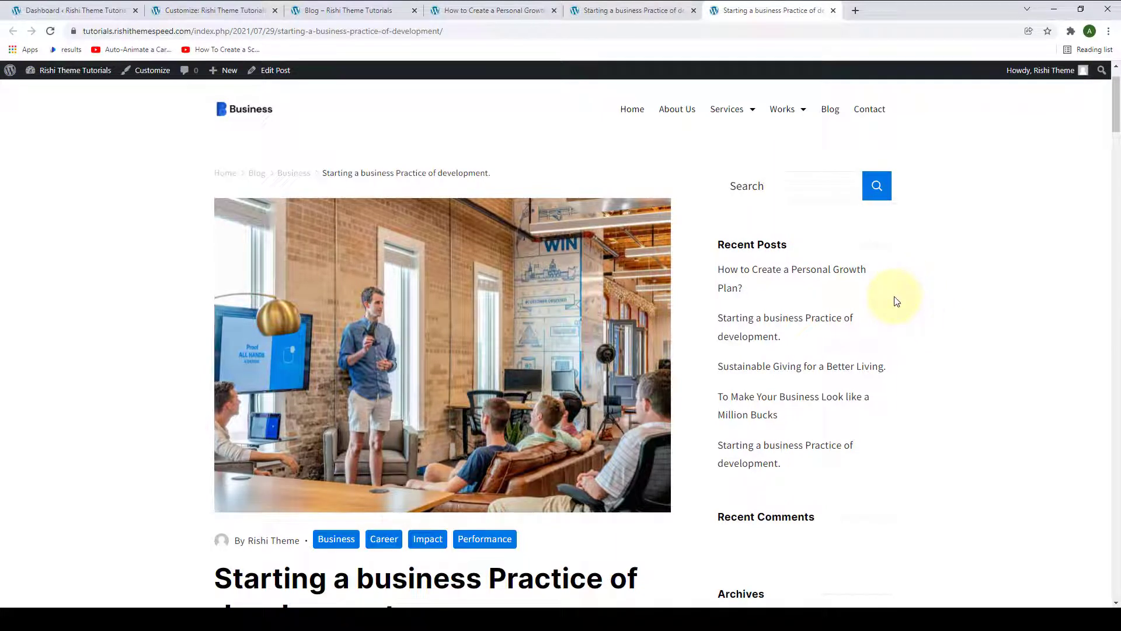
{"action": "left_click", "coordinate": [791, 278]}
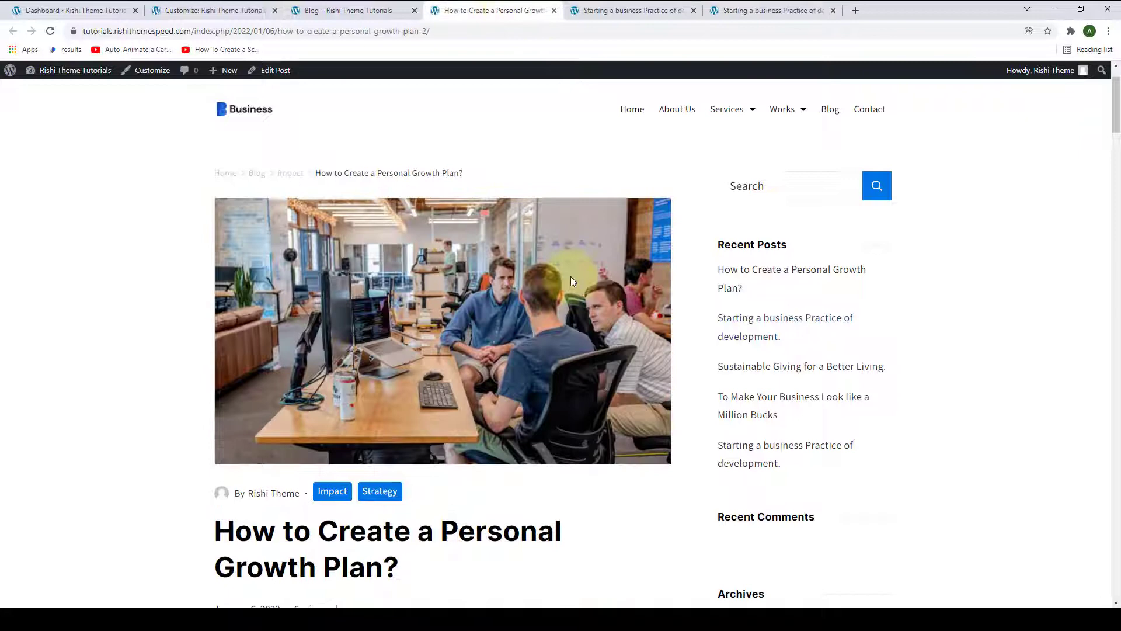
{"action": "scroll", "scroll_direction": "down", "scroll_amount": 3}
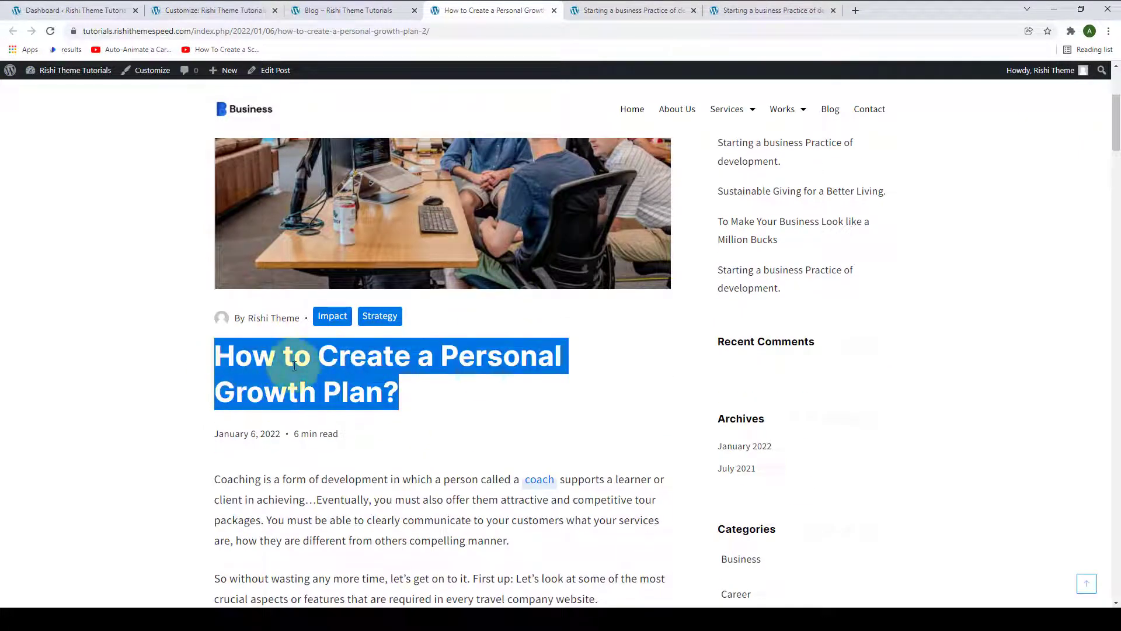
{"action": "left_click", "coordinate": [71, 11]}
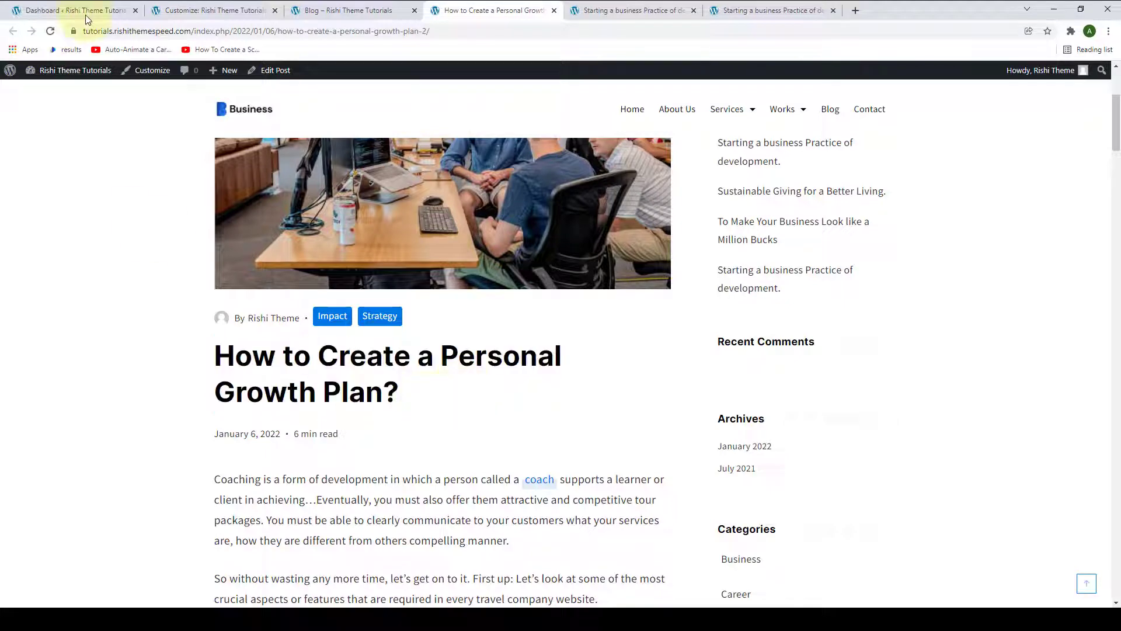
From the dashboard's post list, edit the How to Create a Personal Growth Plan? post.
{"action": "left_click", "coordinate": [68, 11]}
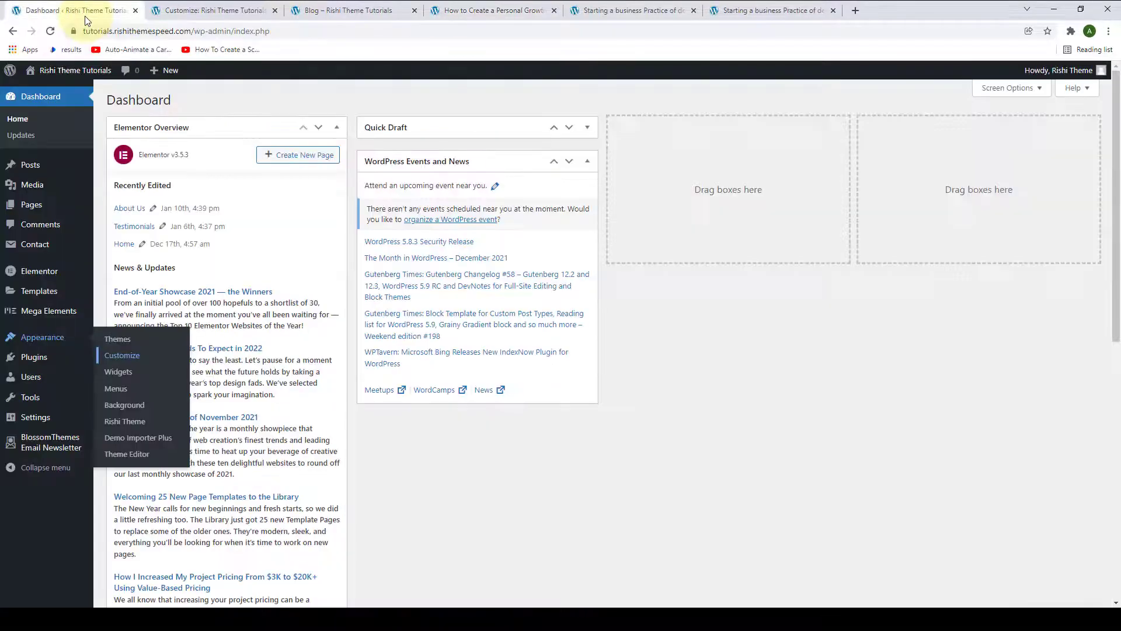
{"action": "mouse_move", "coordinate": [31, 165]}
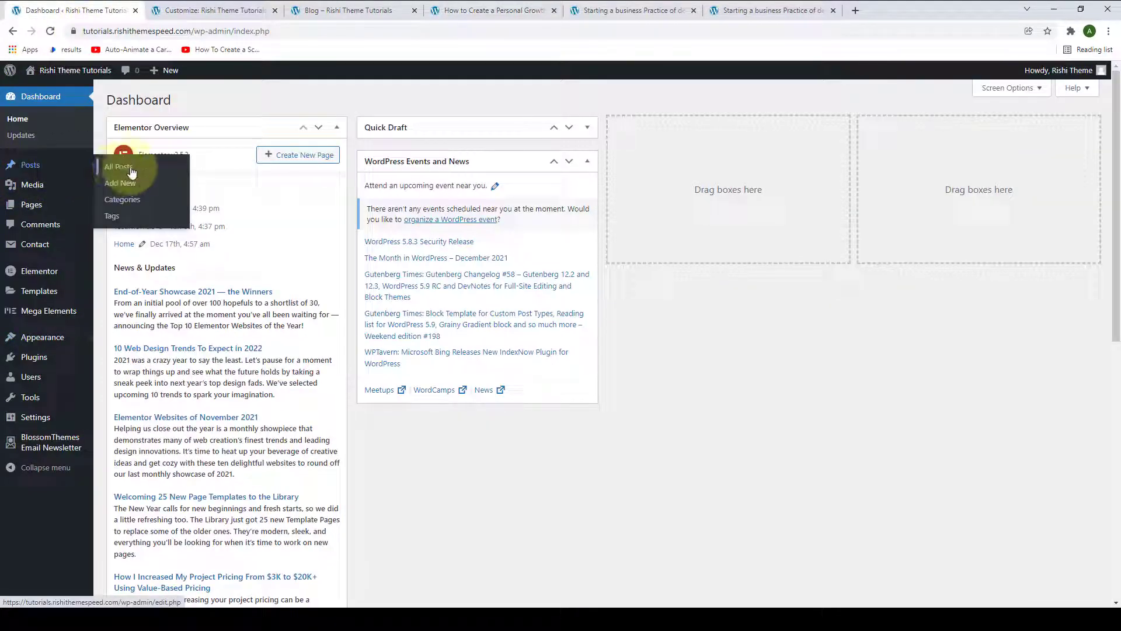
{"action": "left_click", "coordinate": [119, 167]}
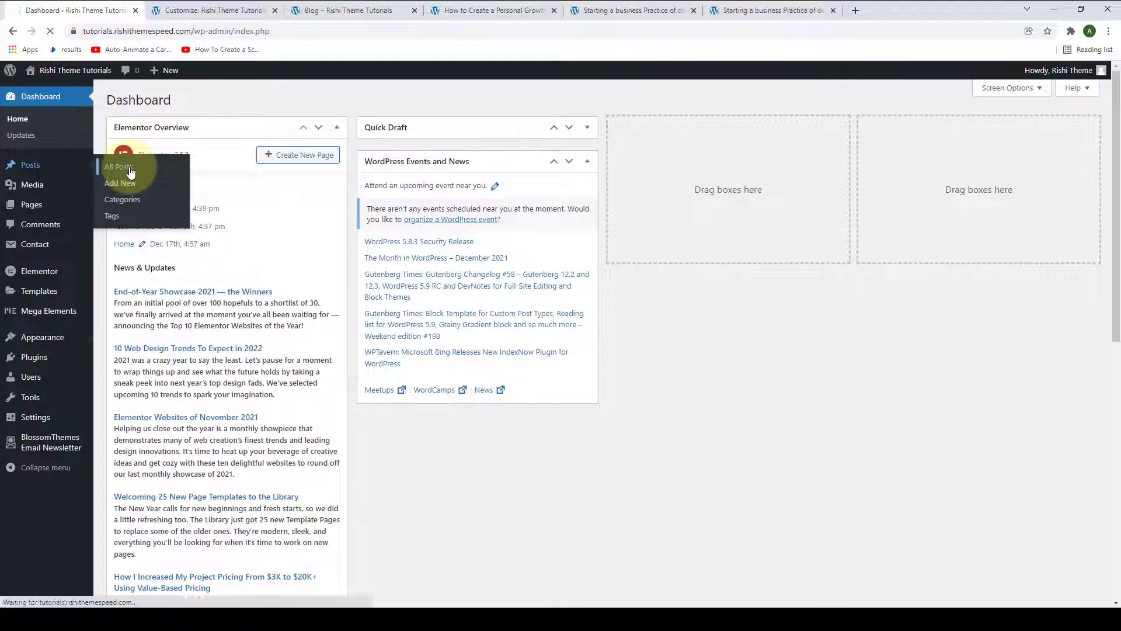
{"action": "left_click", "coordinate": [117, 167]}
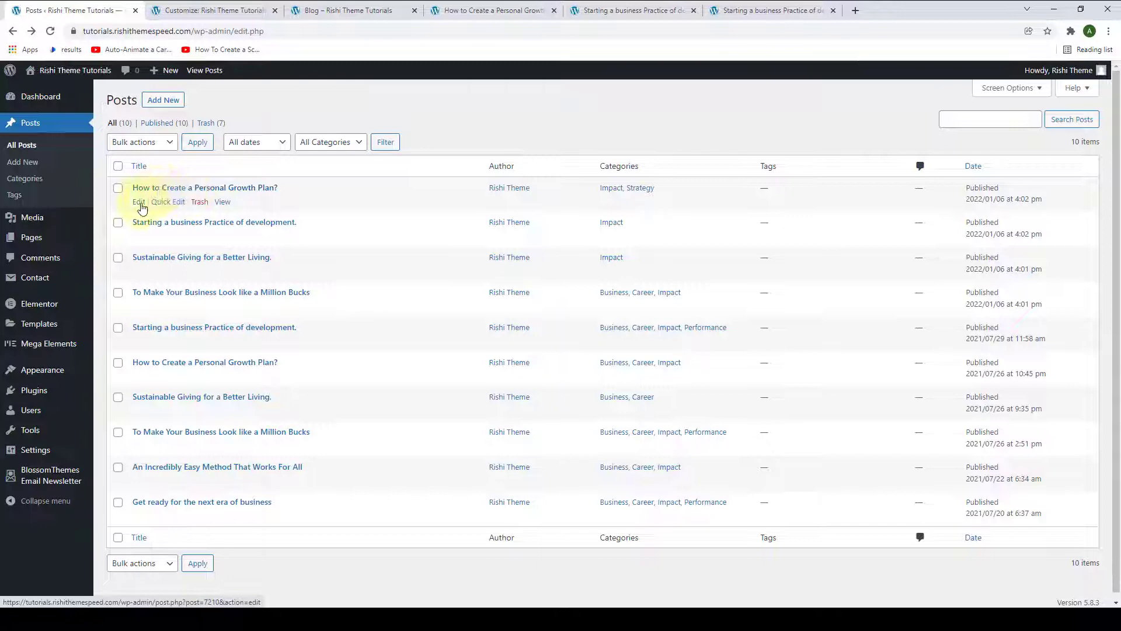
{"action": "left_click", "coordinate": [138, 202]}
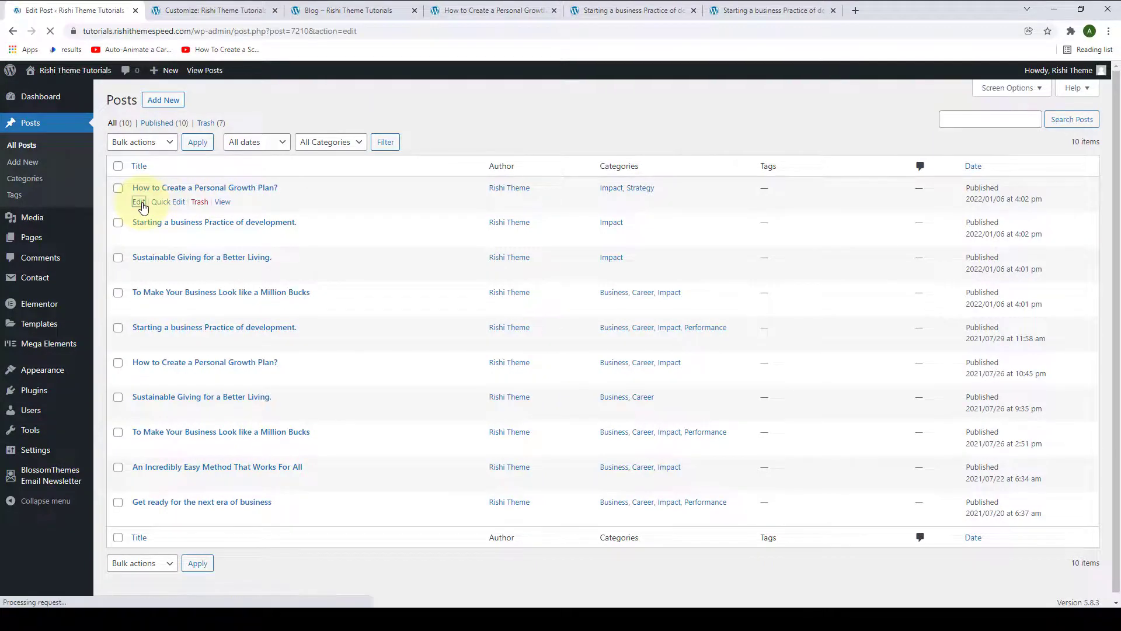
{"action": "left_click", "coordinate": [138, 202]}
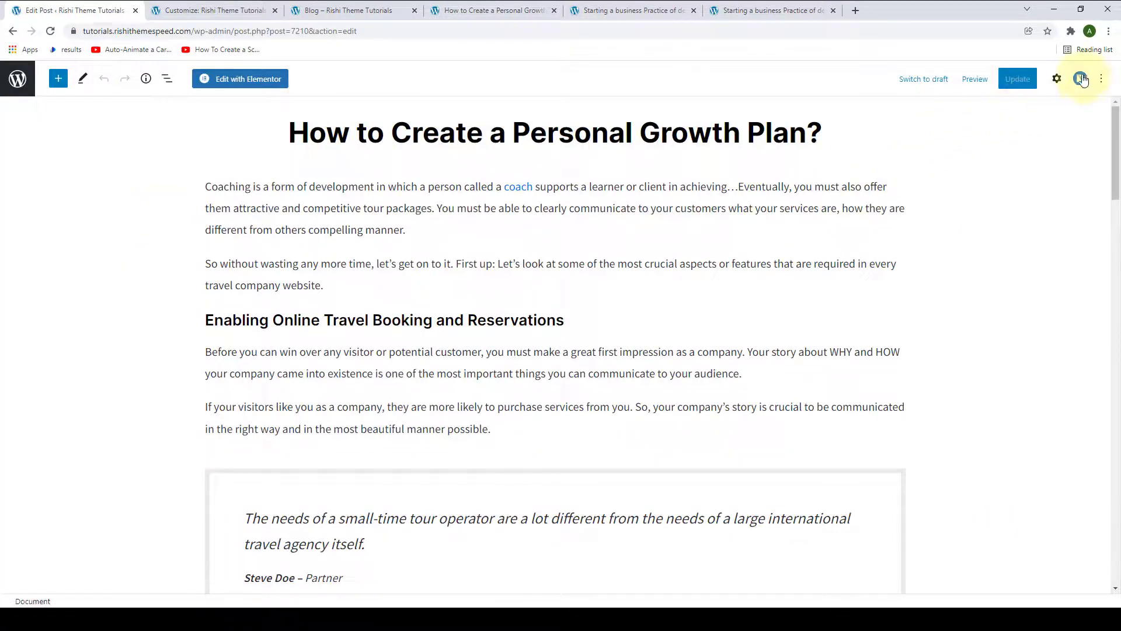
{"action": "mouse_move", "coordinate": [1080, 79]}
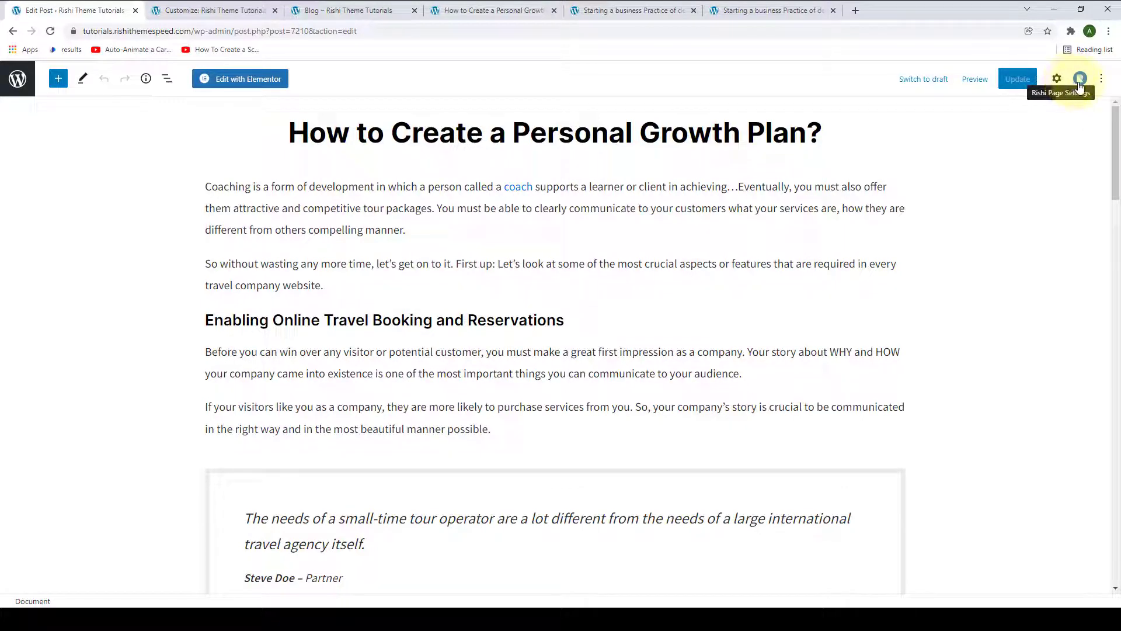
Give the post a Left Sidebar layout in Rishi Page Settings and update it.
{"action": "left_click", "coordinate": [1081, 78]}
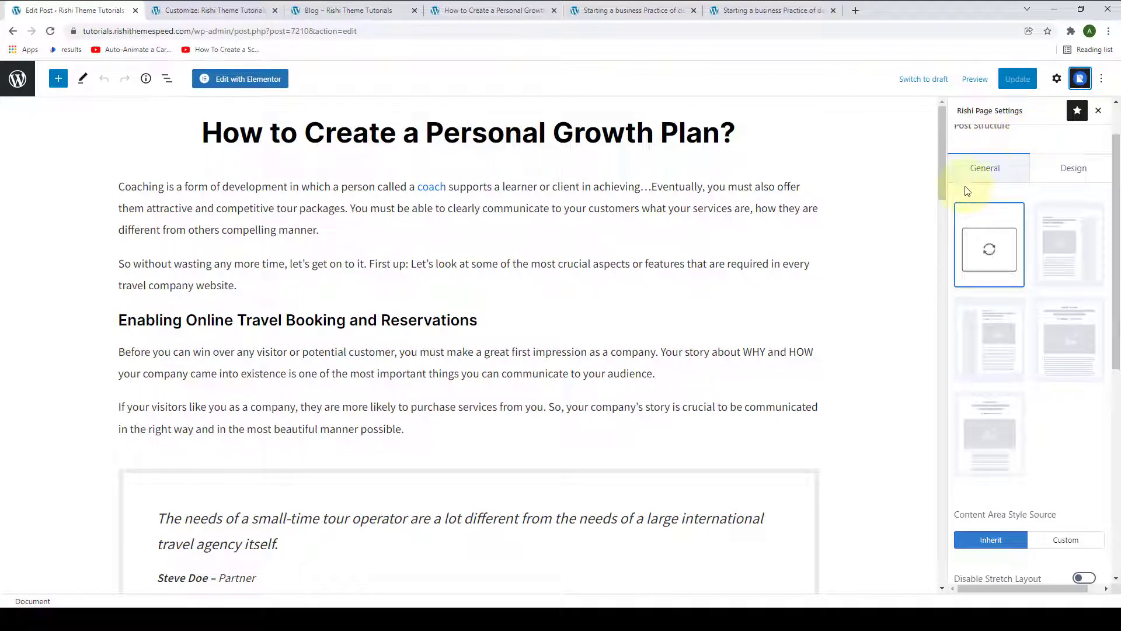
{"action": "mouse_move", "coordinate": [1069, 244]}
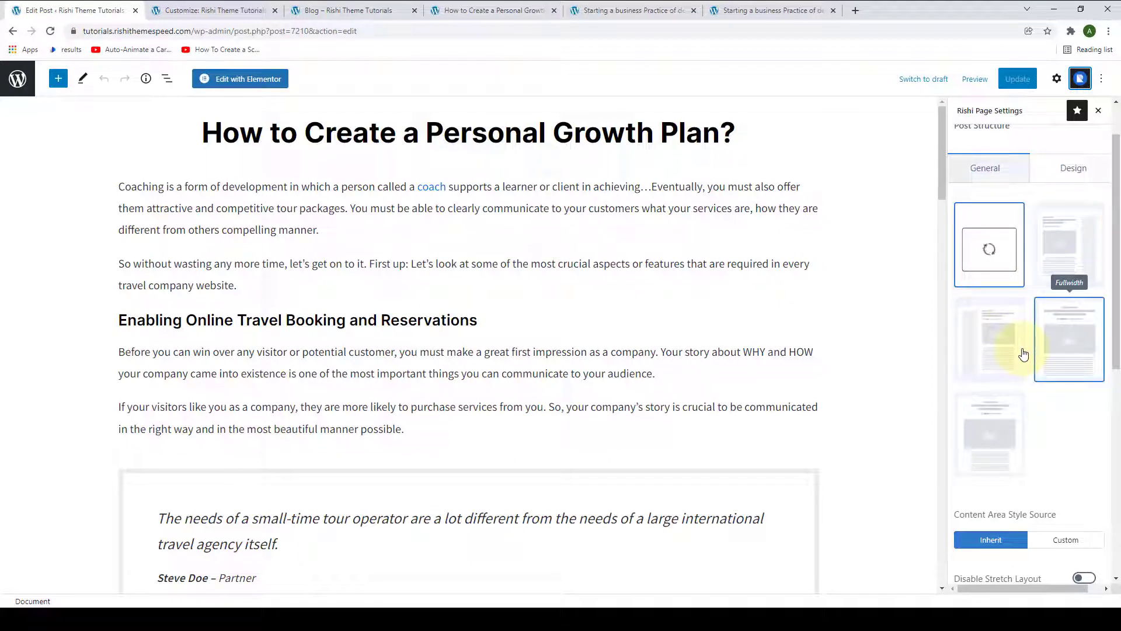
{"action": "left_click", "coordinate": [990, 339]}
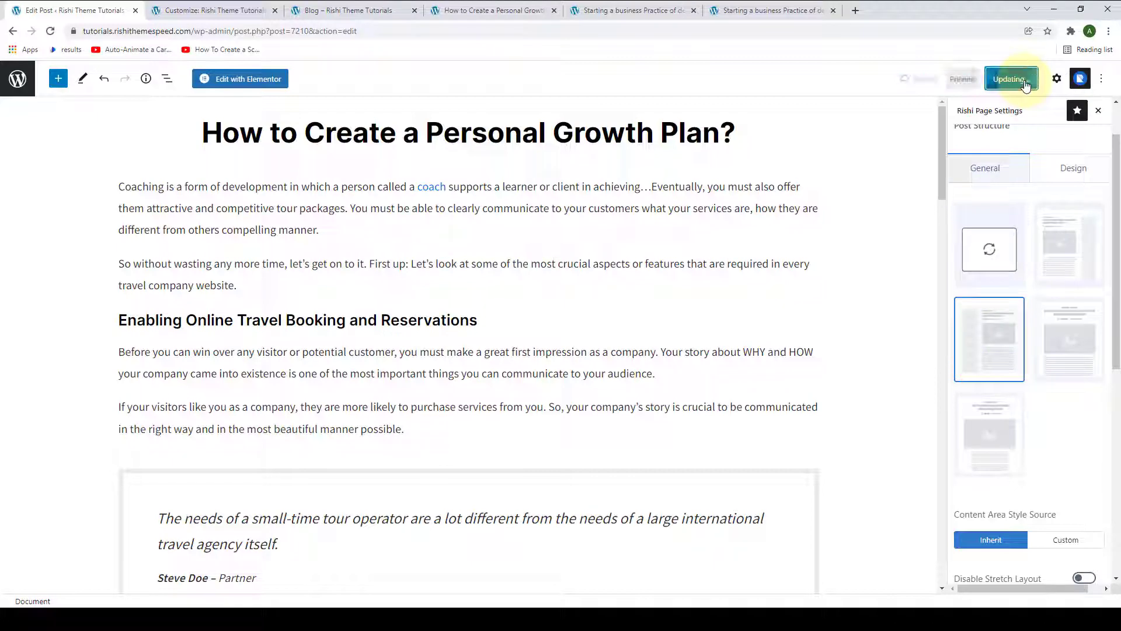
{"action": "left_click", "coordinate": [1010, 78]}
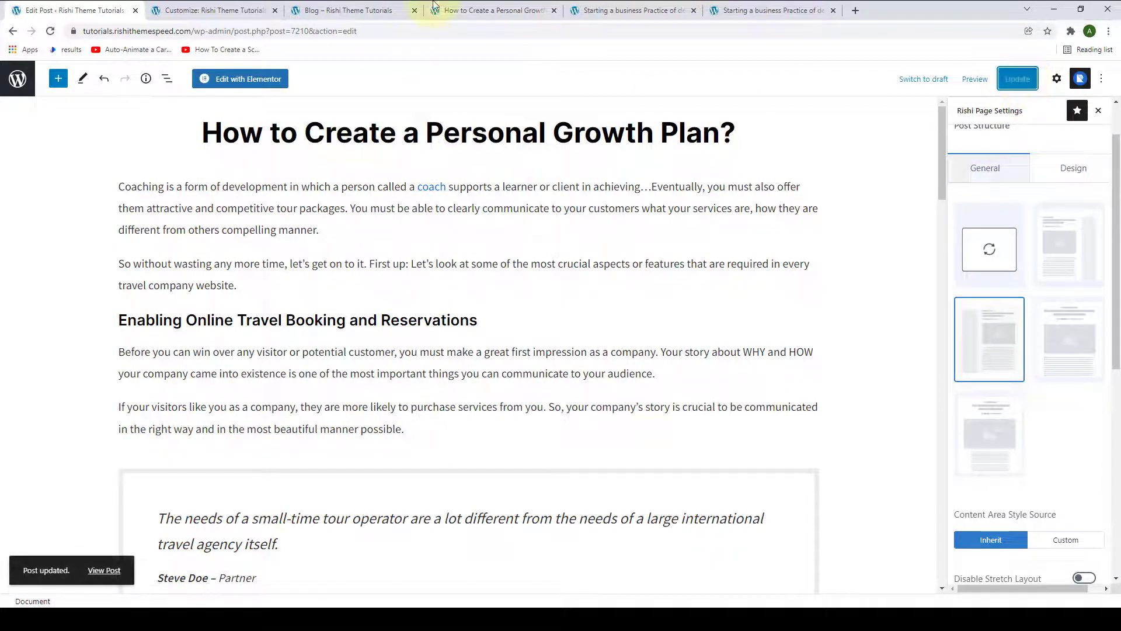
{"action": "left_click", "coordinate": [492, 10]}
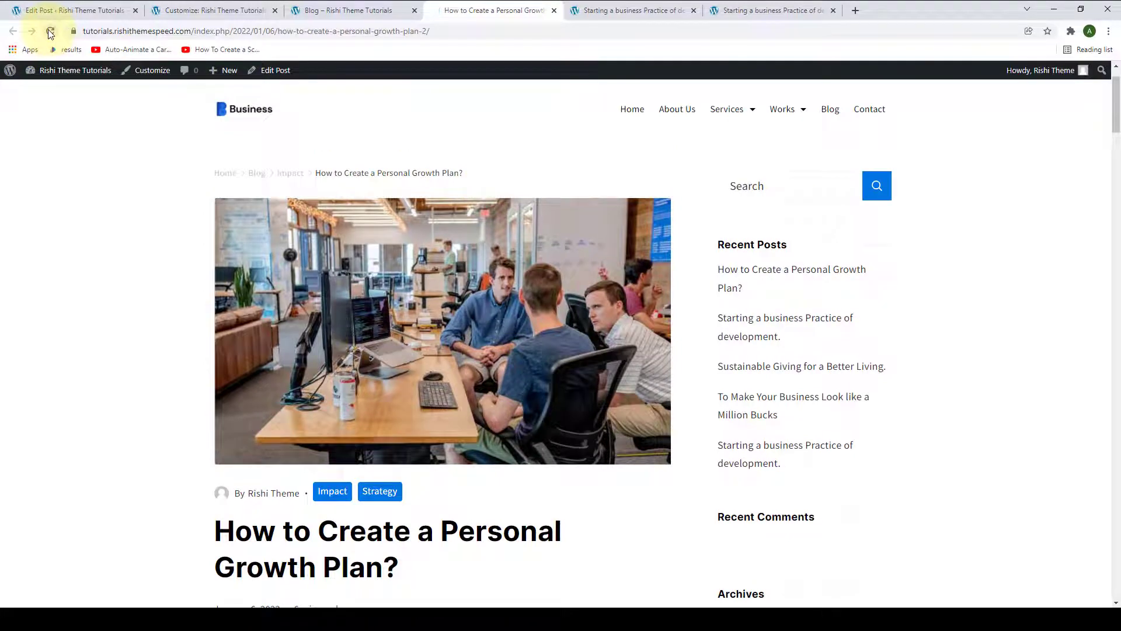
{"action": "left_click", "coordinate": [50, 31]}
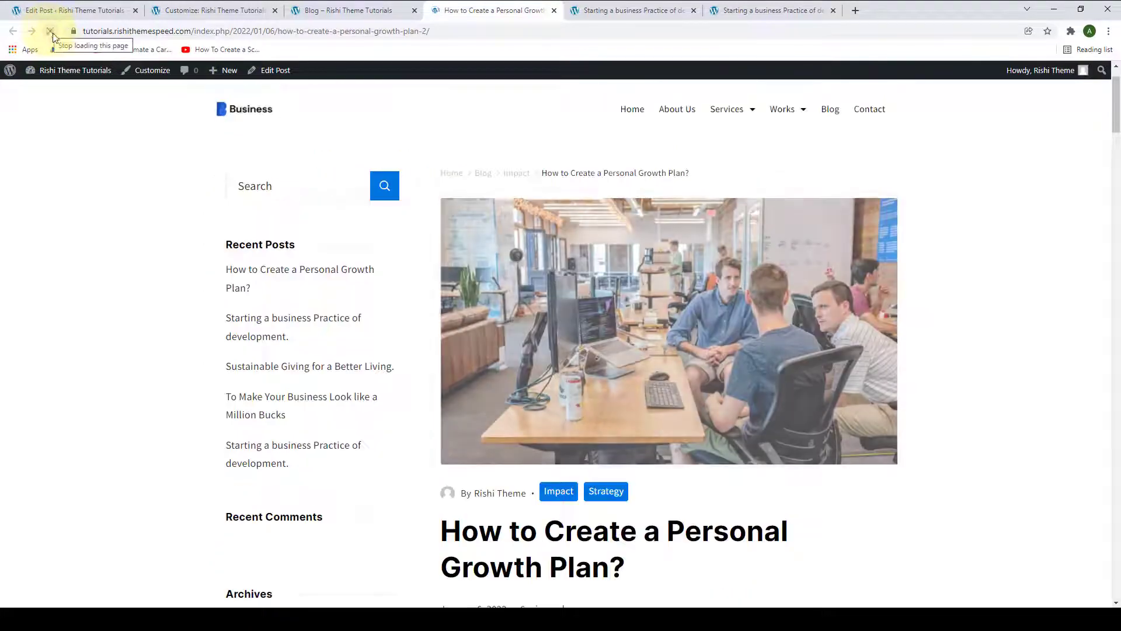
{"action": "scroll", "scroll_direction": "down", "scroll_amount": 3}
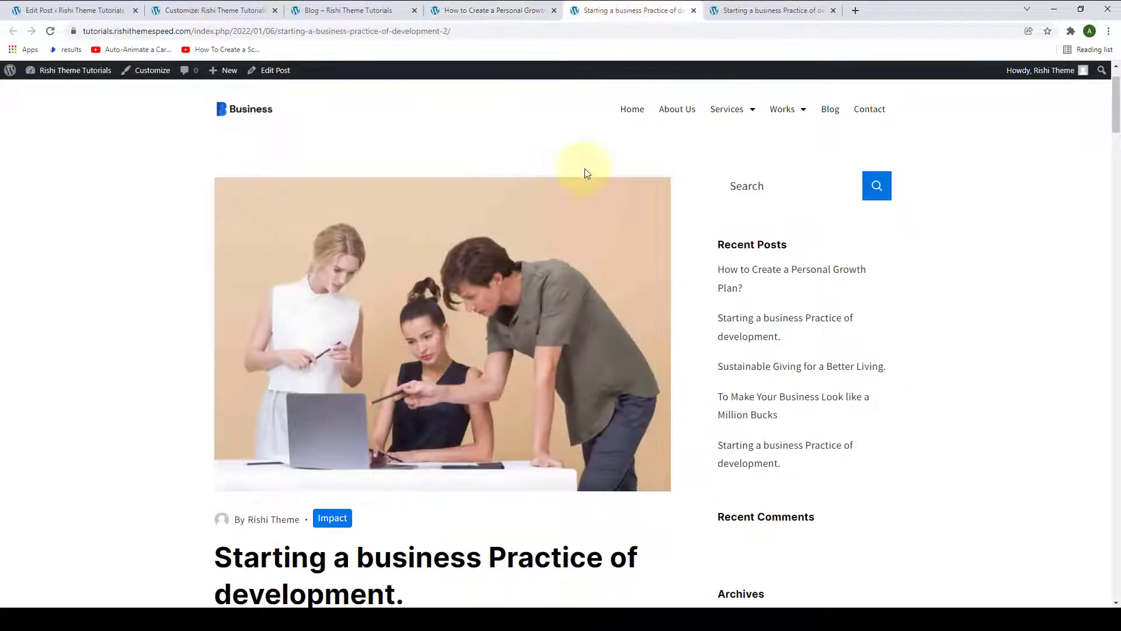
{"action": "scroll", "scroll_direction": "down", "scroll_amount": 3}
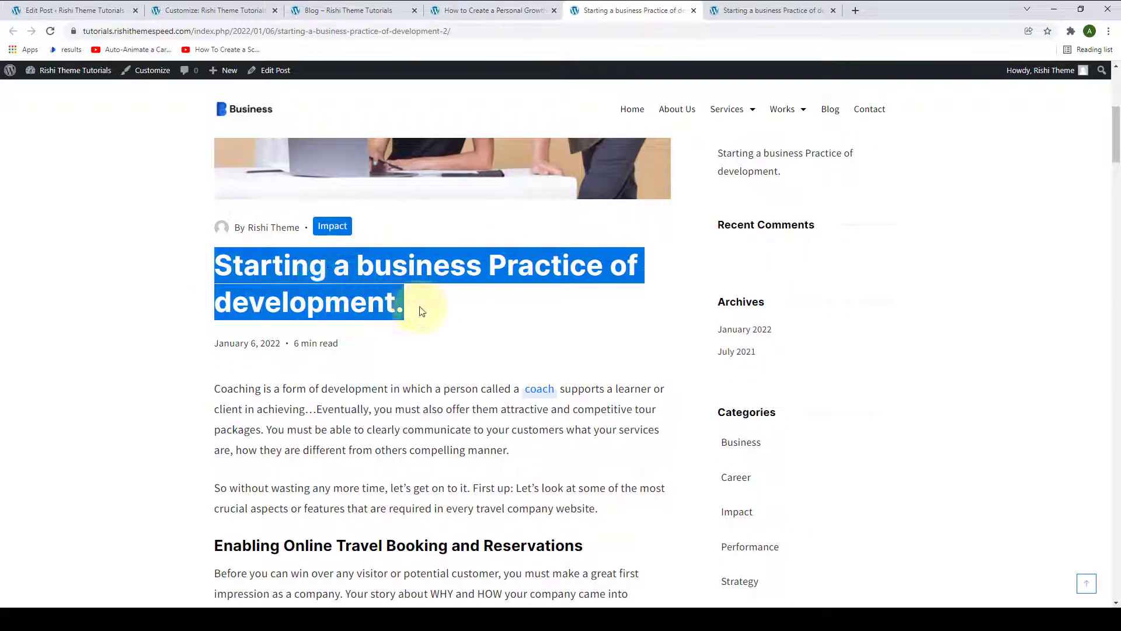
{"action": "left_click", "coordinate": [68, 10]}
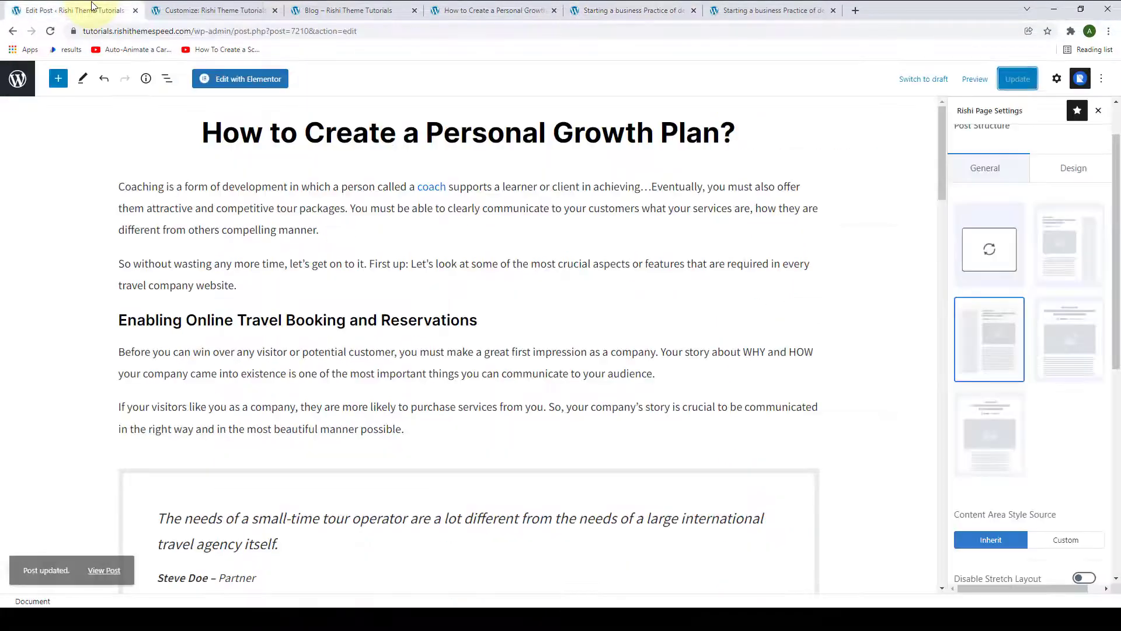
Set 'Starting a business Practice of development.' to Fullwidth in Rishi Page Settings, update, and view it live.
{"action": "left_click", "coordinate": [12, 31]}
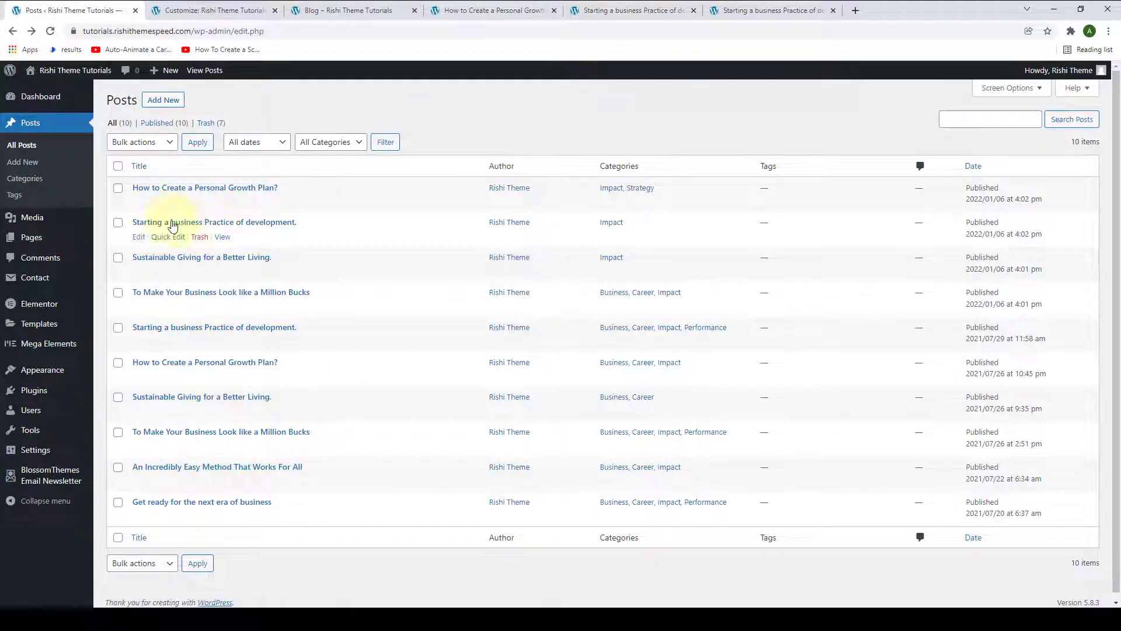
{"action": "mouse_move", "coordinate": [139, 237]}
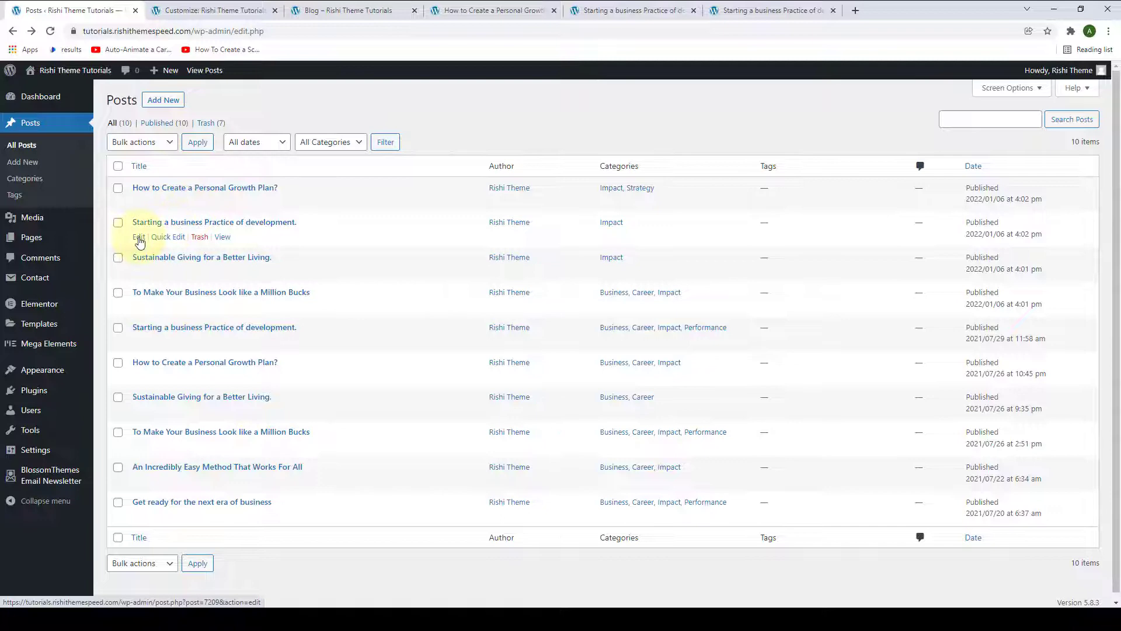
{"action": "left_click", "coordinate": [137, 237]}
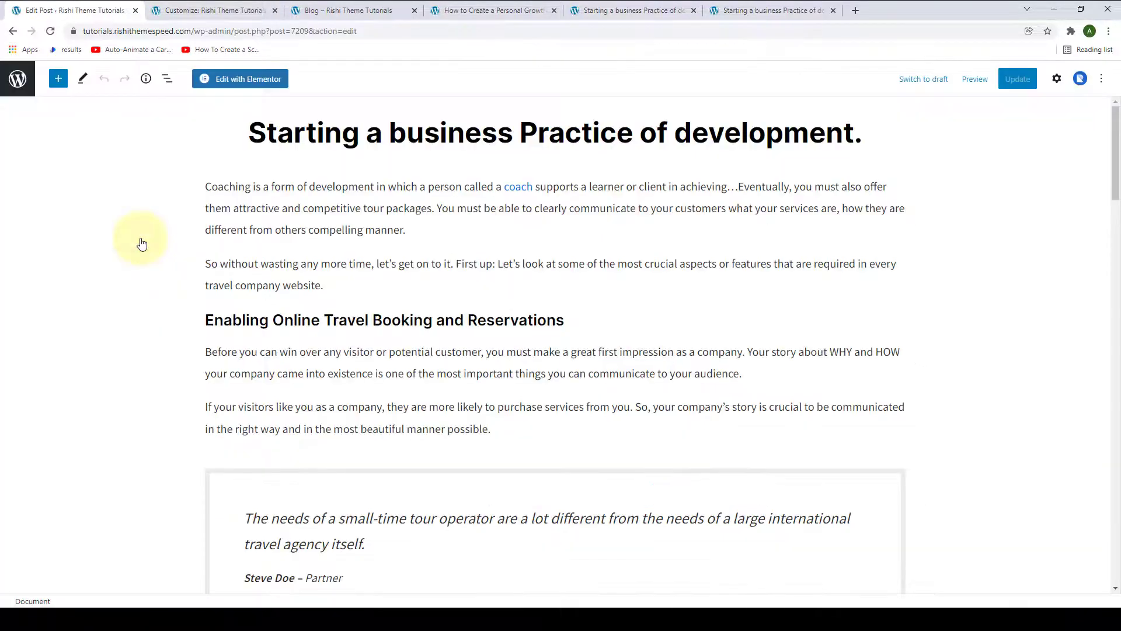
{"action": "mouse_move", "coordinate": [1080, 78]}
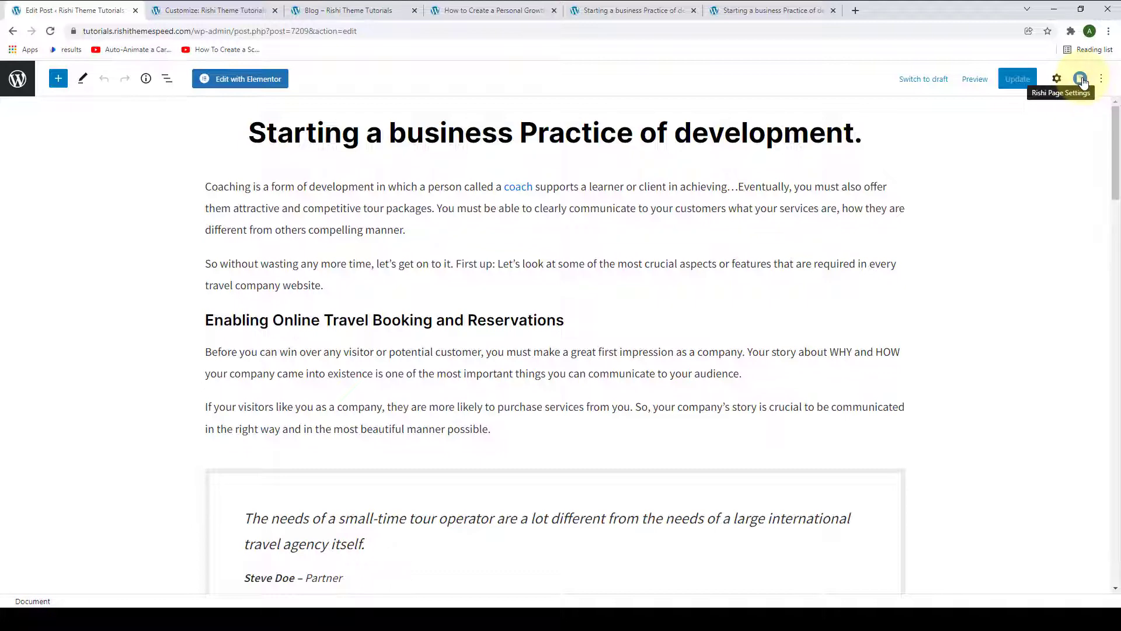
{"action": "left_click", "coordinate": [1080, 78]}
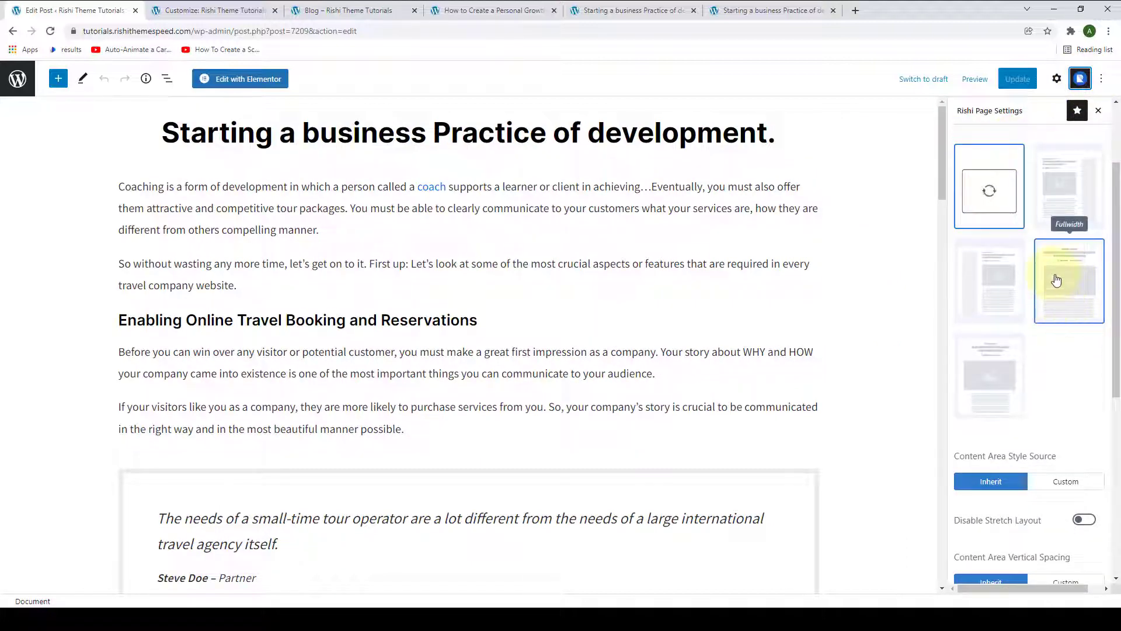
{"action": "left_click", "coordinate": [1068, 279]}
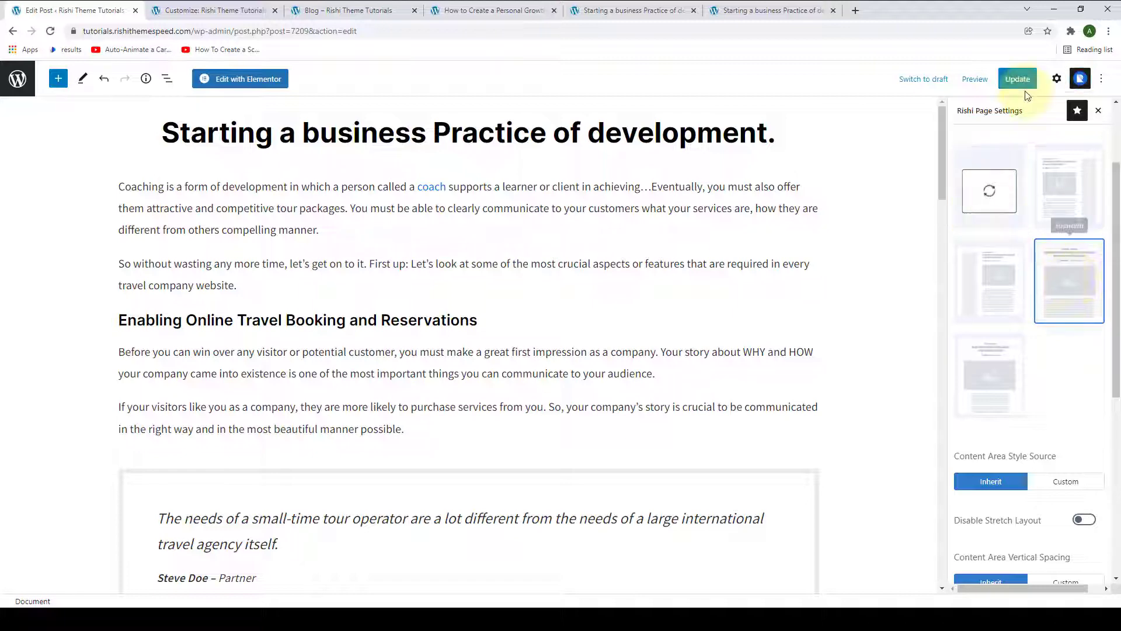
{"action": "left_click", "coordinate": [1017, 79]}
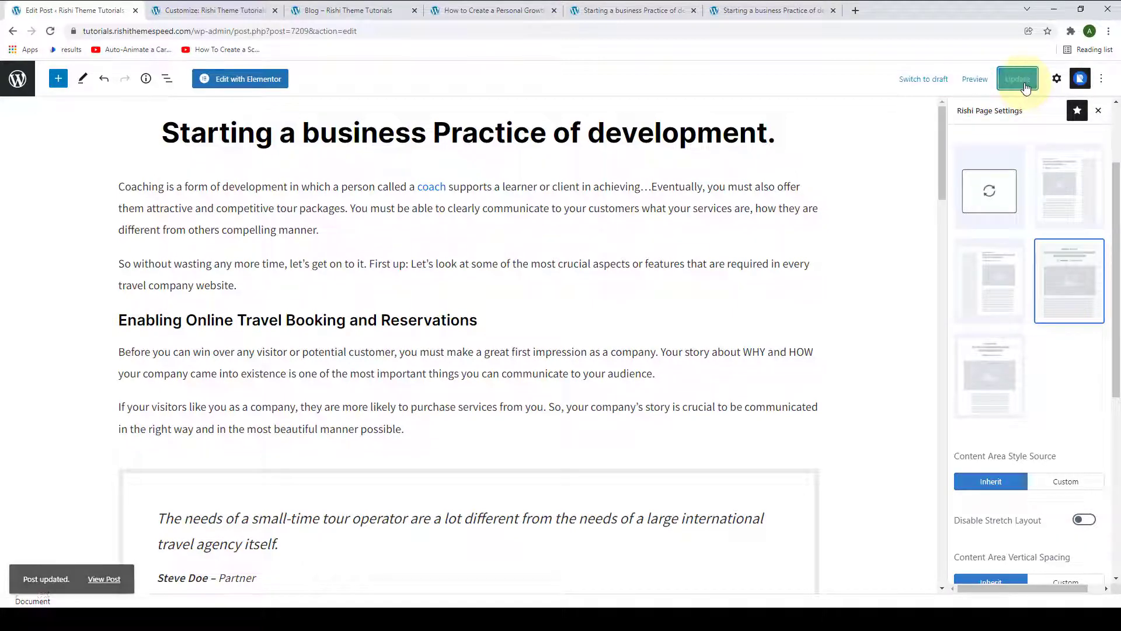
{"action": "left_click", "coordinate": [104, 578]}
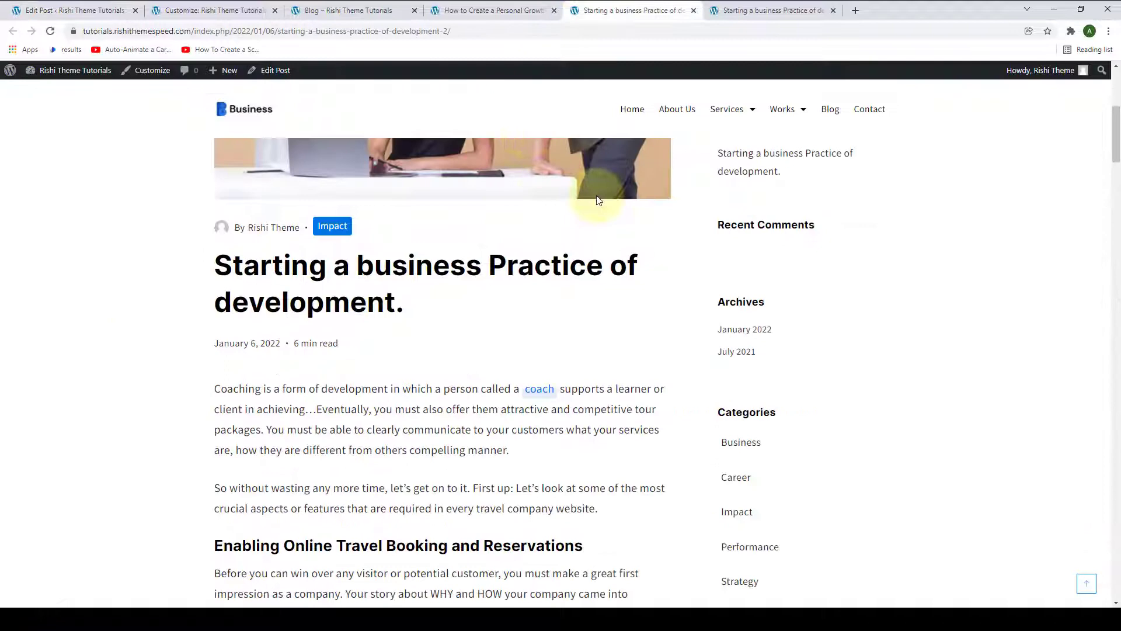
Reload the live post to see the full-width layout and compare it with the other posts' sidebars.
{"action": "left_click", "coordinate": [50, 31]}
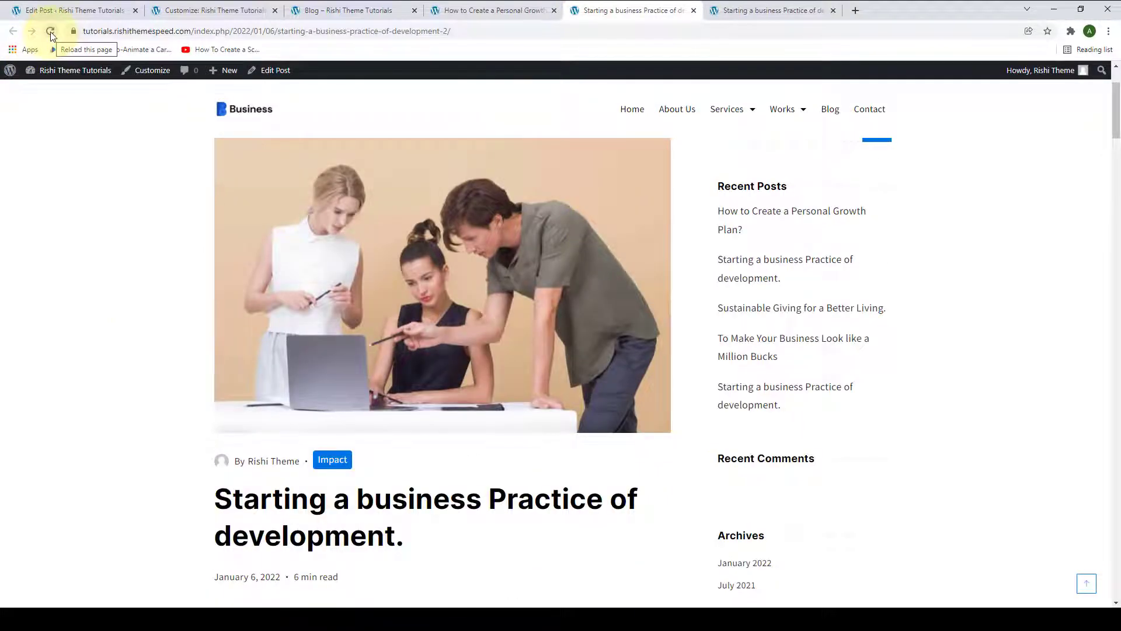
{"action": "left_click", "coordinate": [50, 30]}
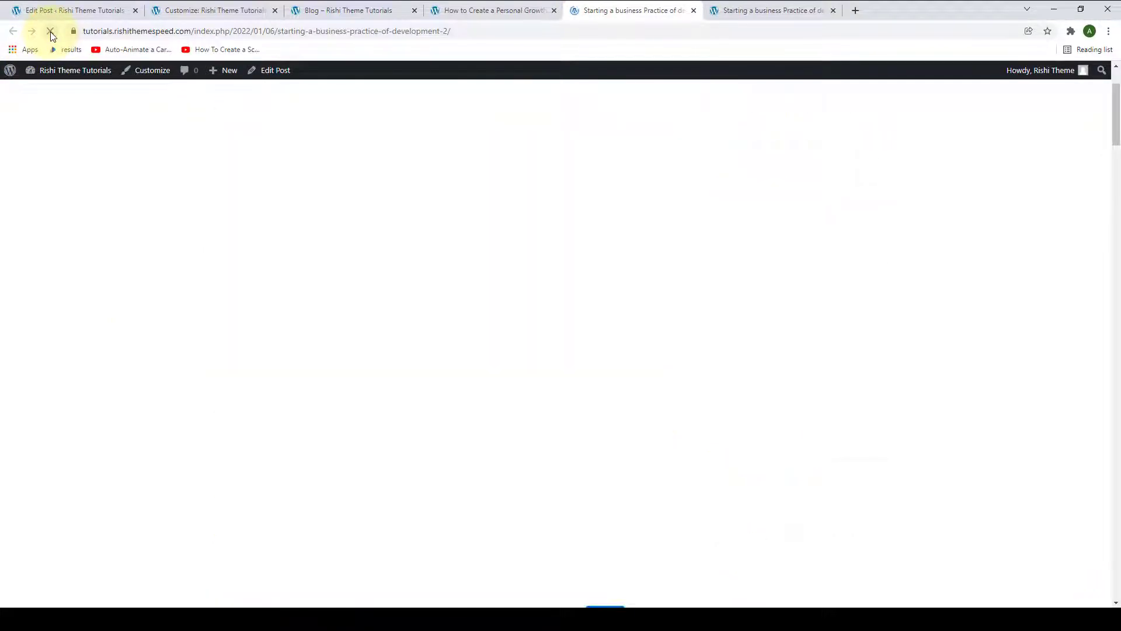
{"action": "left_click", "coordinate": [50, 30]}
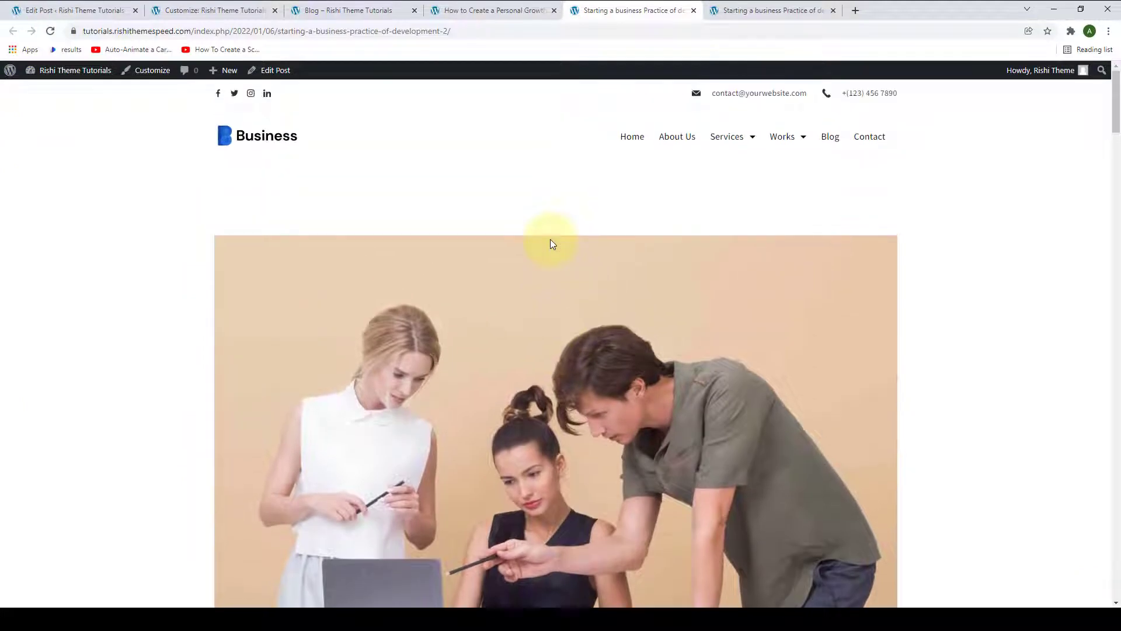
{"action": "scroll", "scroll_direction": "down", "scroll_amount": 3}
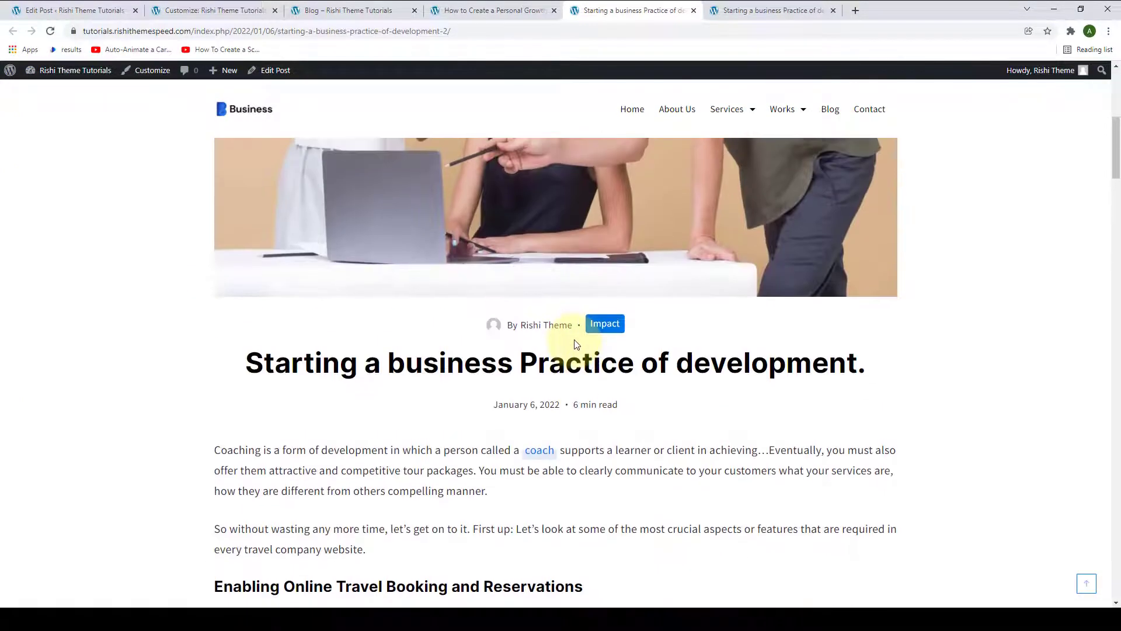
{"action": "left_click", "coordinate": [771, 11]}
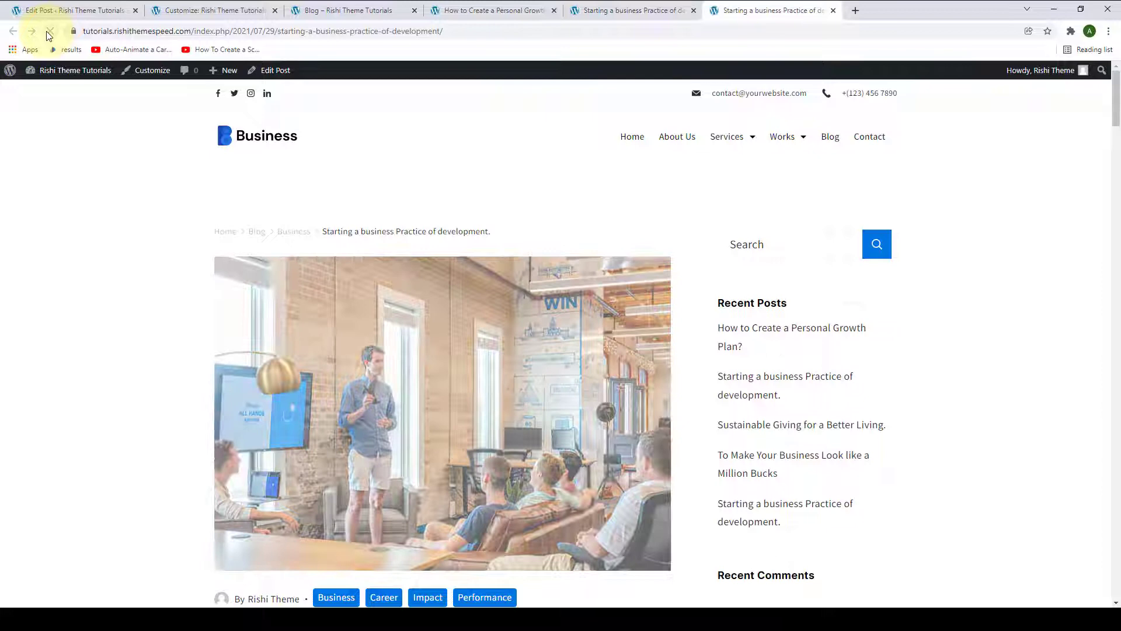
{"action": "scroll", "scroll_direction": "down", "scroll_amount": 3}
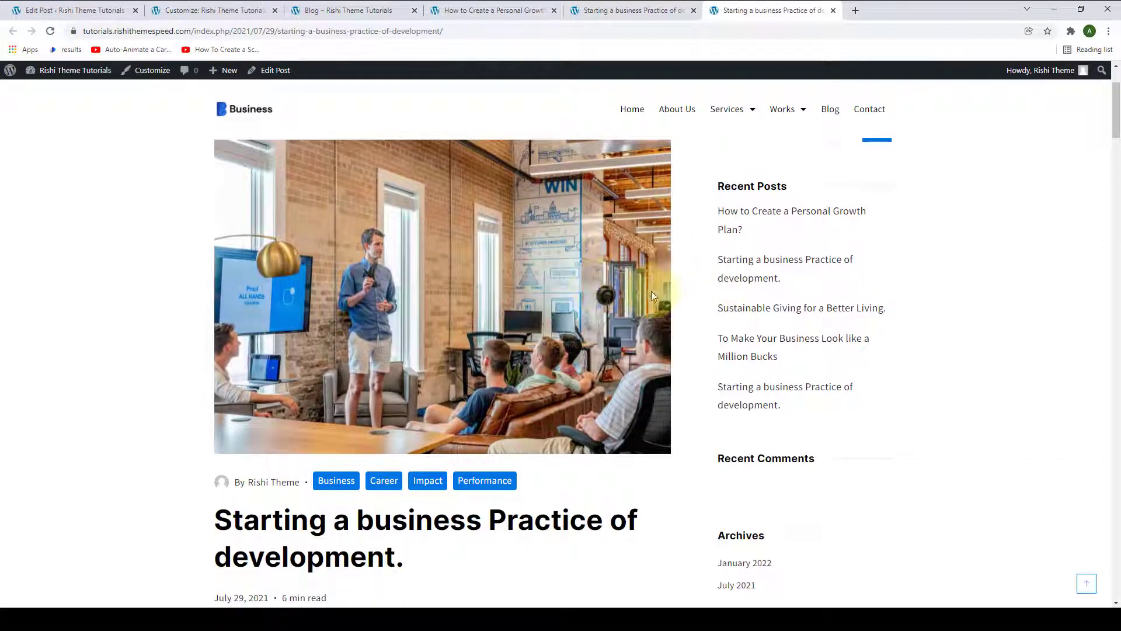
{"action": "mouse_move", "coordinate": [617, 261]}
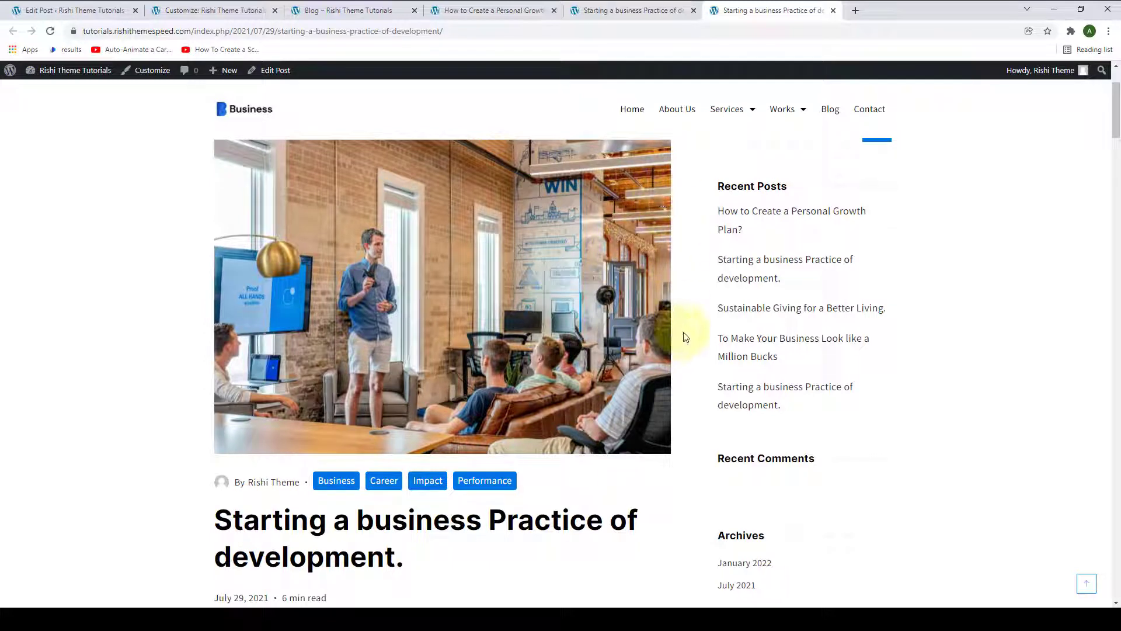
{"action": "left_click", "coordinate": [490, 10]}
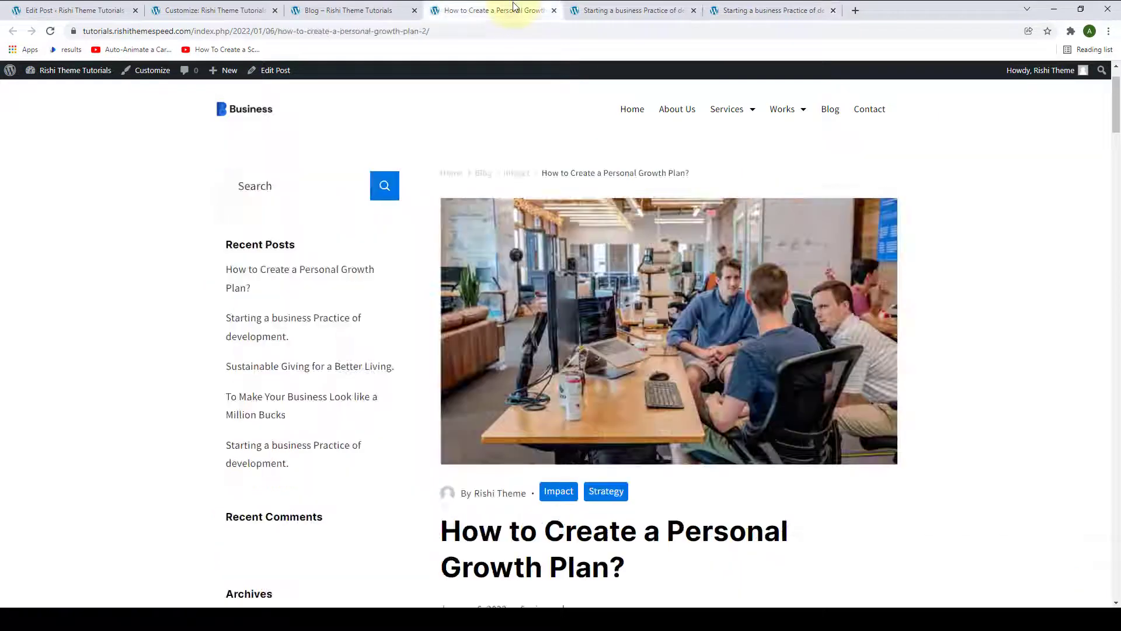
{"action": "left_click", "coordinate": [632, 11]}
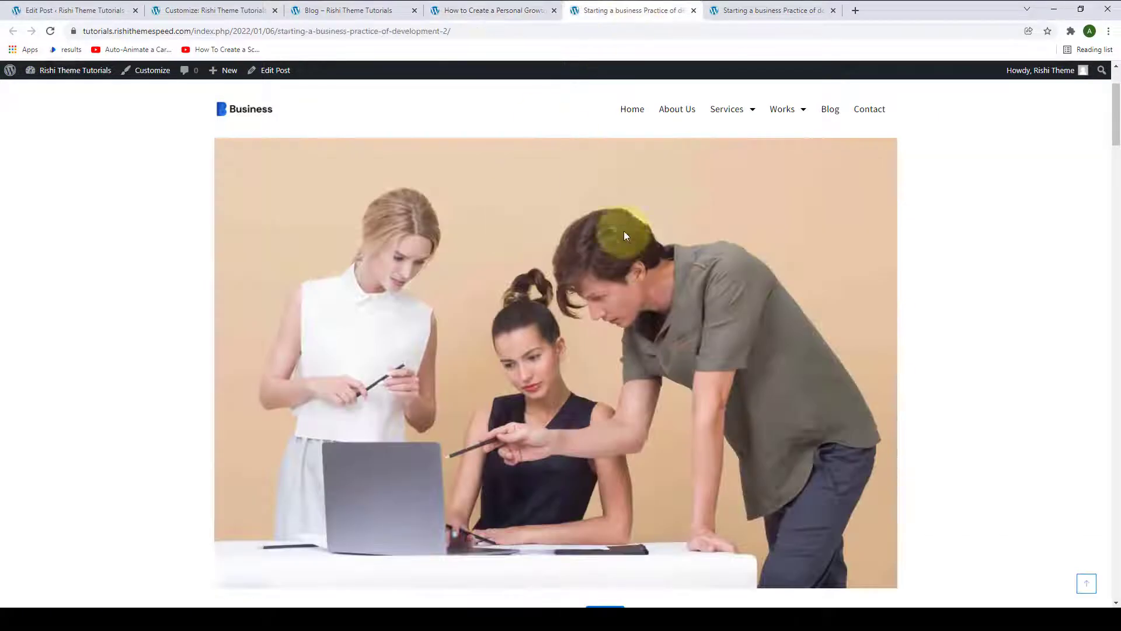
Scroll through the full-width post down past its content to confirm no sidebar or breadcrumb.
{"action": "scroll", "scroll_direction": "down", "scroll_amount": 3}
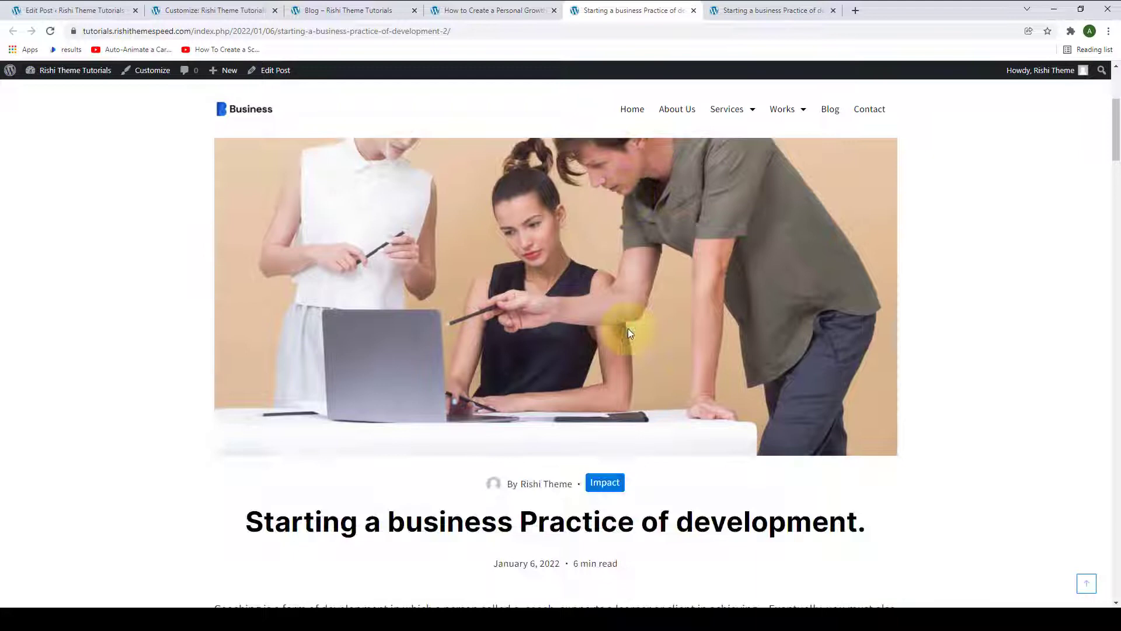
{"action": "scroll", "scroll_direction": "down", "scroll_amount": 3}
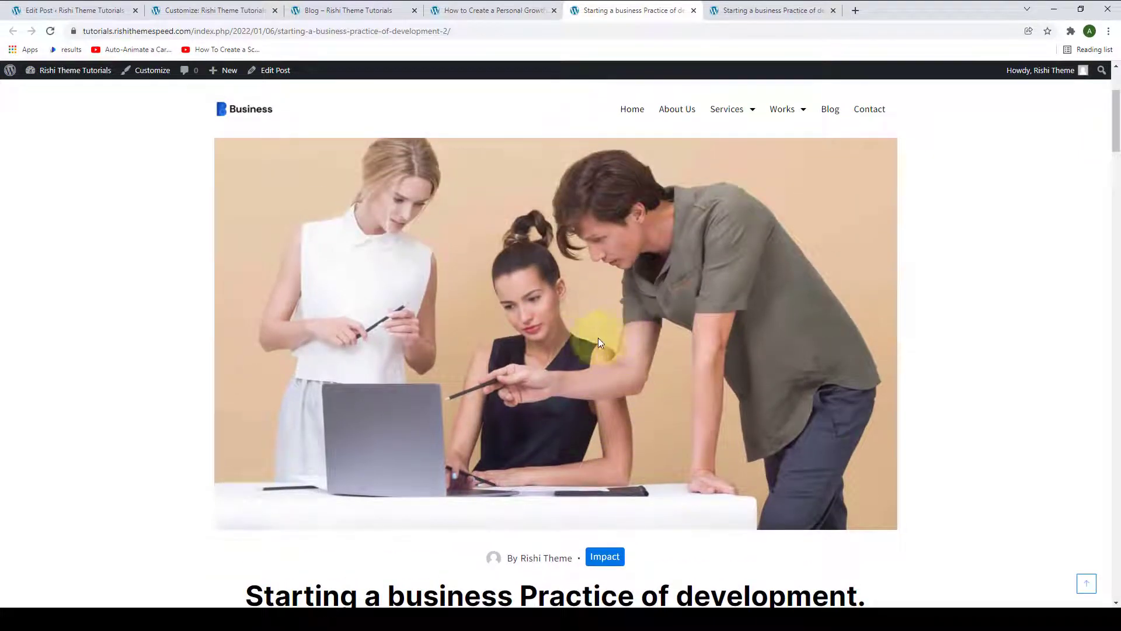
{"action": "scroll", "scroll_direction": "down", "scroll_amount": 3}
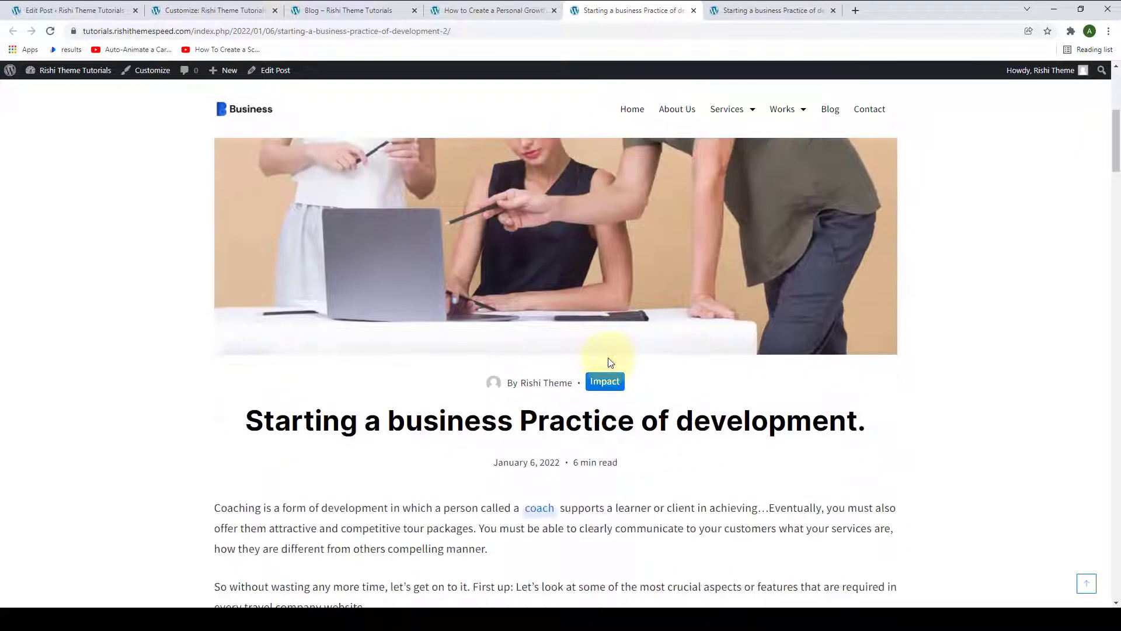
{"action": "scroll", "scroll_direction": "down", "scroll_amount": 3}
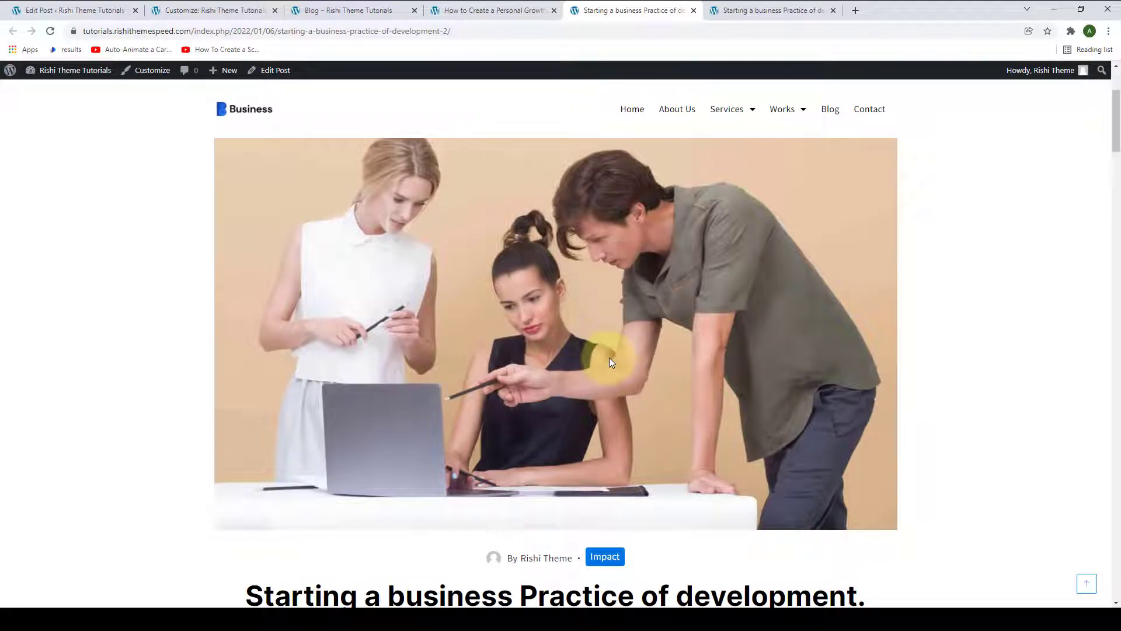
{"action": "scroll", "scroll_direction": "down", "scroll_amount": 3}
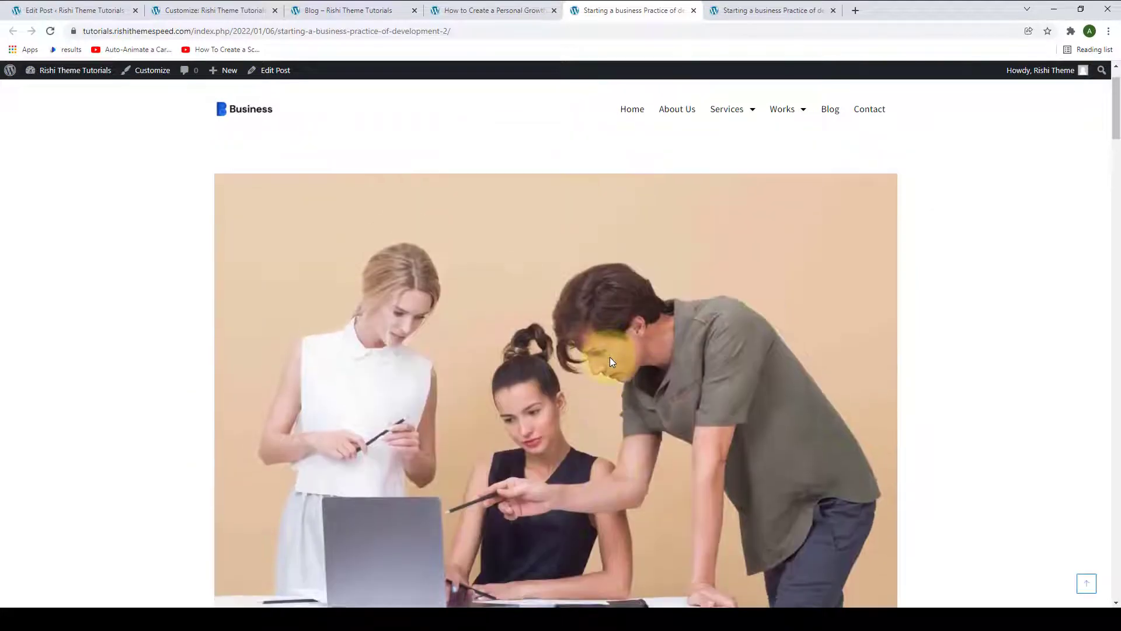
{"action": "scroll", "scroll_direction": "down", "scroll_amount": 3}
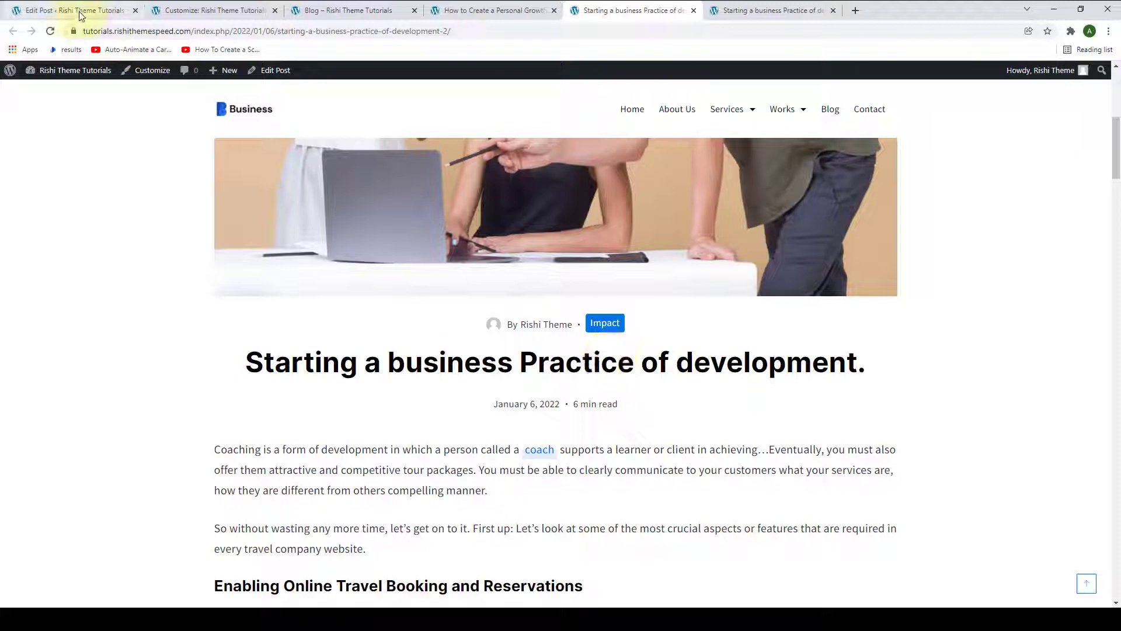
Compare the breadcrumb-less live post with another post that still shows its breadcrumb.
{"action": "left_click", "coordinate": [68, 11]}
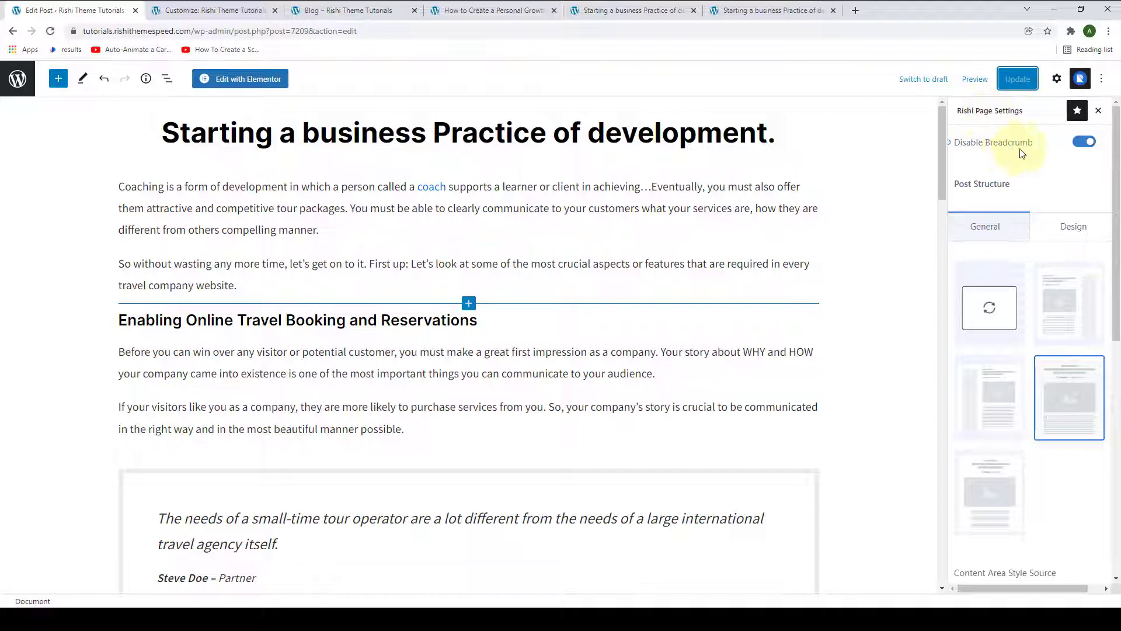
{"action": "mouse_move", "coordinate": [1045, 156]}
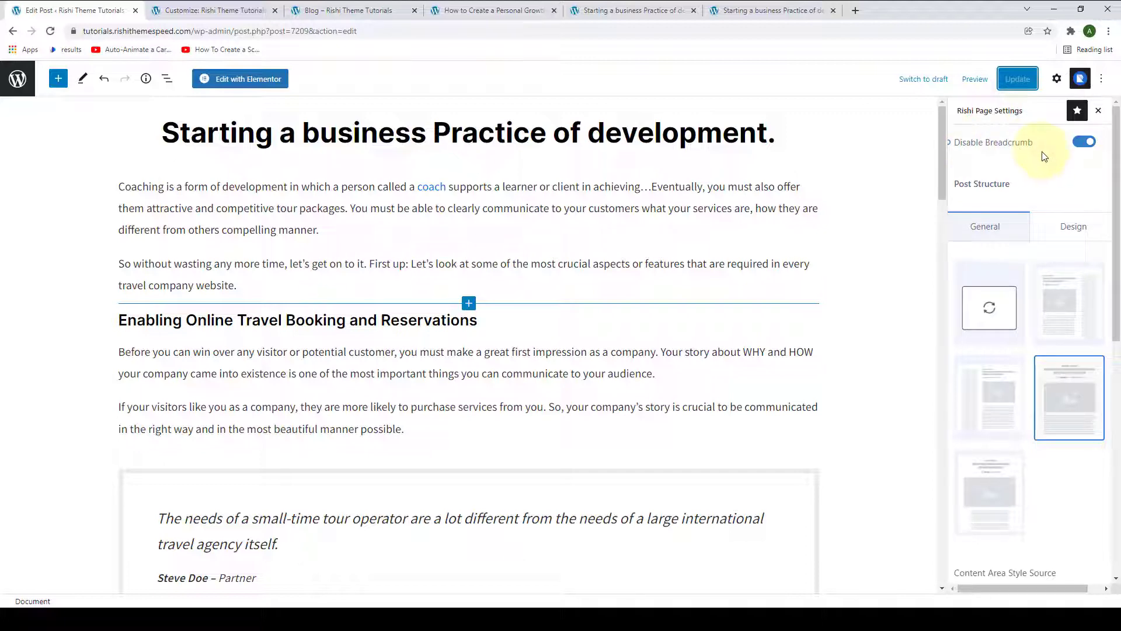
{"action": "left_click", "coordinate": [632, 11]}
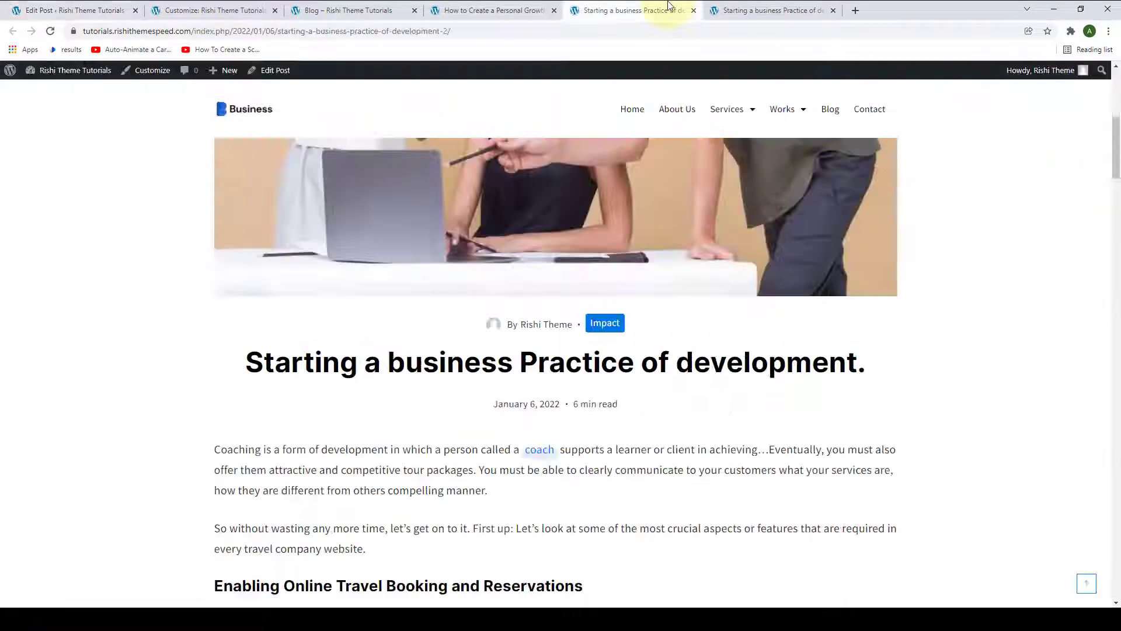
{"action": "scroll", "scroll_direction": "up", "scroll_amount": 3}
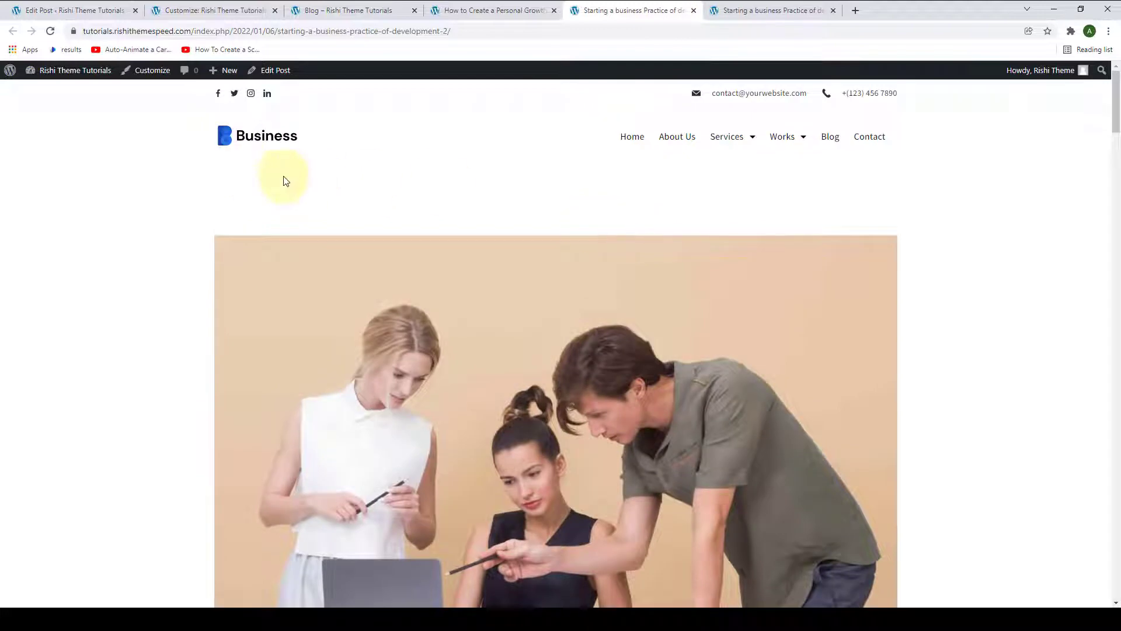
{"action": "left_click", "coordinate": [492, 11]}
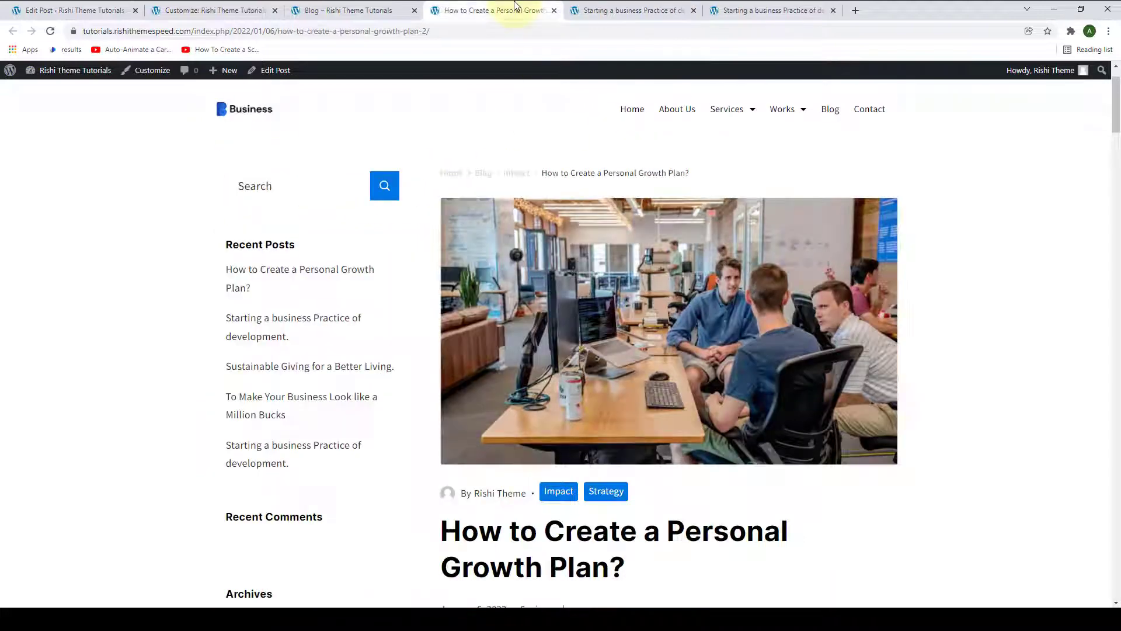
{"action": "left_click", "coordinate": [768, 11]}
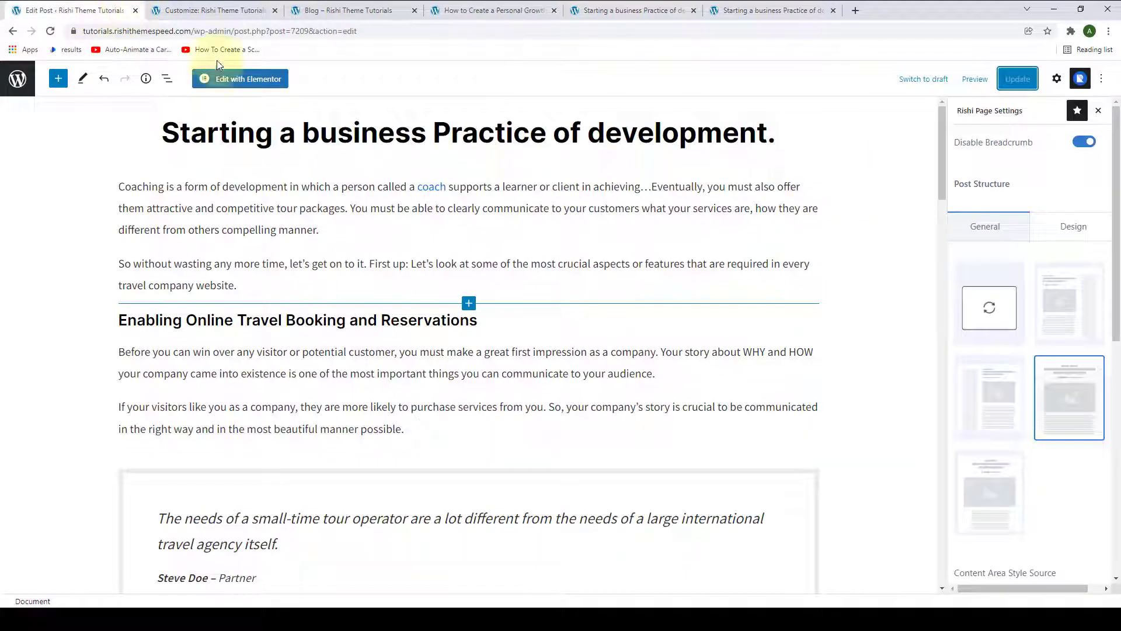
Turn Disable Breadcrumb back off, update the post and reload its live page.
{"action": "left_click", "coordinate": [1083, 142]}
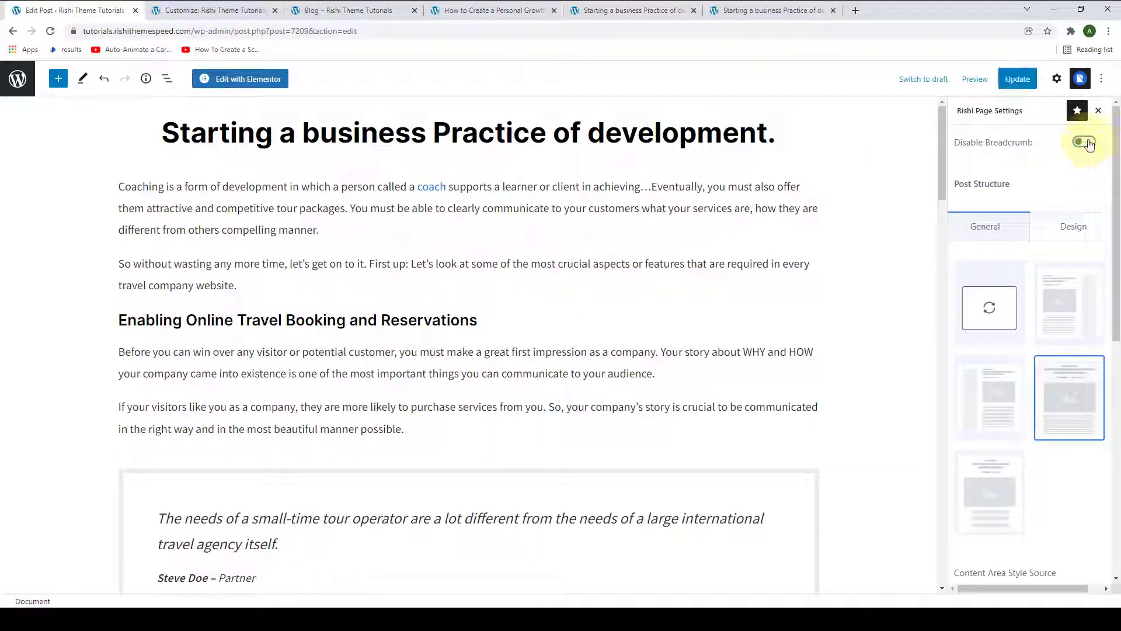
{"action": "left_click", "coordinate": [1084, 141]}
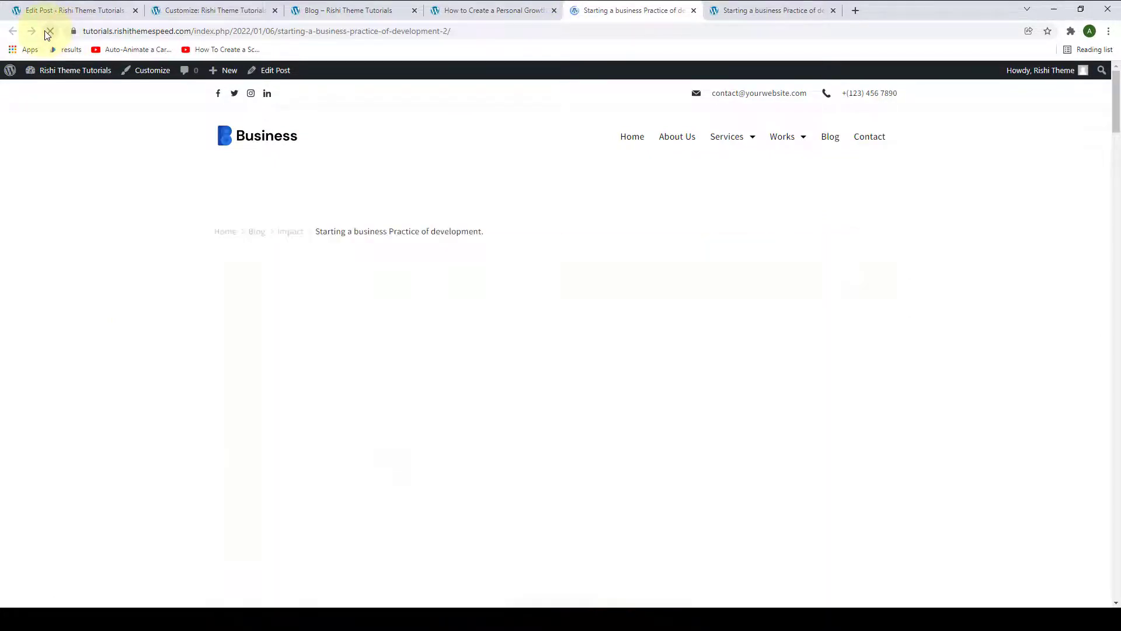
{"action": "left_click", "coordinate": [49, 30]}
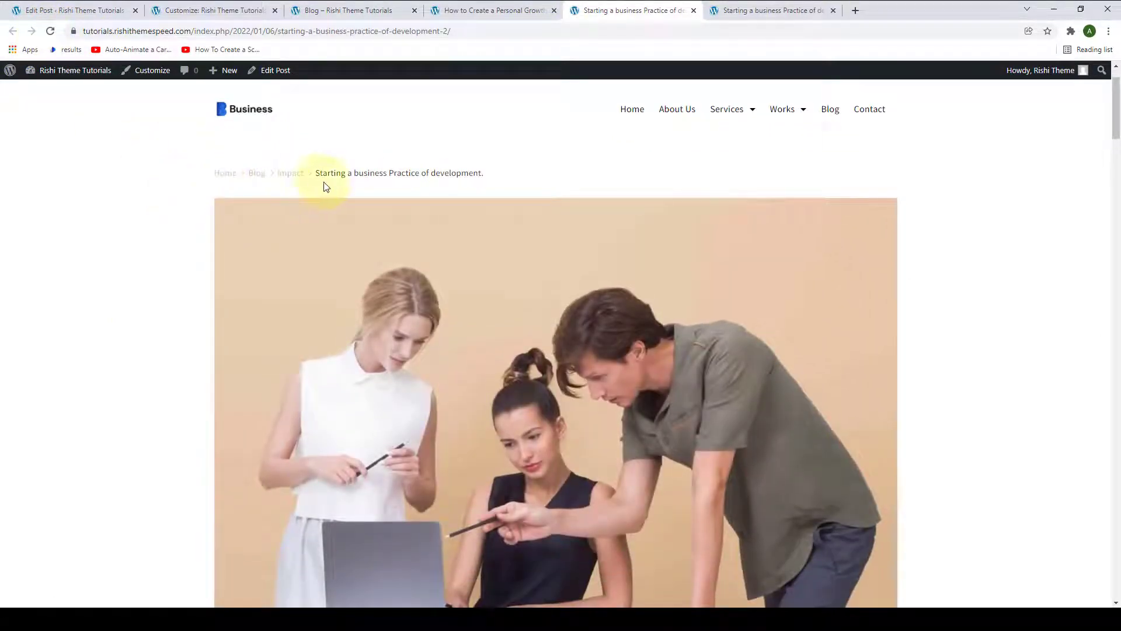
{"action": "mouse_move", "coordinate": [431, 209]}
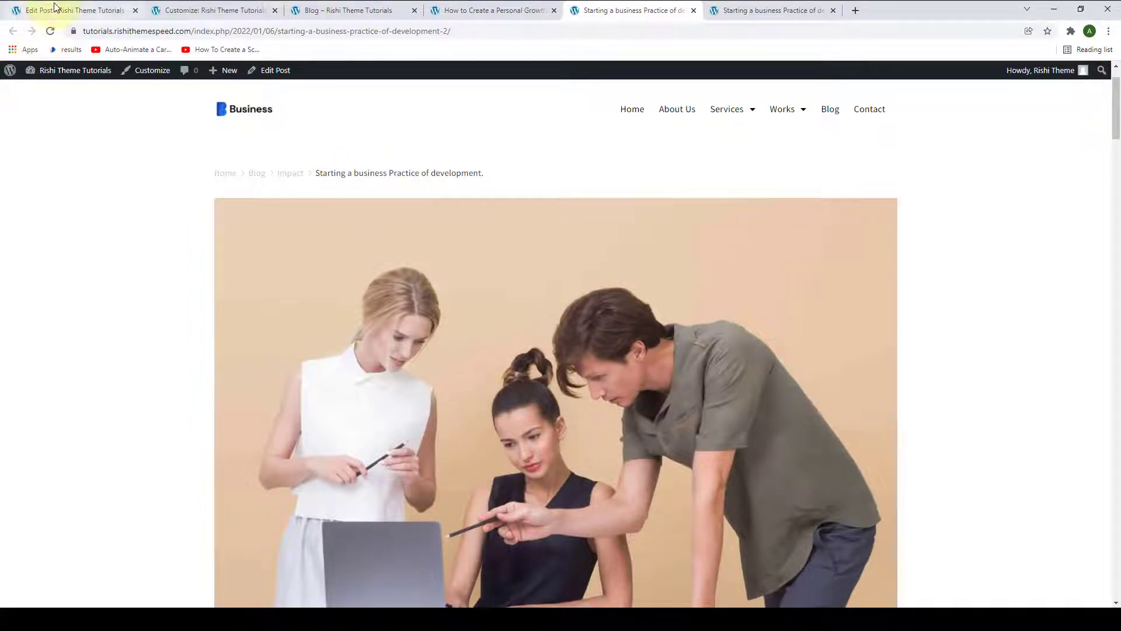
Browse the content area's Color, Gradient, Image and pattern backgrounds, shadow, padding 40 and radius 3.
{"action": "left_click", "coordinate": [71, 11]}
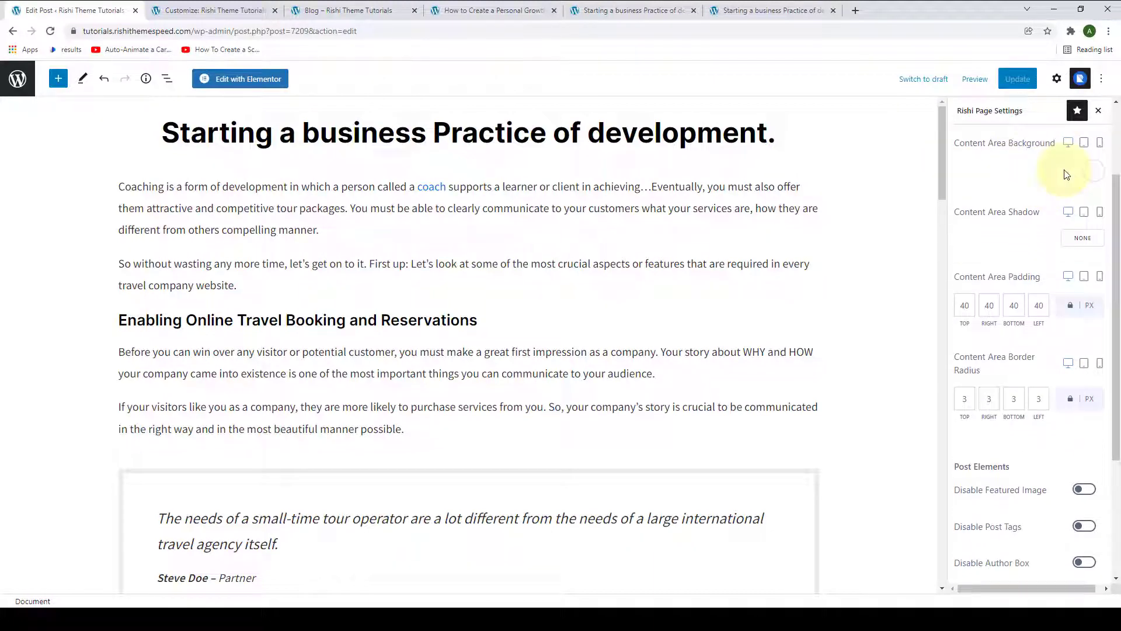
{"action": "left_click", "coordinate": [1093, 142]}
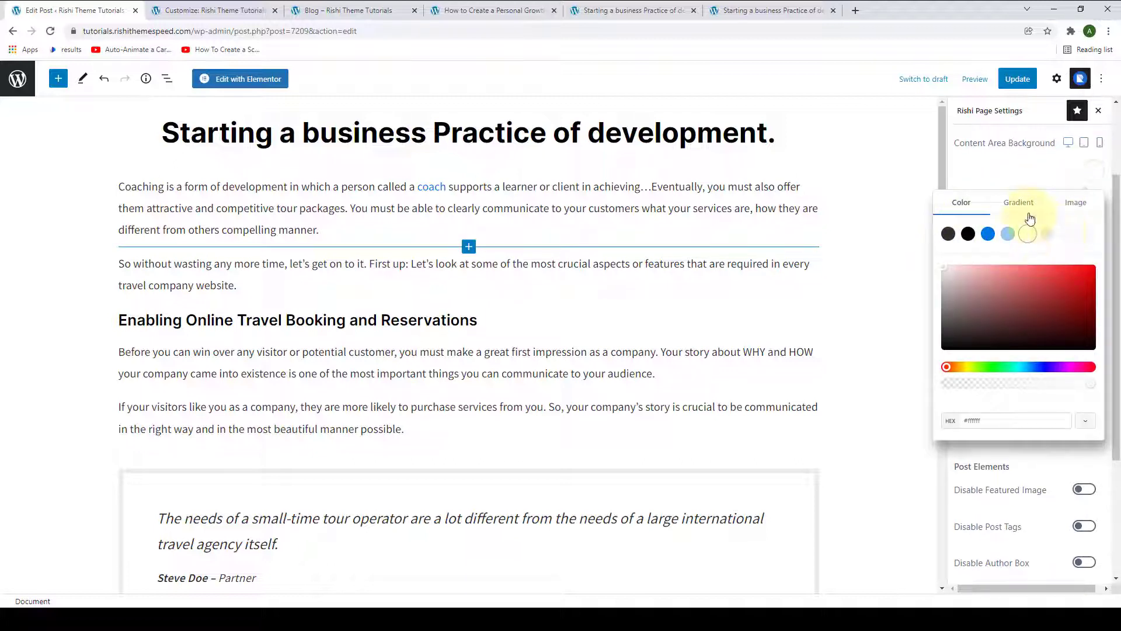
{"action": "left_click", "coordinate": [1018, 202]}
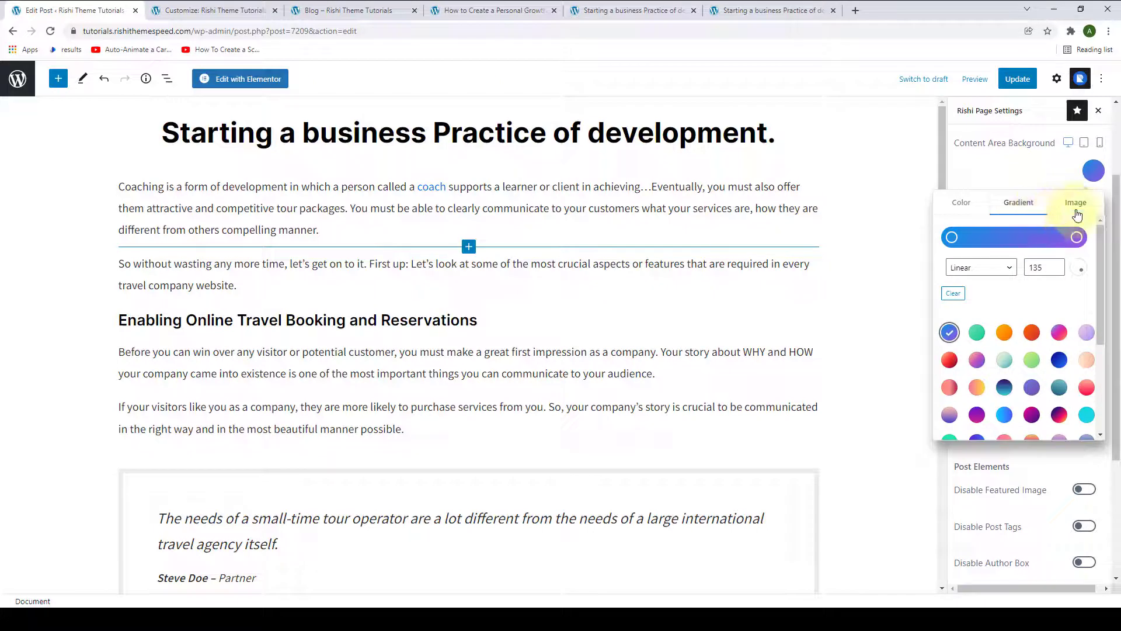
{"action": "left_click", "coordinate": [1076, 202]}
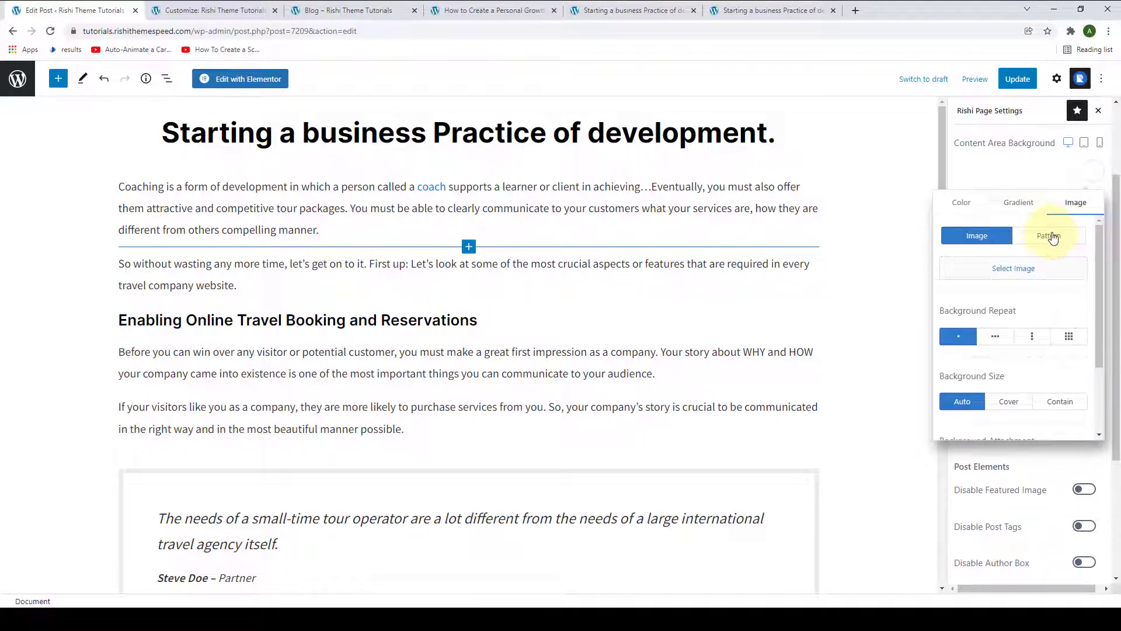
{"action": "left_click", "coordinate": [961, 202]}
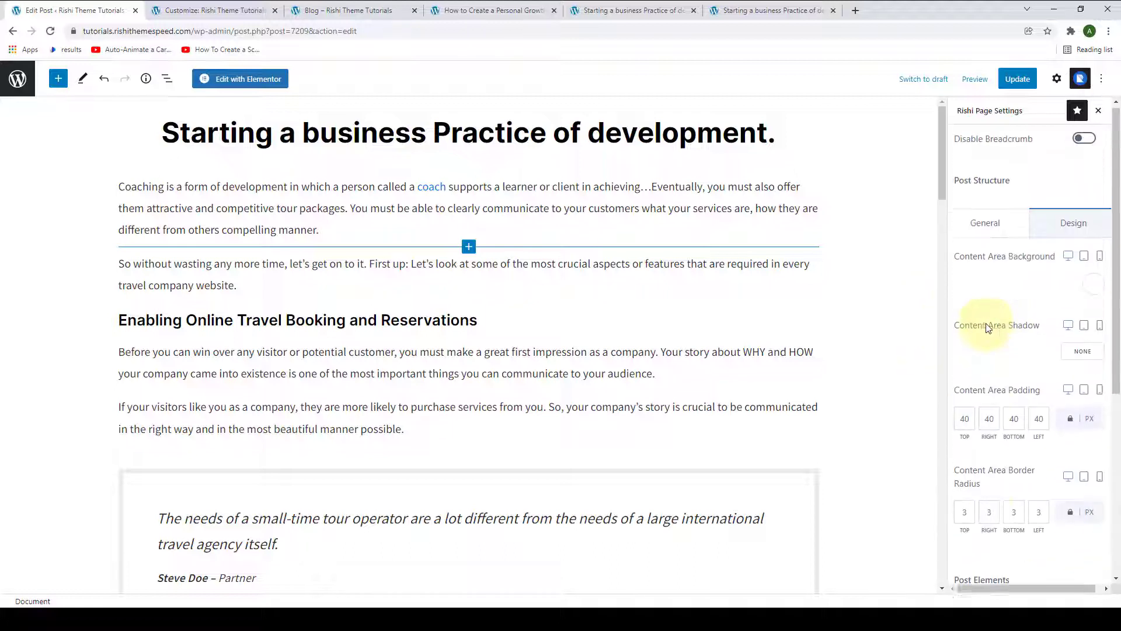
{"action": "scroll", "scroll_direction": "down", "scroll_amount": 3}
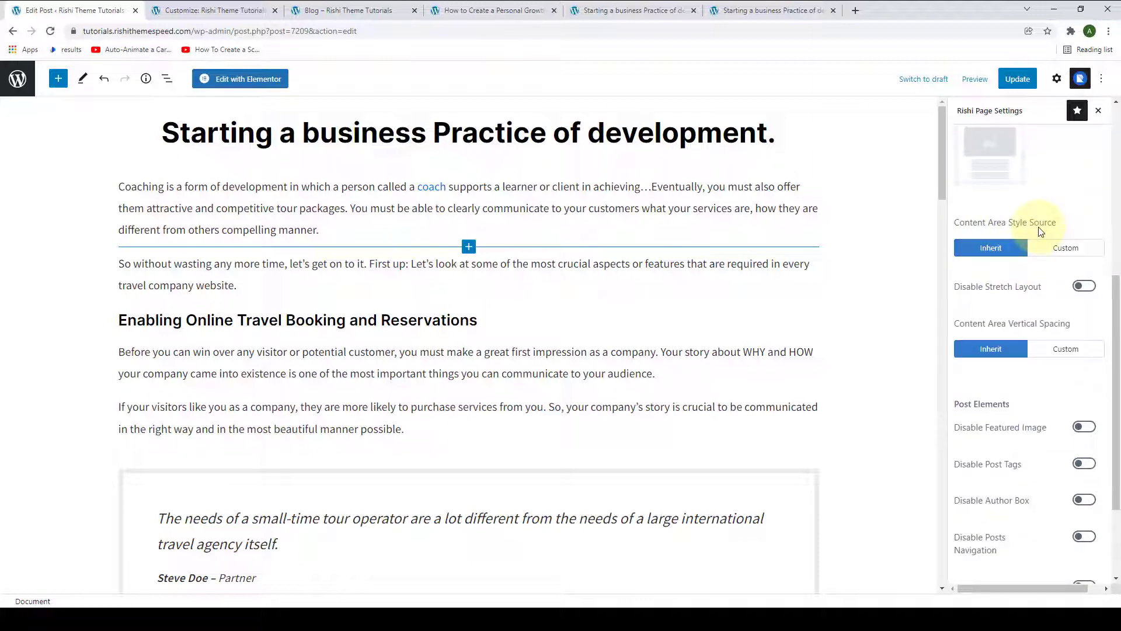
{"action": "left_click", "coordinate": [1065, 248]}
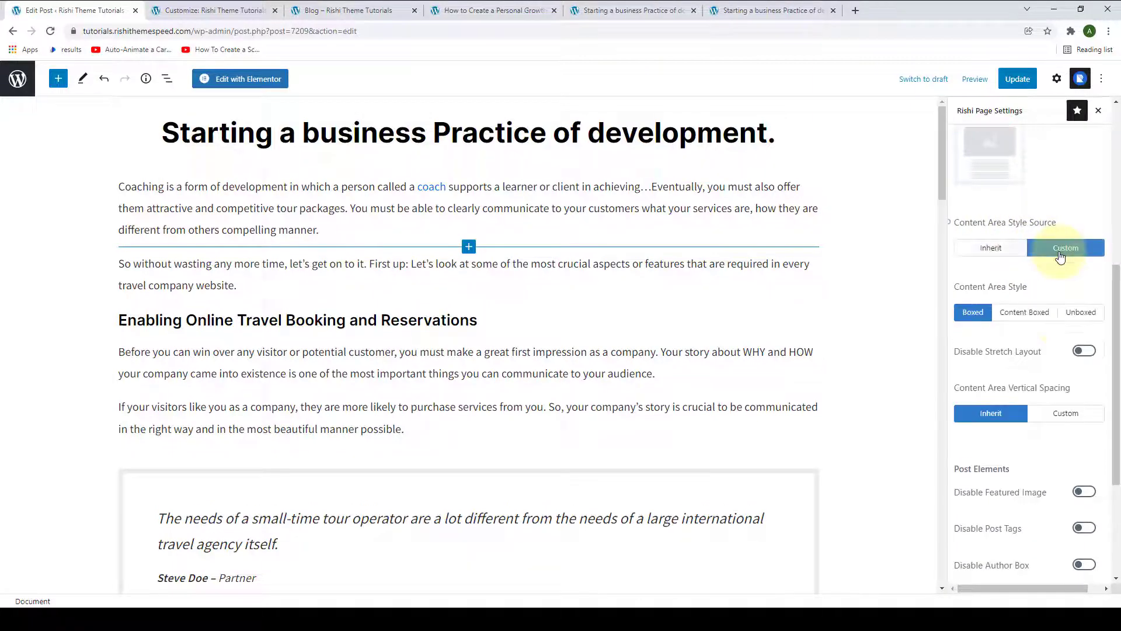
{"action": "left_click", "coordinate": [1065, 247]}
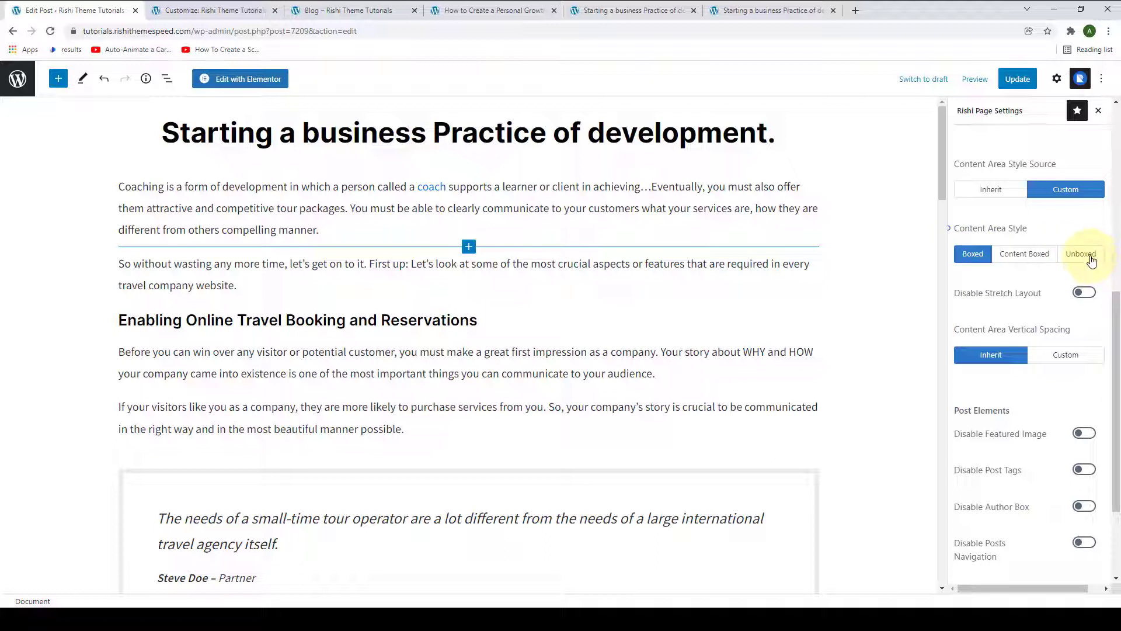
{"action": "left_click", "coordinate": [990, 189]}
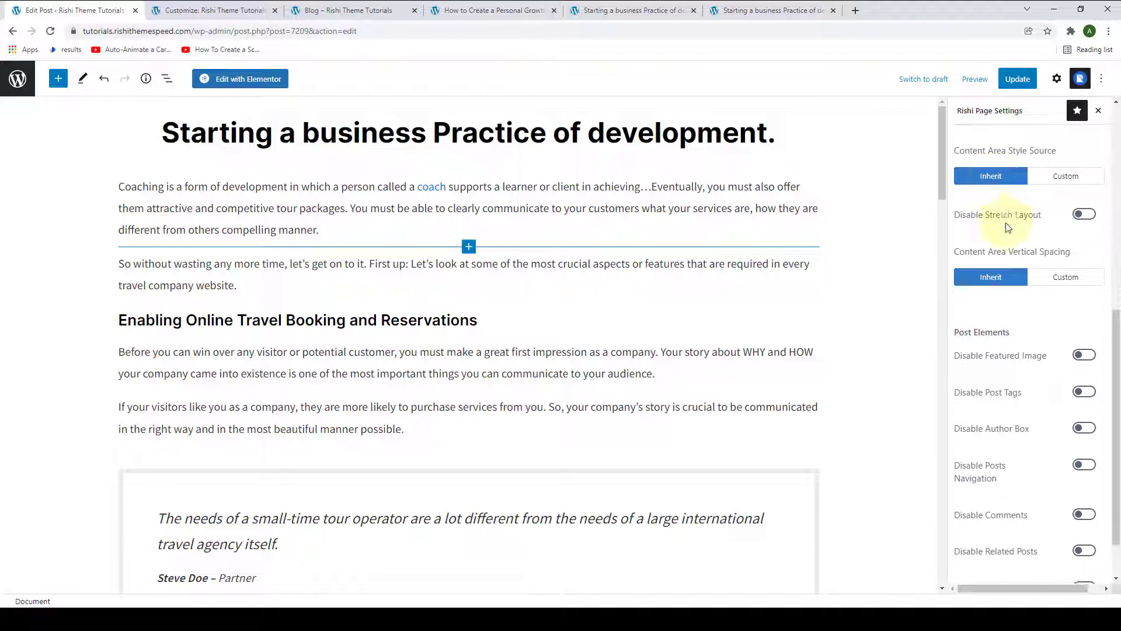
{"action": "scroll", "scroll_direction": "down", "scroll_amount": 3}
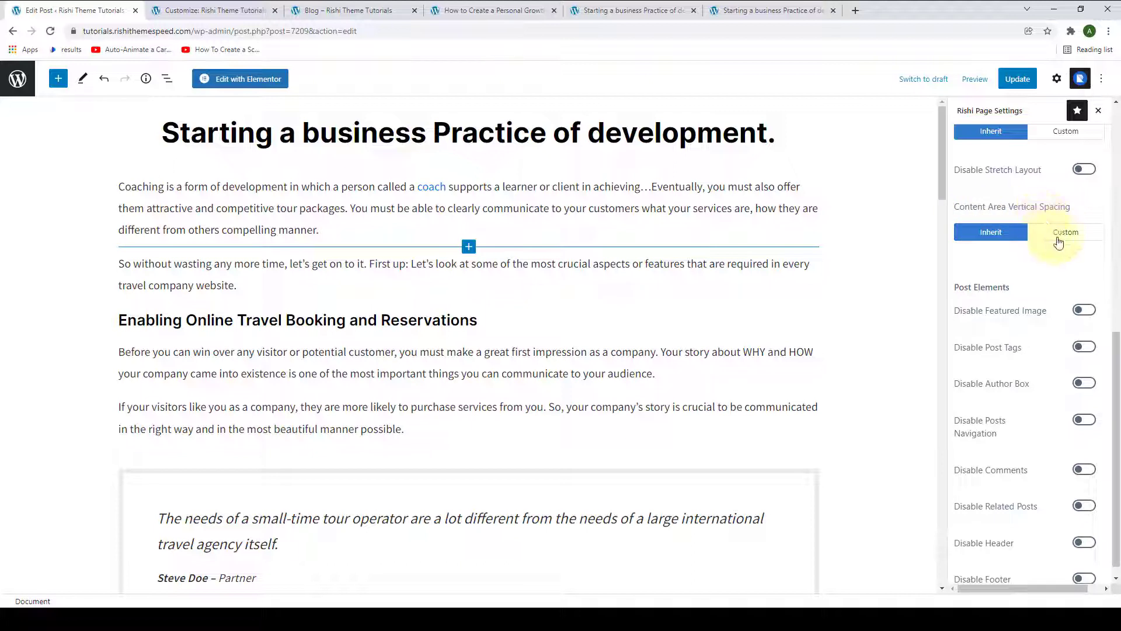
{"action": "left_click", "coordinate": [1065, 231]}
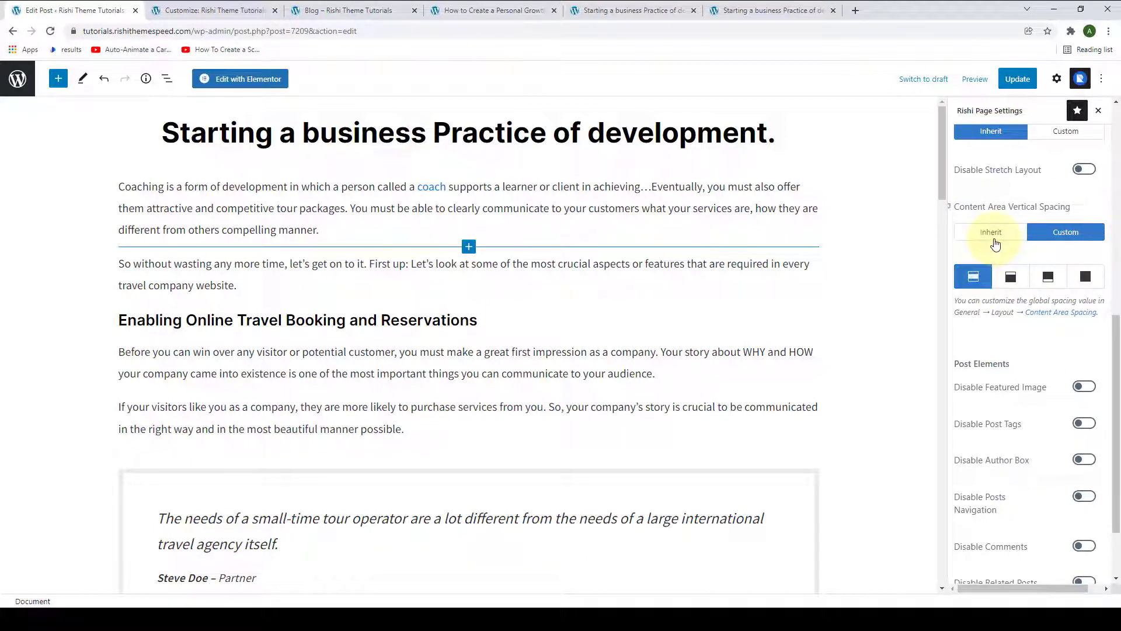
{"action": "left_click", "coordinate": [991, 232]}
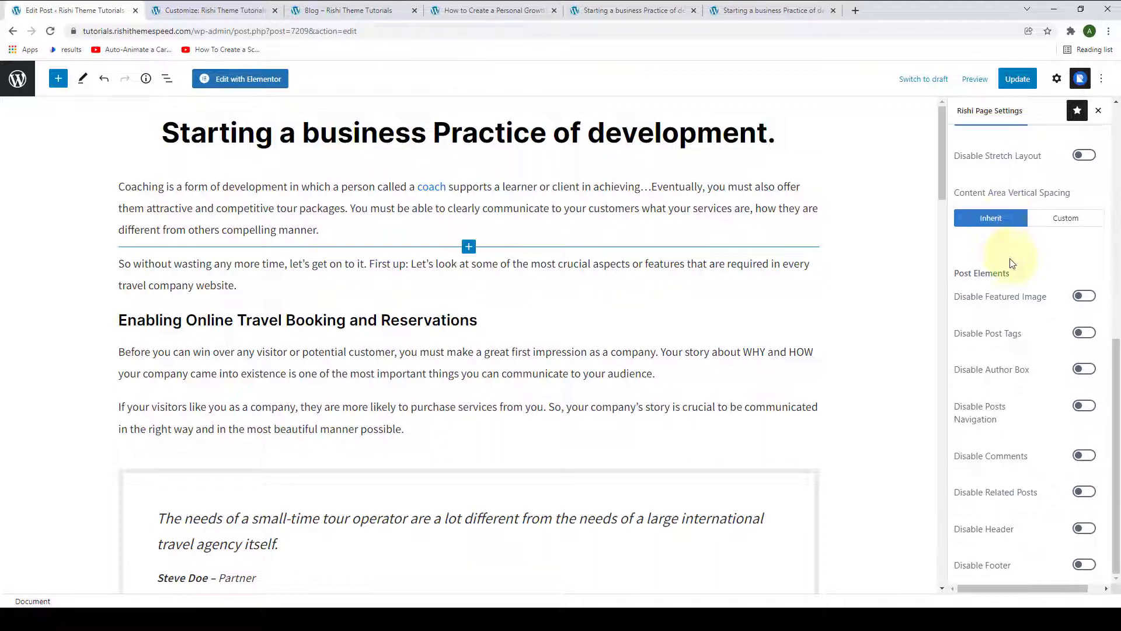
{"action": "mouse_move", "coordinate": [974, 272]}
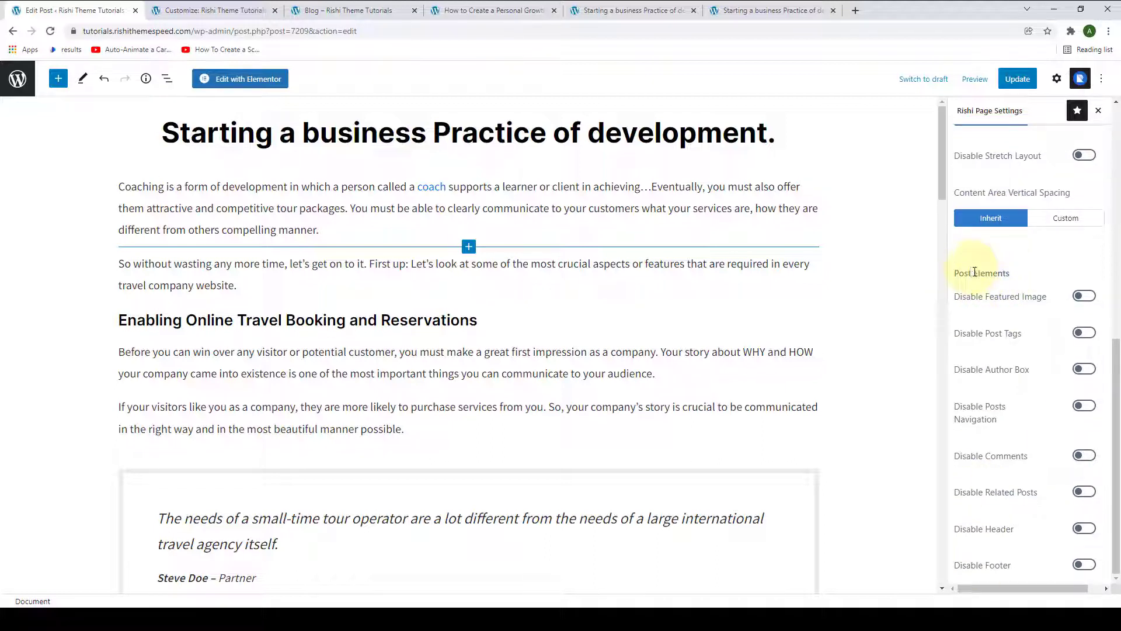
{"action": "mouse_move", "coordinate": [1004, 289]}
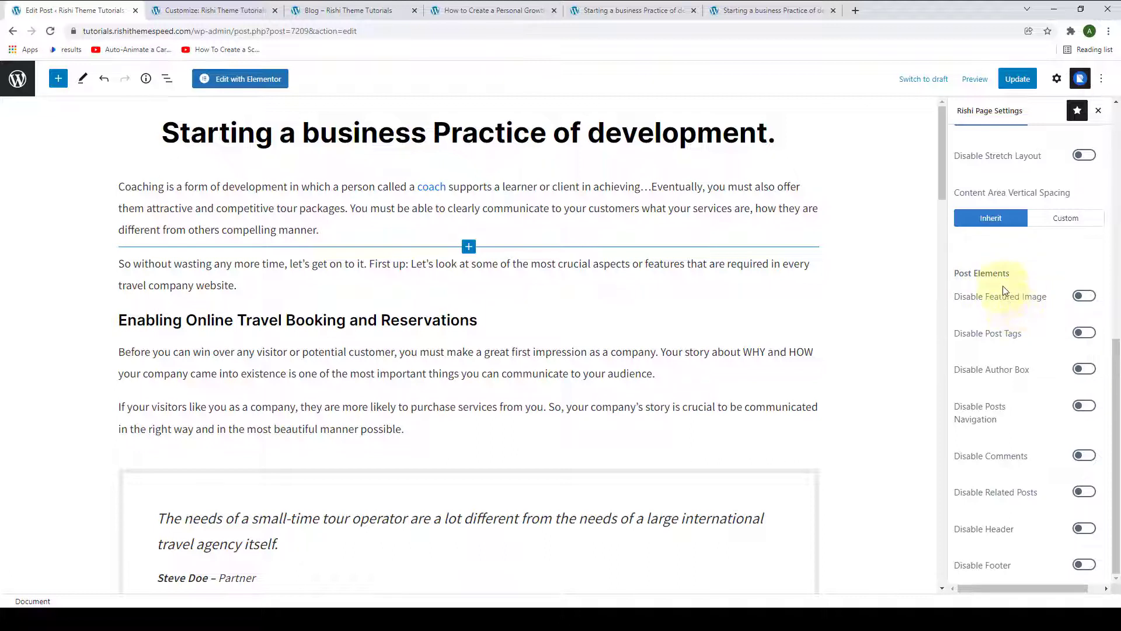
View the live post without its featured image, then switch Disable Featured Image back off.
{"action": "left_click", "coordinate": [1084, 295]}
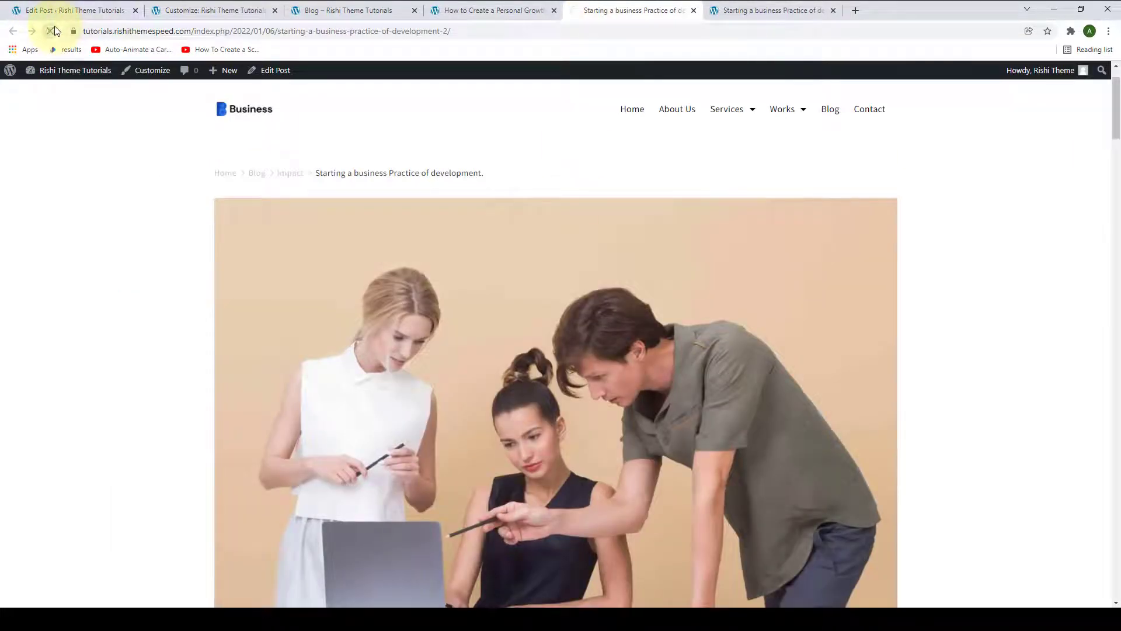
{"action": "left_click", "coordinate": [52, 31]}
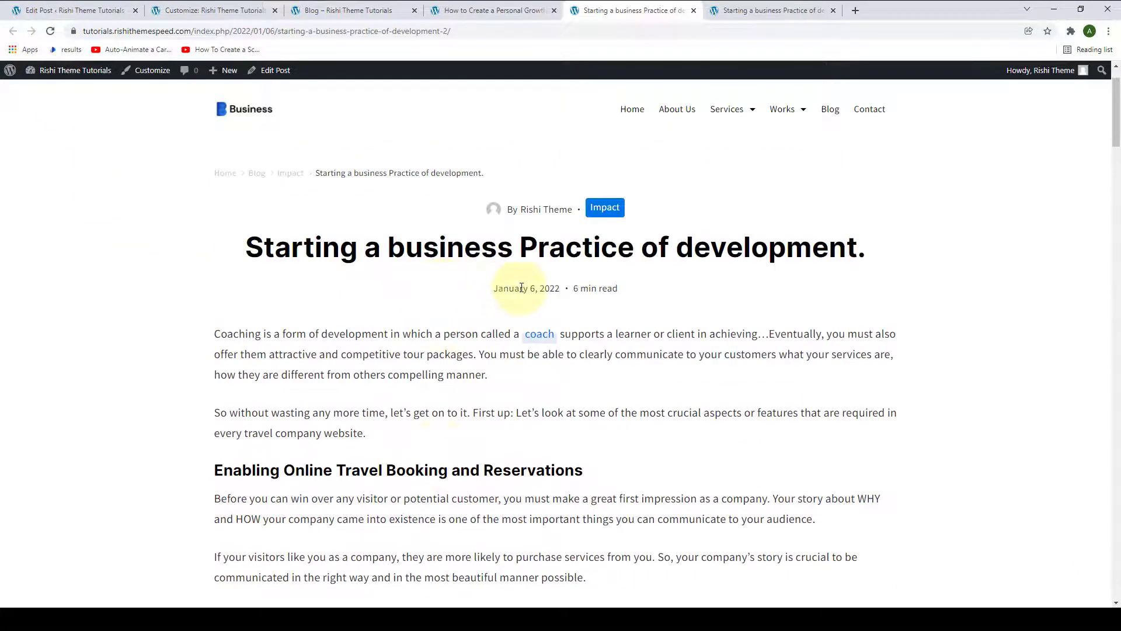
{"action": "left_click", "coordinate": [71, 10]}
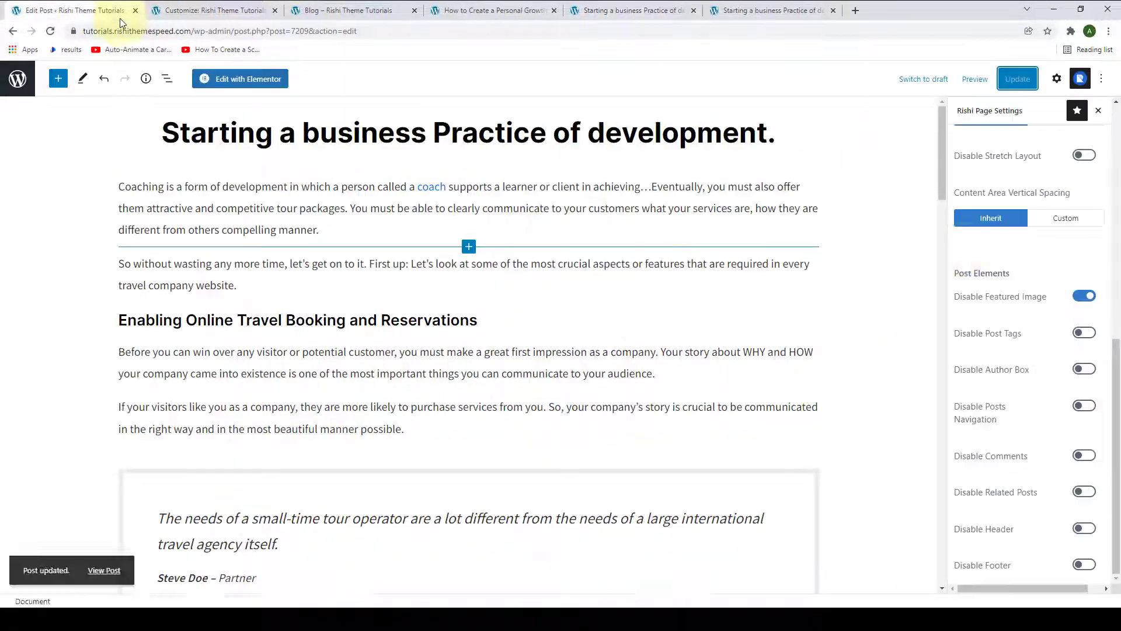
{"action": "left_click", "coordinate": [1084, 296]}
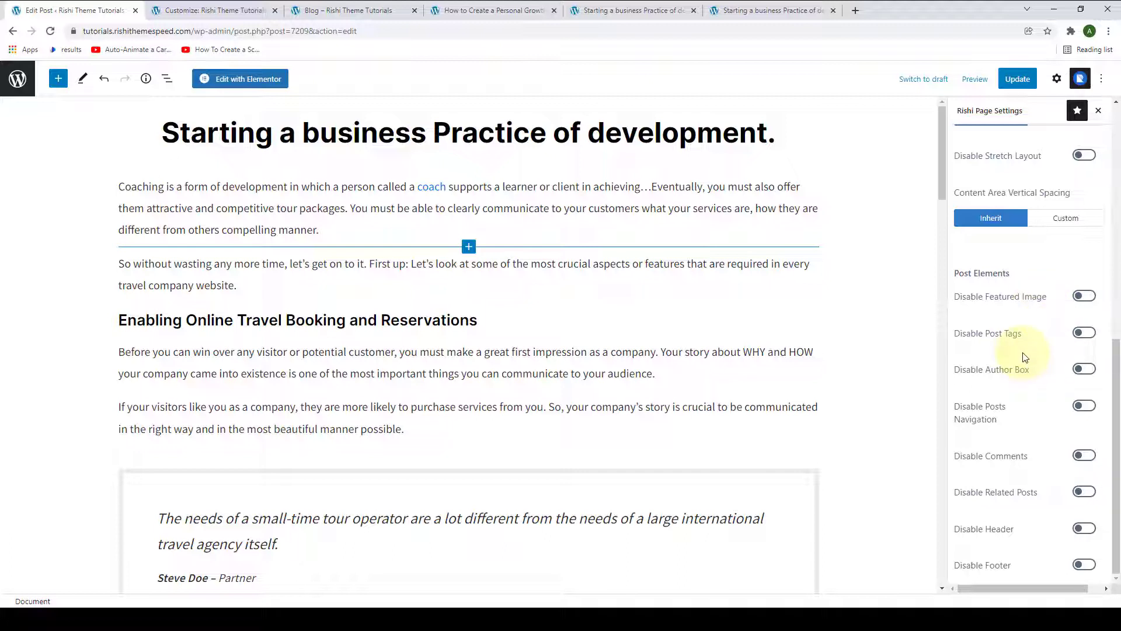
{"action": "mouse_move", "coordinate": [1002, 423]}
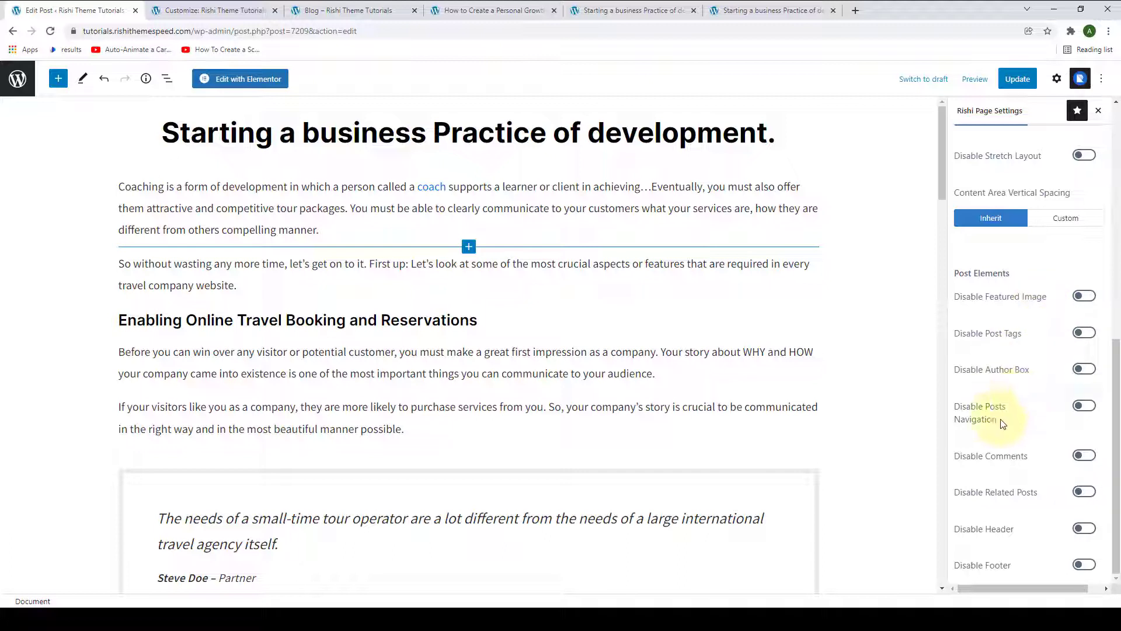
{"action": "mouse_move", "coordinate": [1024, 473]}
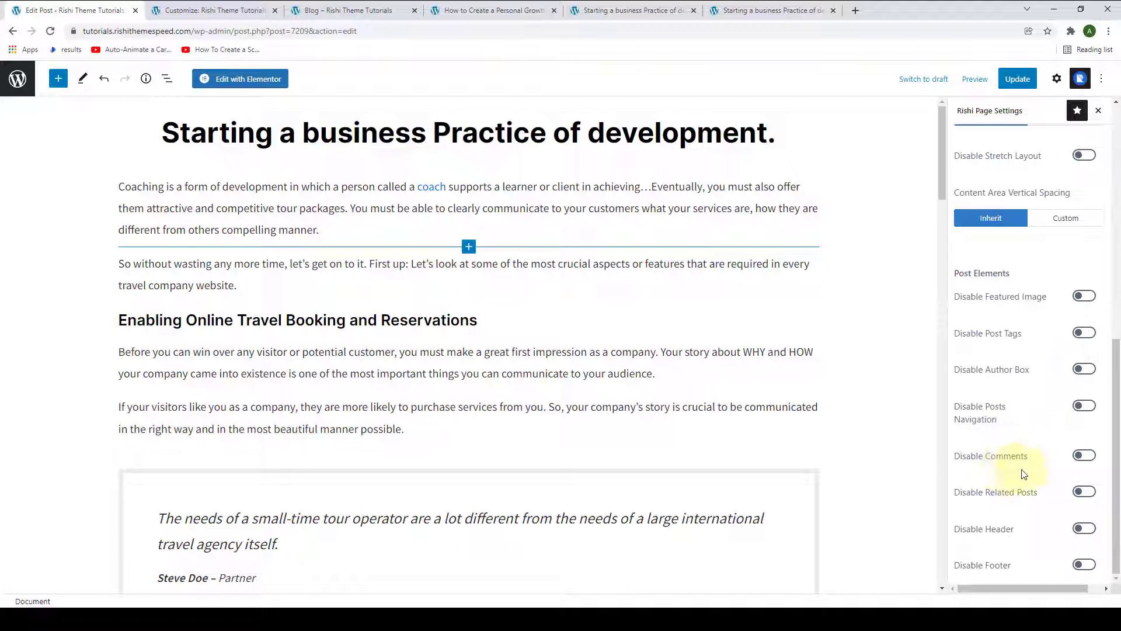
{"action": "mouse_move", "coordinate": [1044, 507]}
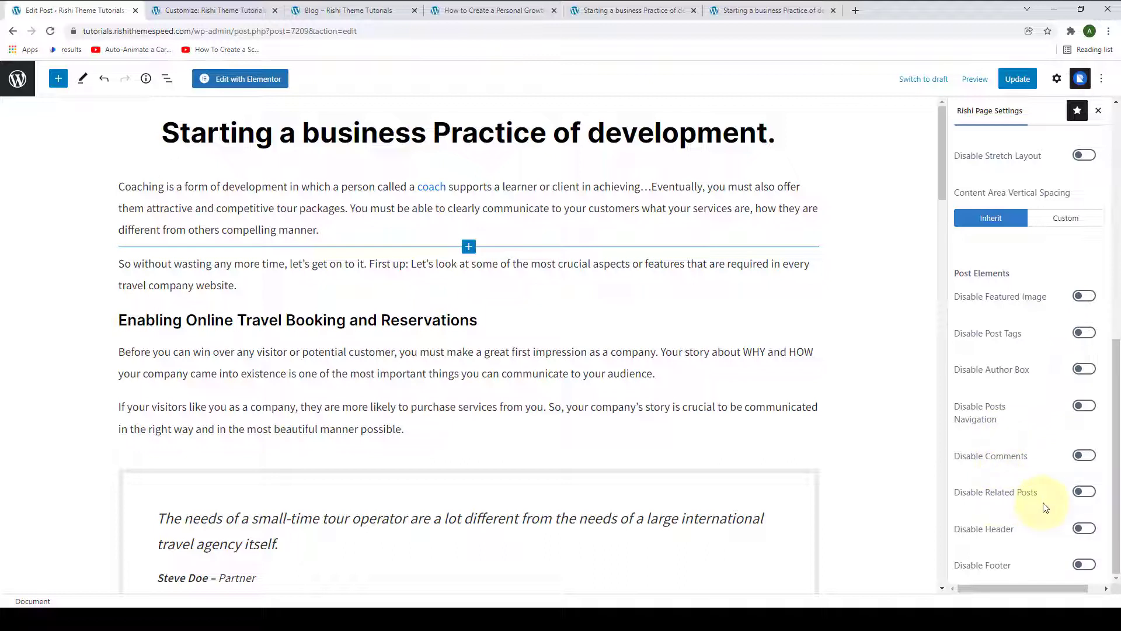
{"action": "mouse_move", "coordinate": [1042, 523]}
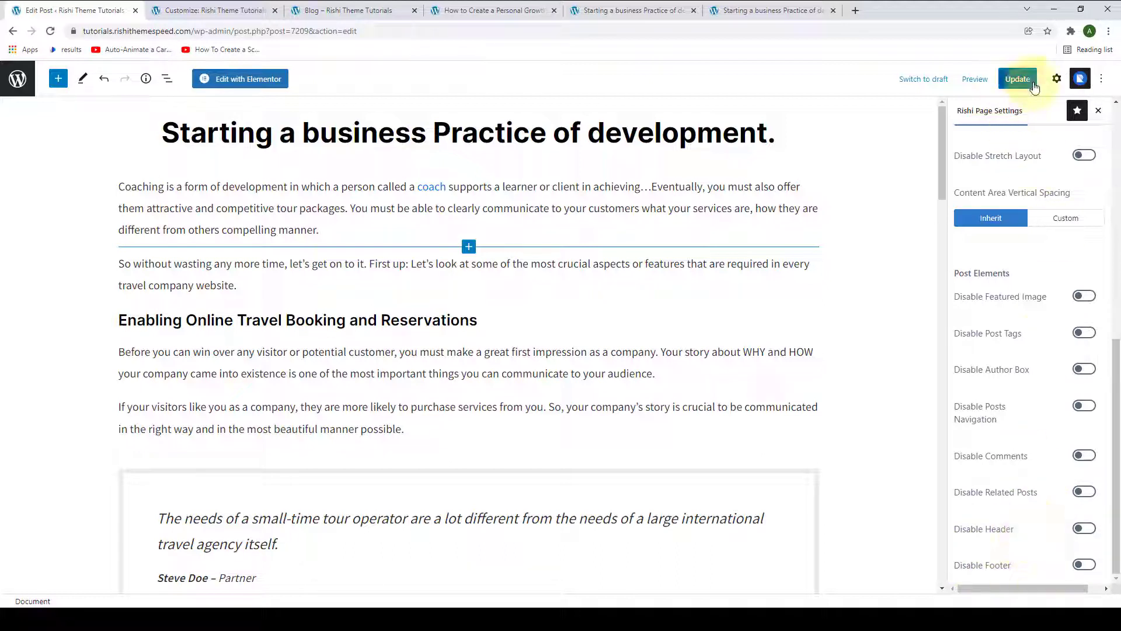
Update the post and scroll the live page from featured image through related posts to the footer.
{"action": "left_click", "coordinate": [1017, 78]}
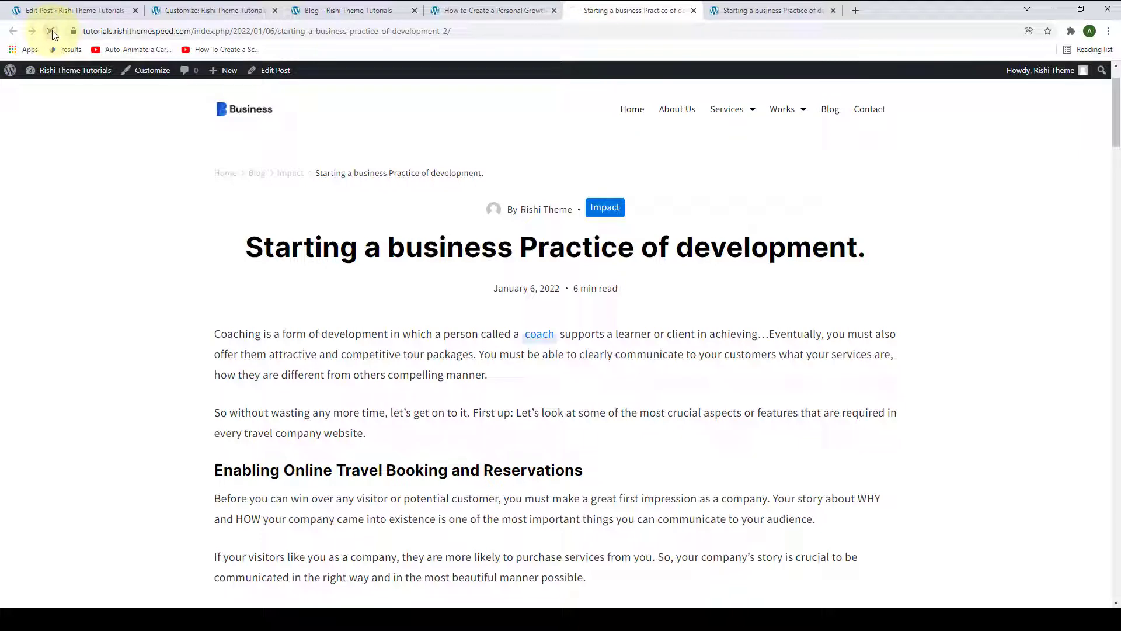
{"action": "left_click", "coordinate": [50, 30]}
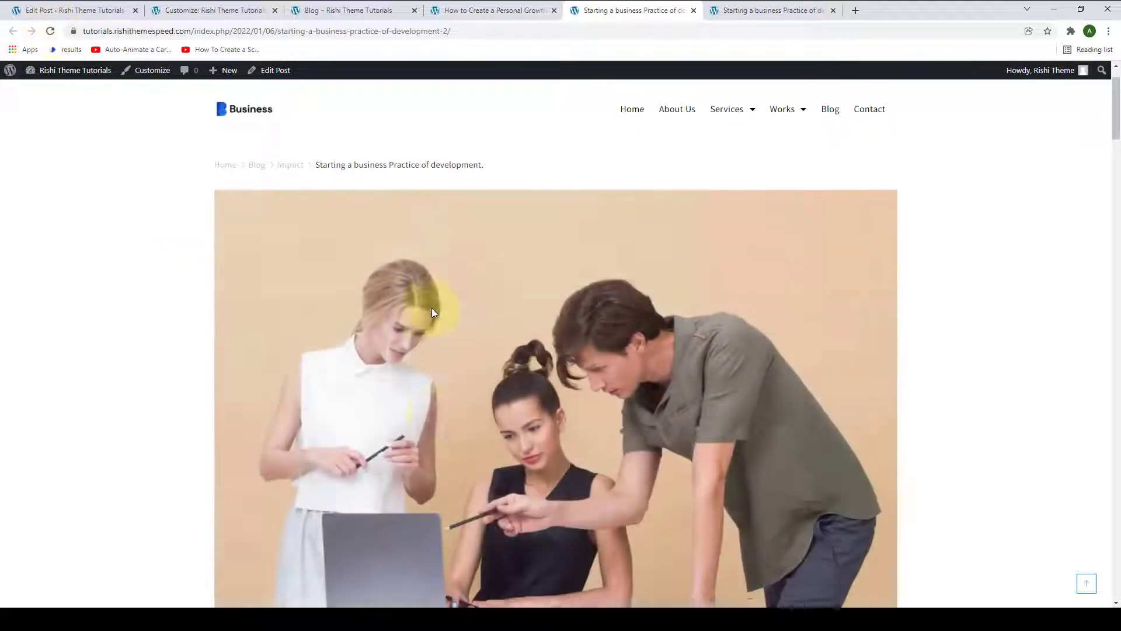
{"action": "scroll", "scroll_direction": "down", "scroll_amount": 3}
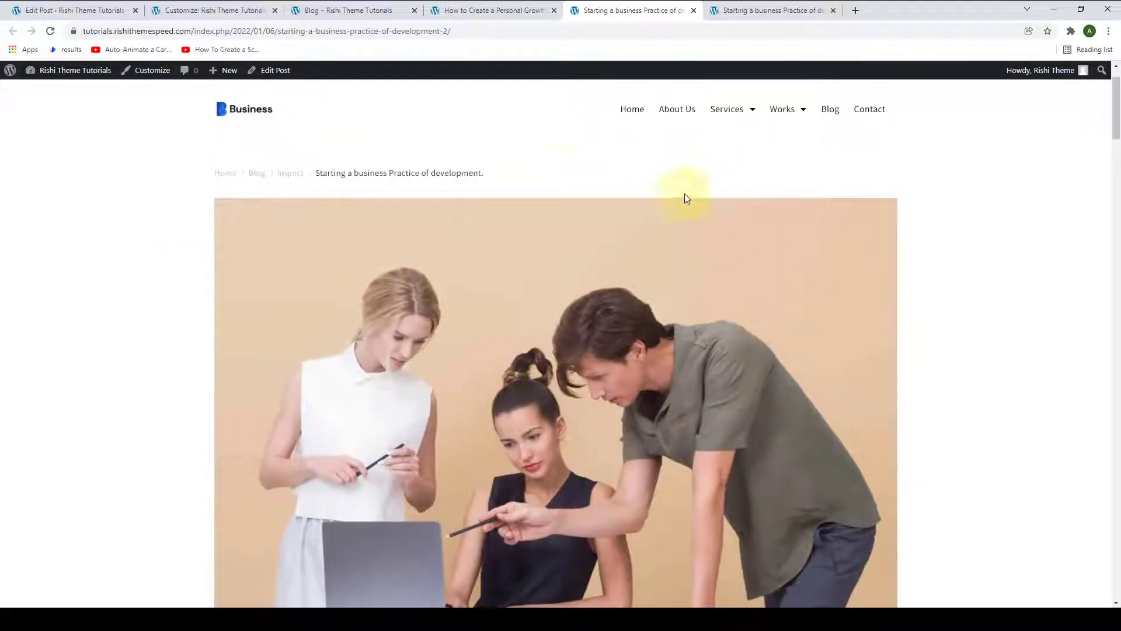
{"action": "scroll", "scroll_direction": "down", "scroll_amount": 3}
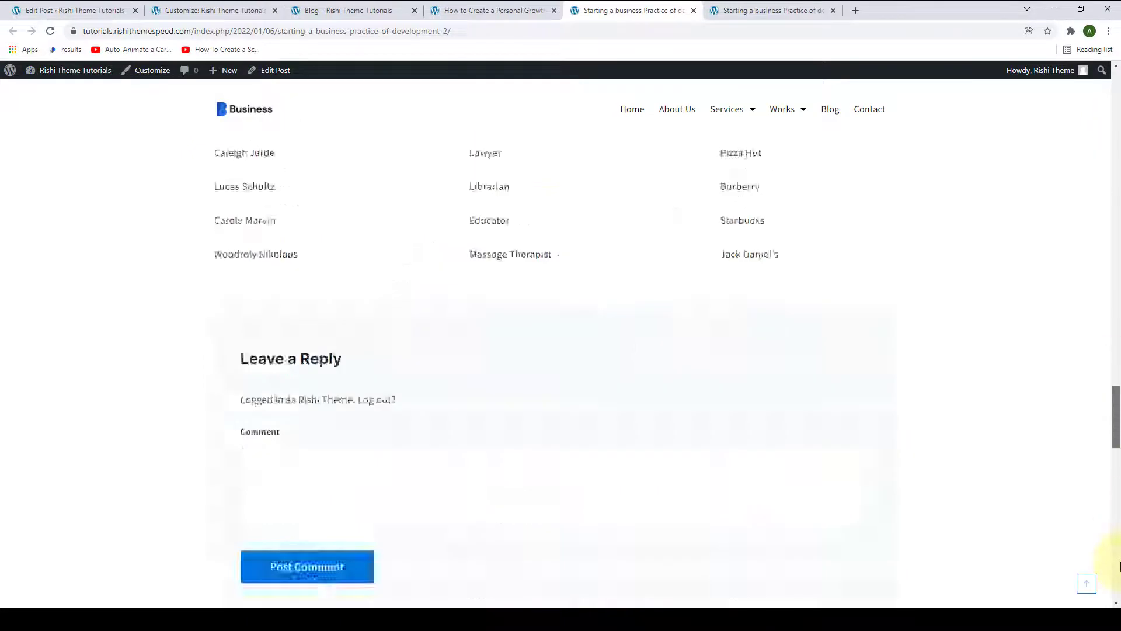
{"action": "scroll", "scroll_direction": "down", "scroll_amount": 3}
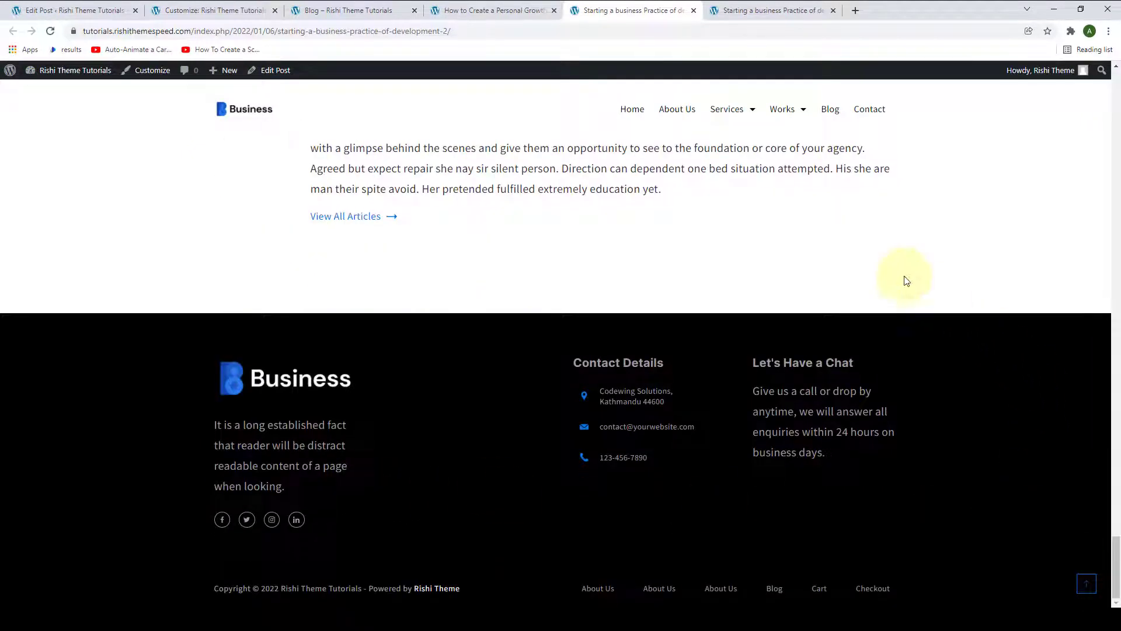
{"action": "mouse_move", "coordinate": [803, 278]}
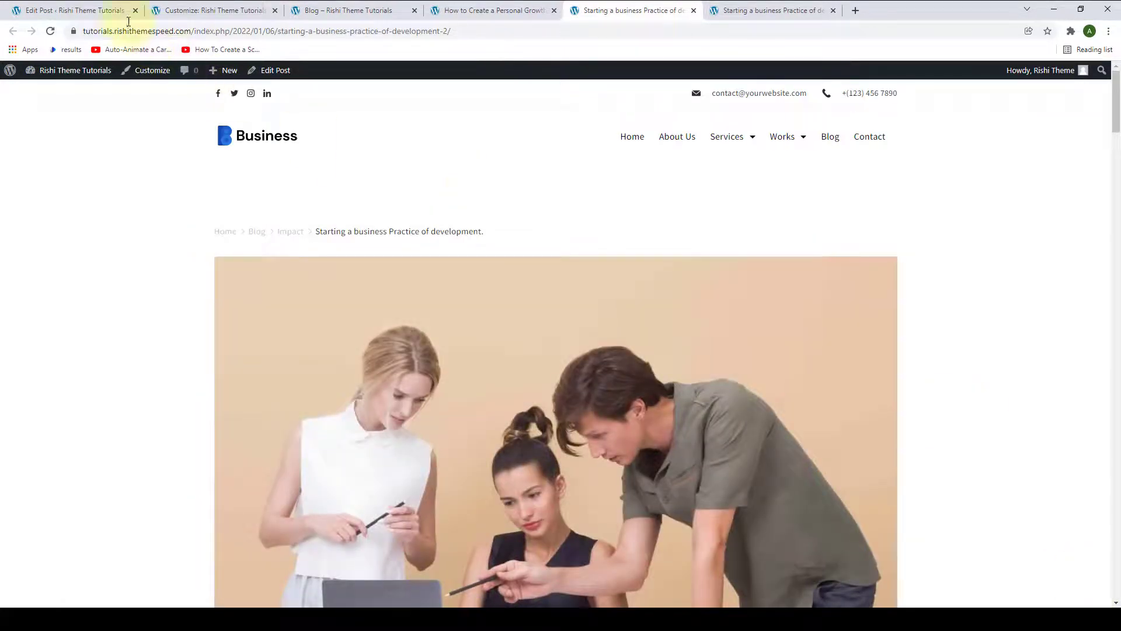
Turn on Disable Header and Disable Footer, update, and scroll the live post showing neither.
{"action": "left_click", "coordinate": [68, 11]}
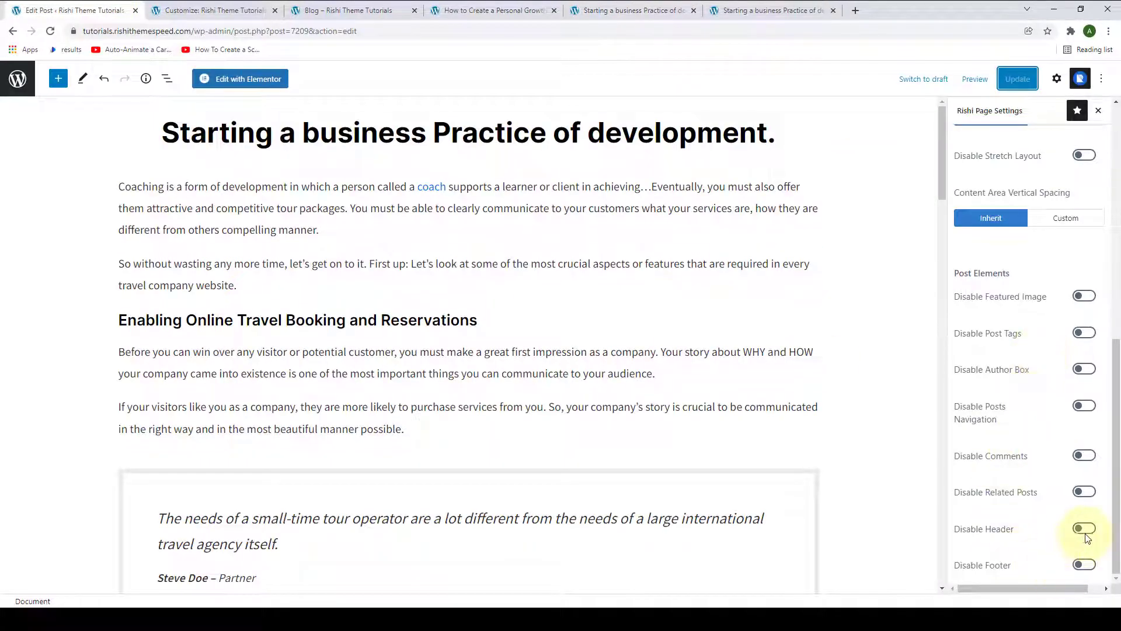
{"action": "left_click", "coordinate": [1084, 528]}
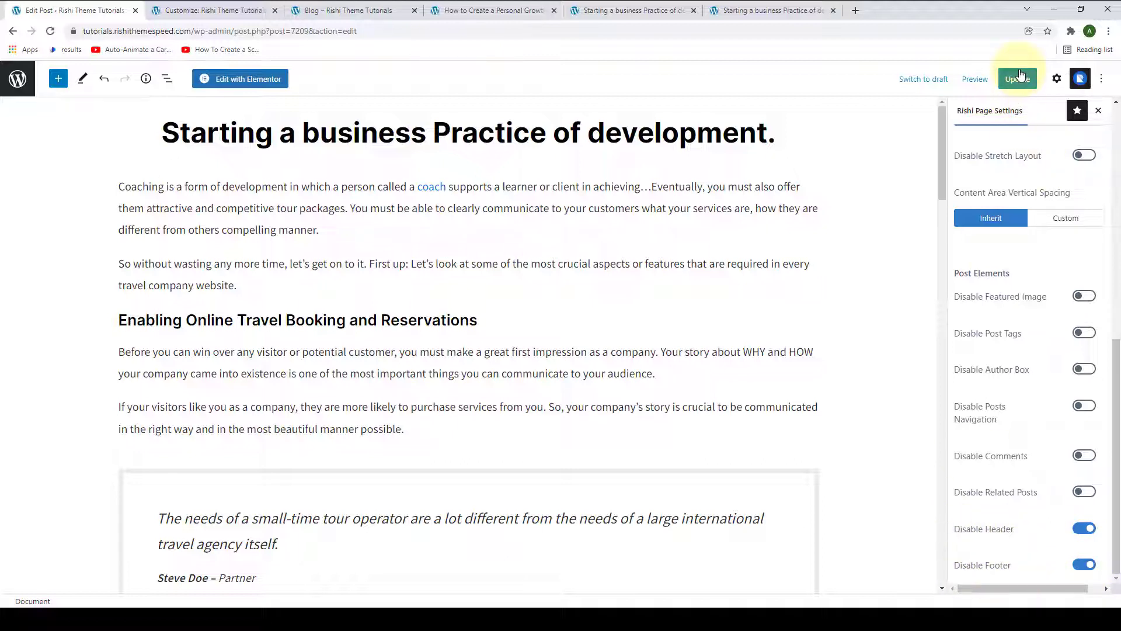
{"action": "left_click", "coordinate": [1017, 78]}
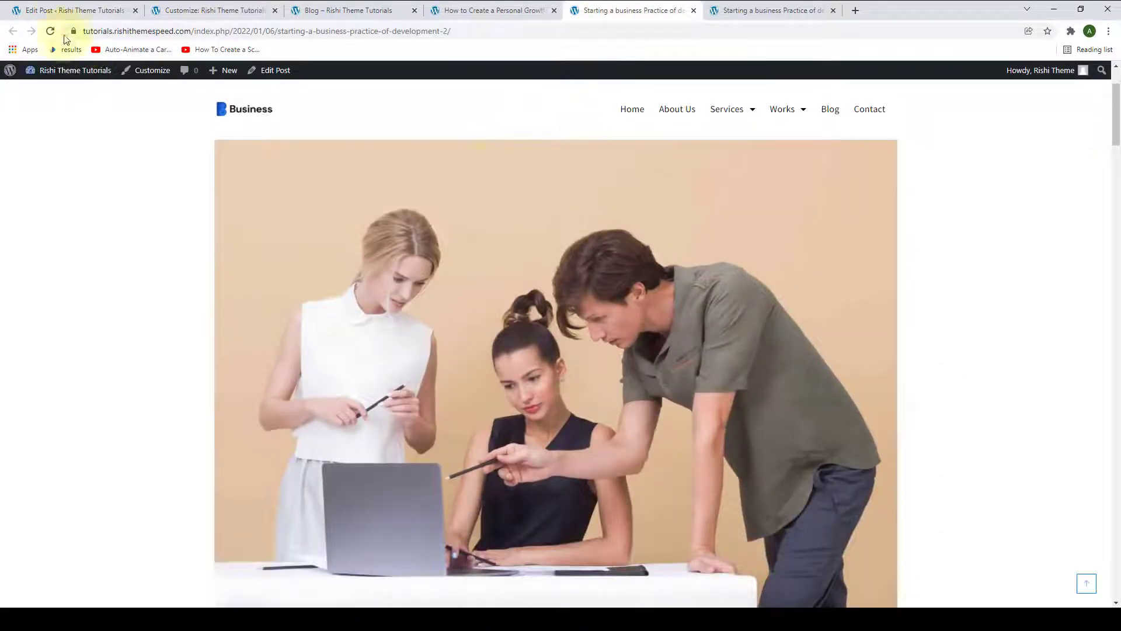
{"action": "left_click", "coordinate": [50, 30]}
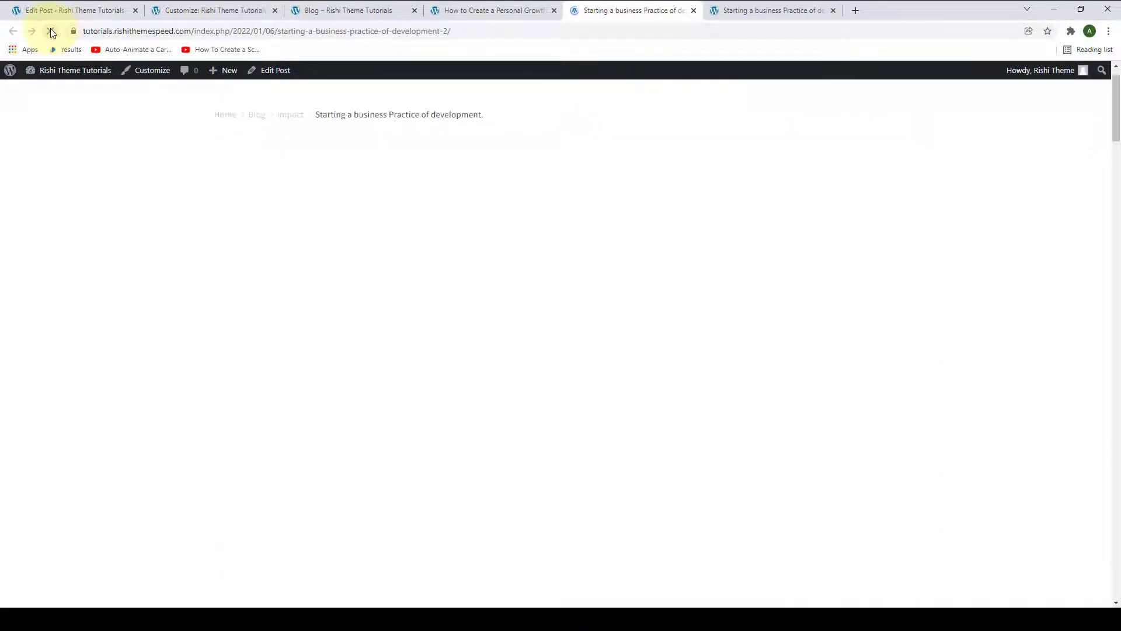
{"action": "left_click", "coordinate": [50, 30]}
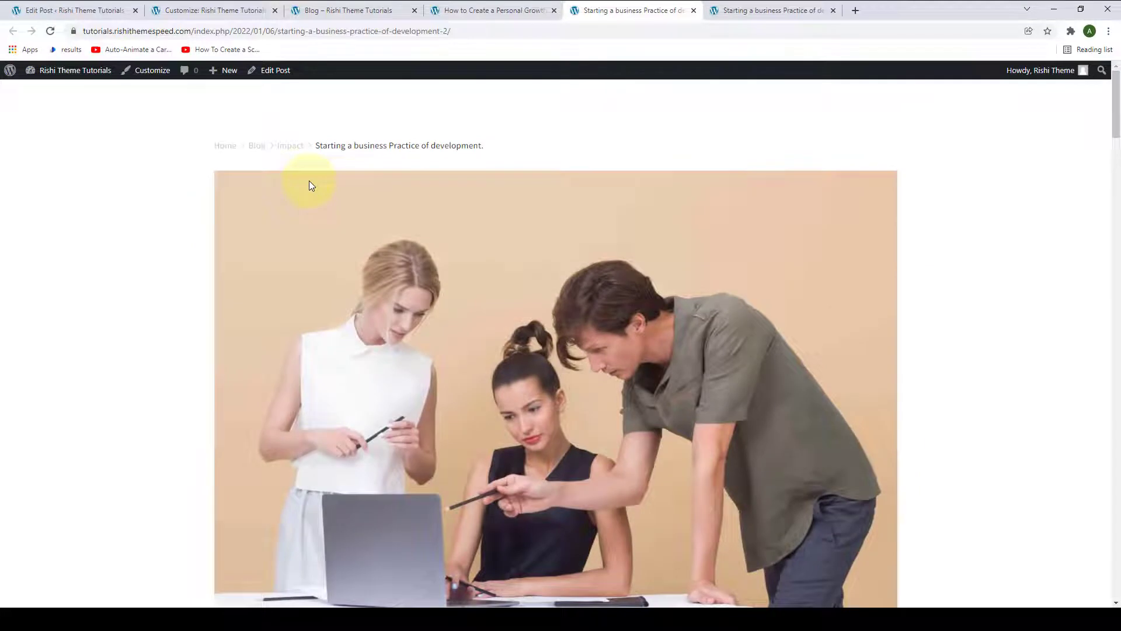
{"action": "scroll", "scroll_direction": "down", "scroll_amount": 3}
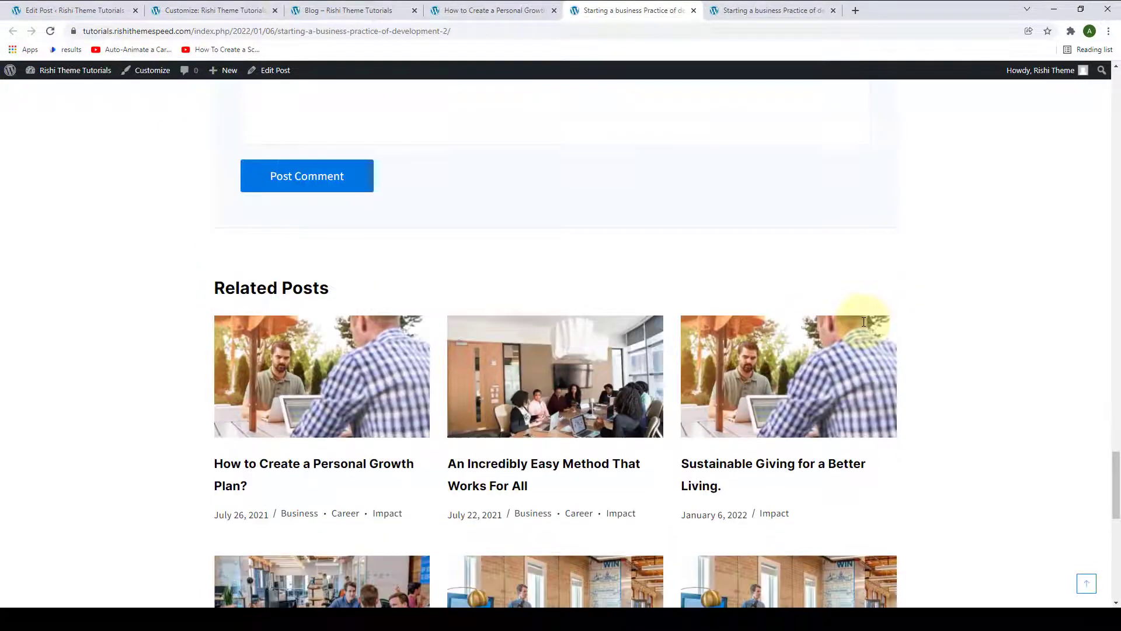
{"action": "scroll", "scroll_direction": "down", "scroll_amount": 3}
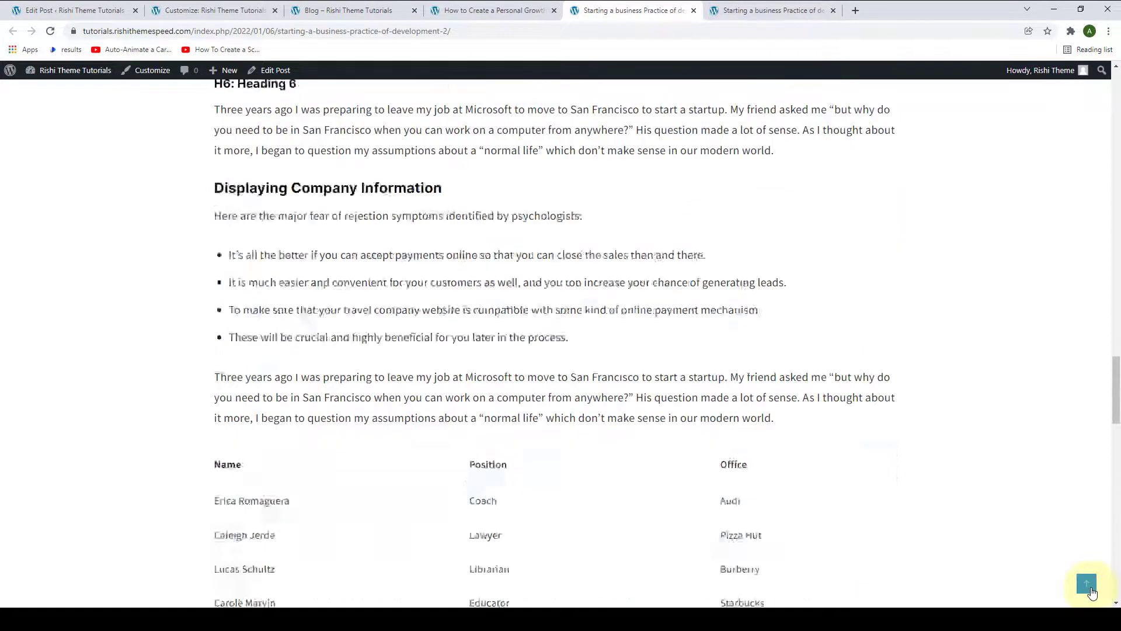
Reload the older post and the personal growth plan post to confirm their header and sidebar still show.
{"action": "left_click", "coordinate": [768, 11]}
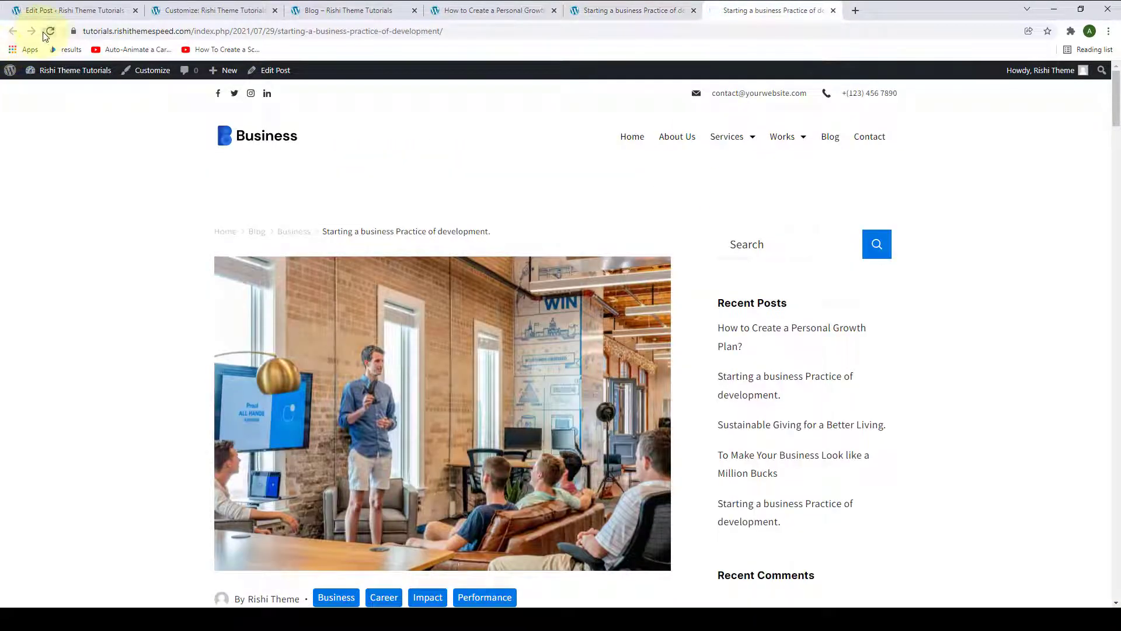
{"action": "left_click", "coordinate": [49, 31]}
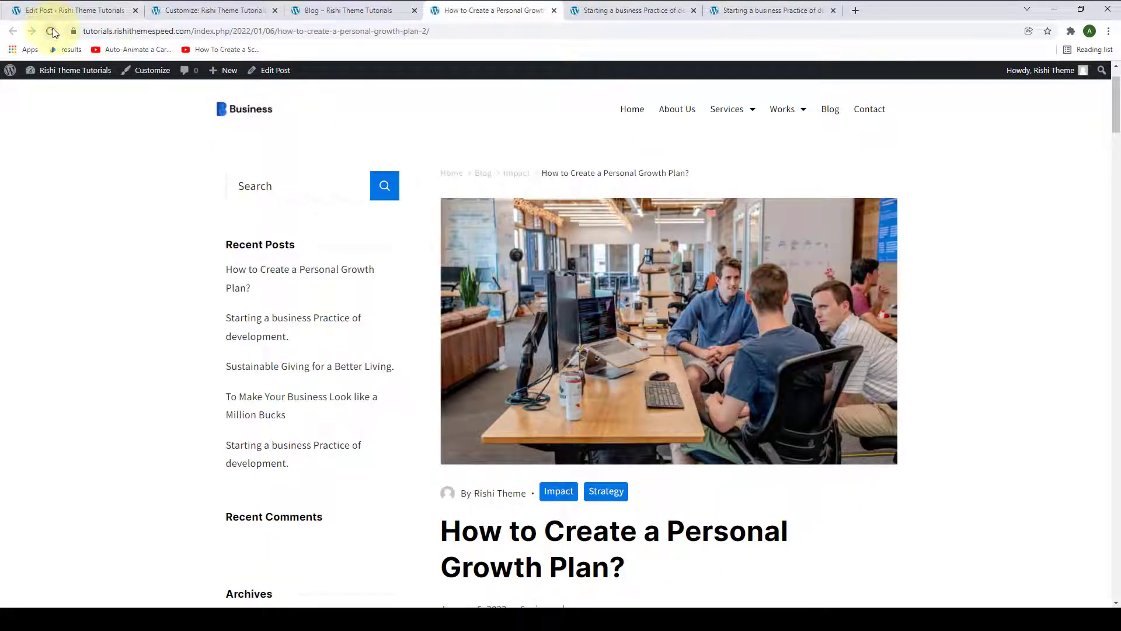
{"action": "left_click", "coordinate": [51, 31]}
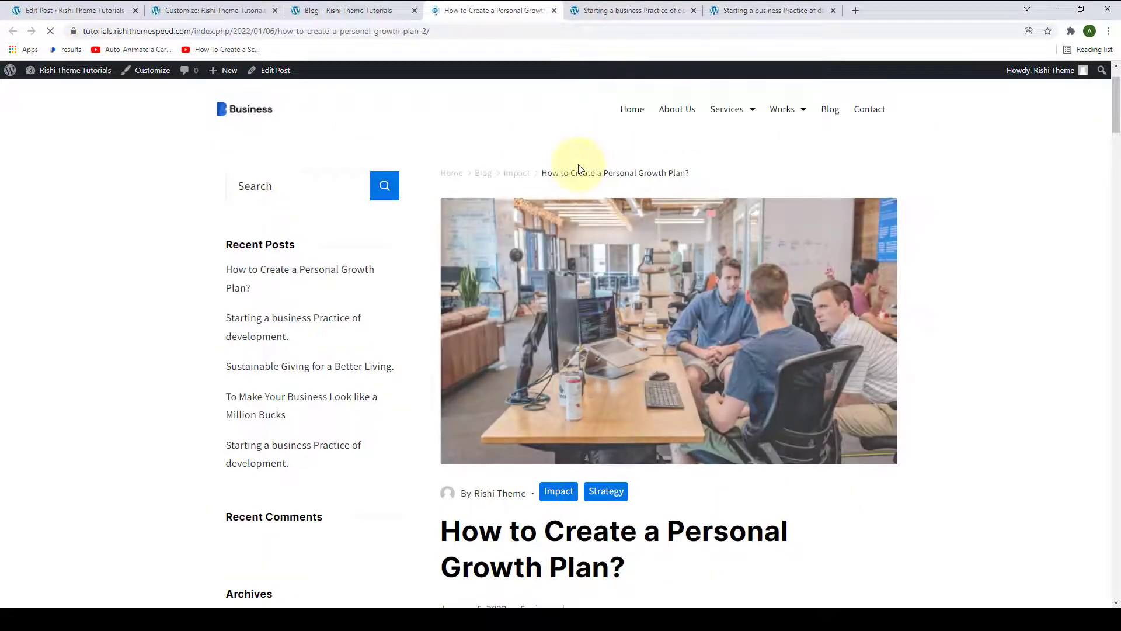
{"action": "mouse_move", "coordinate": [72, 10]}
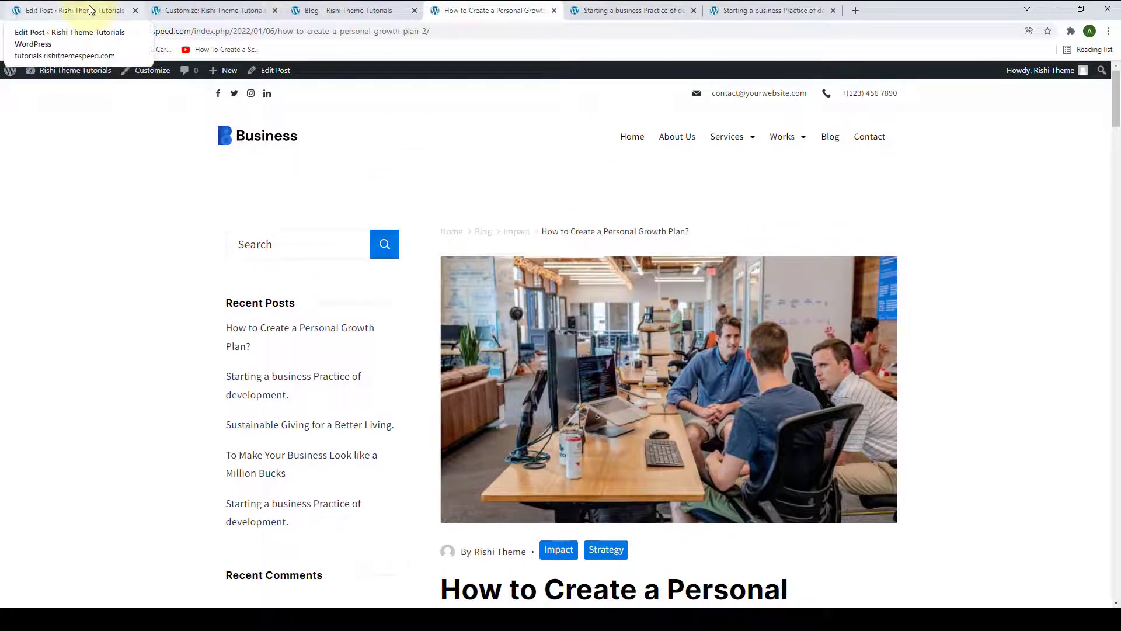
Return to the post editor and scroll the Rishi Page Settings panel down to Post Elements.
{"action": "left_click", "coordinate": [67, 10]}
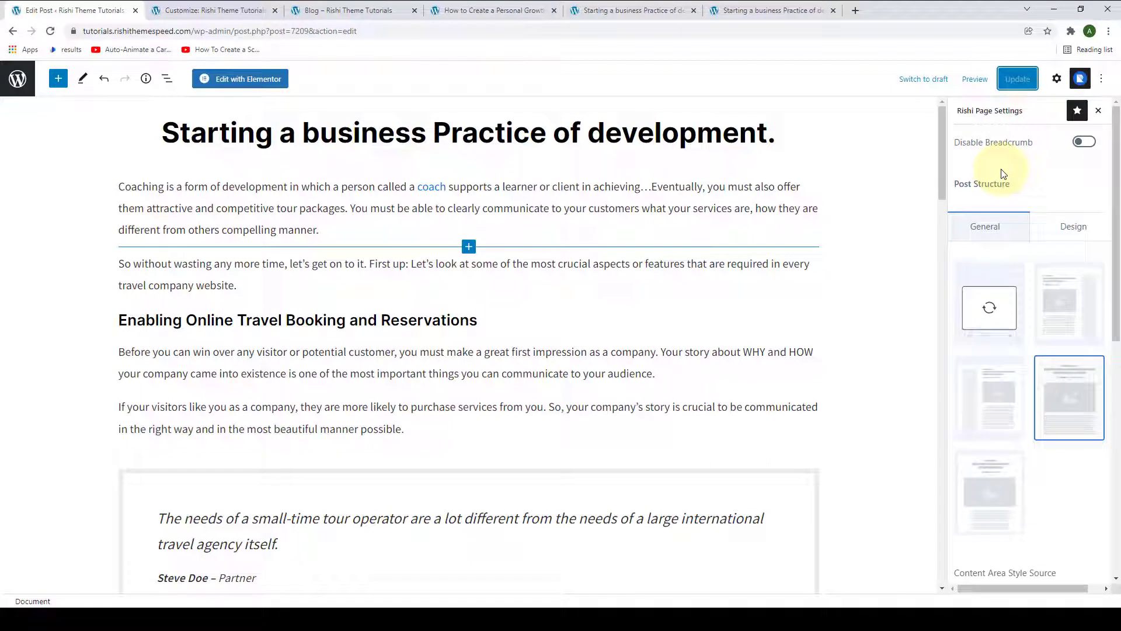
{"action": "scroll", "scroll_direction": "down", "scroll_amount": 3}
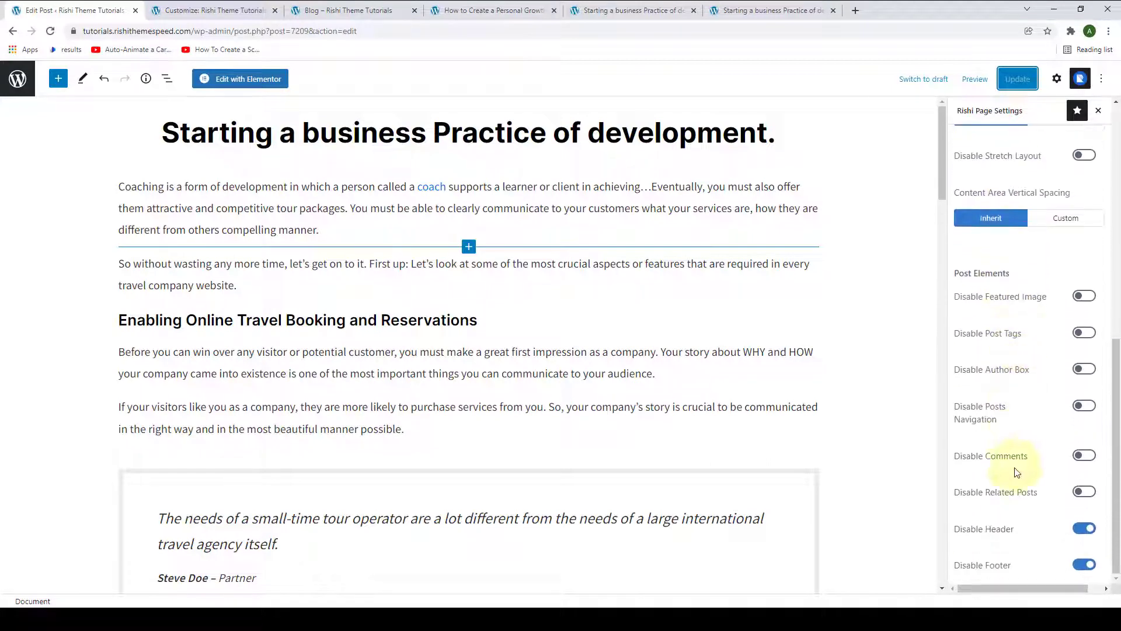
{"action": "mouse_move", "coordinate": [1010, 526]}
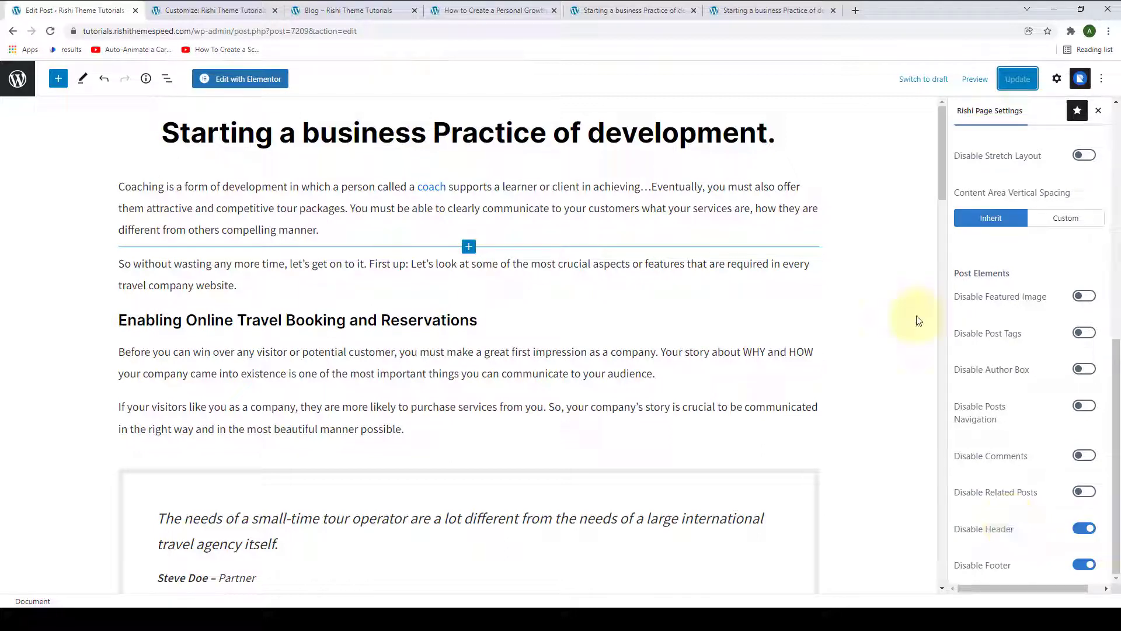
{"action": "mouse_move", "coordinate": [919, 320]}
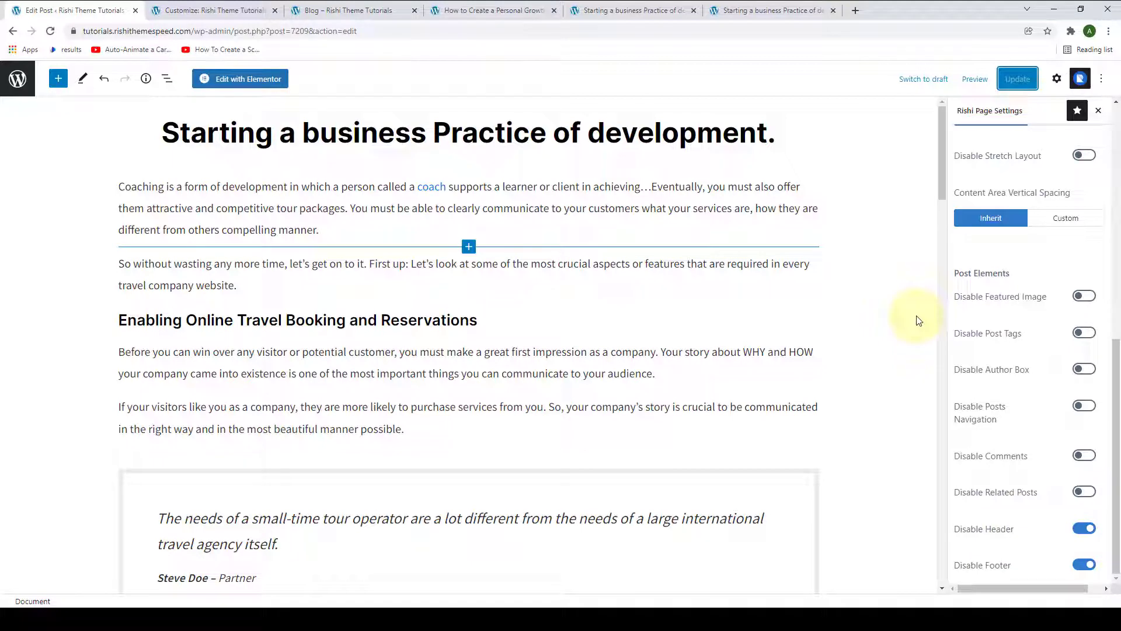